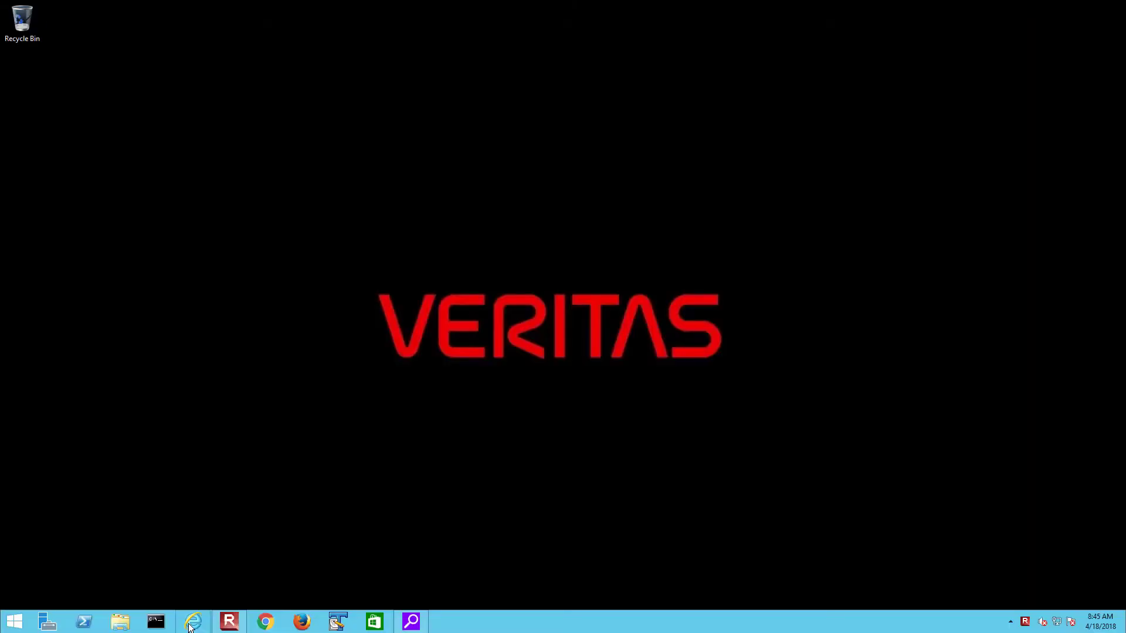
pyautogui.moveTo(193, 622)
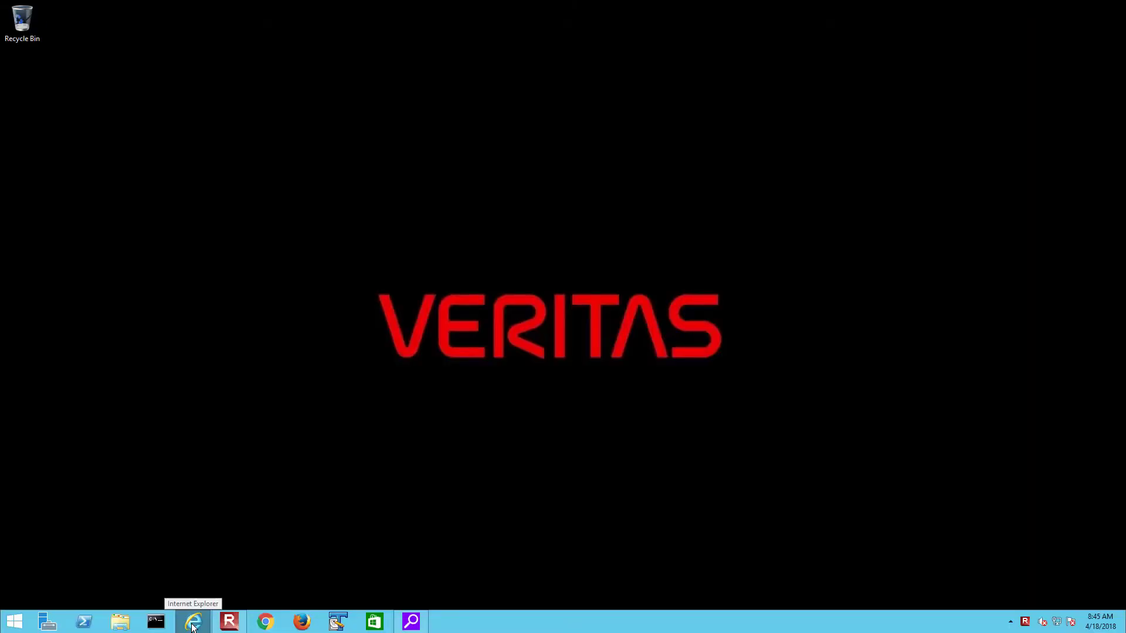
# Browse veritas.com and reach the Backup Exec page via Products > Backup & Recovery
pyautogui.click(192, 622)
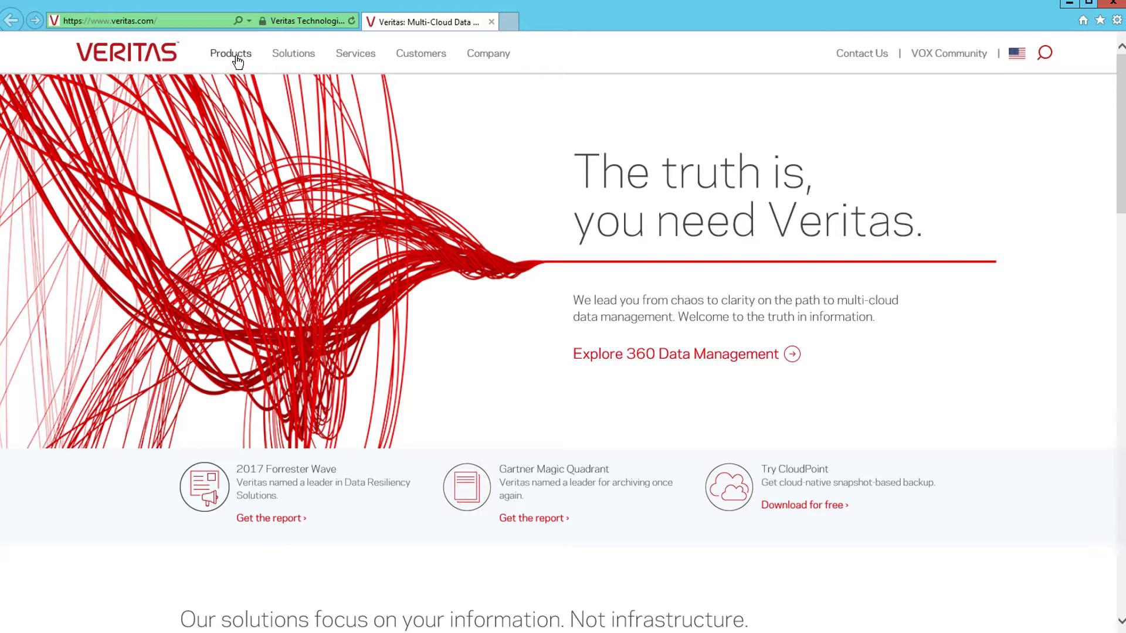
pyautogui.click(231, 53)
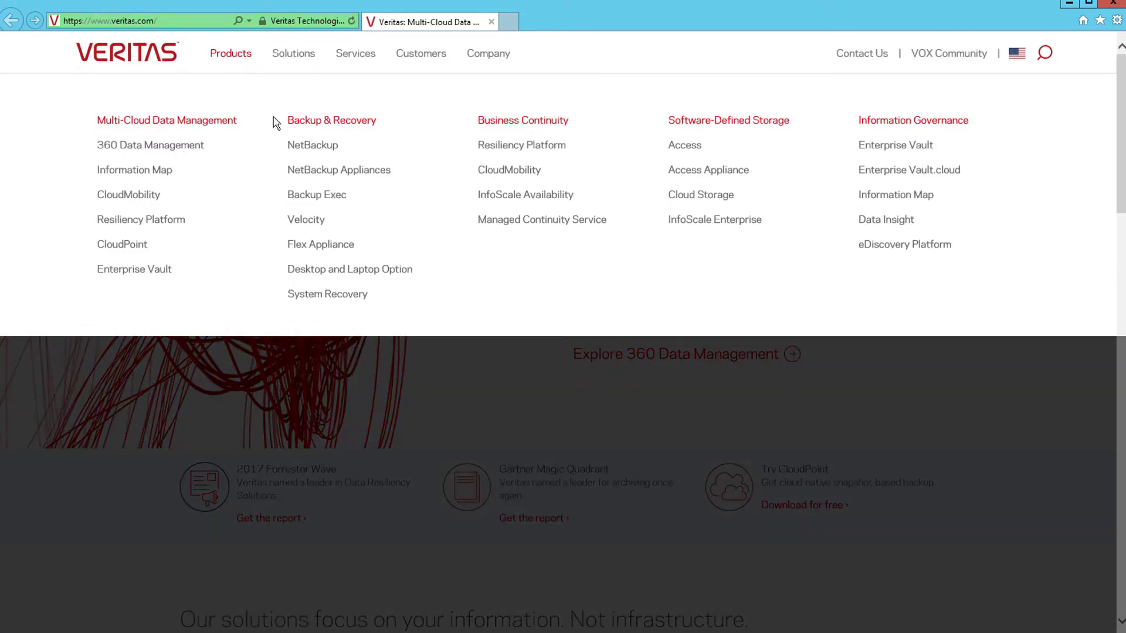
pyautogui.moveTo(317, 195)
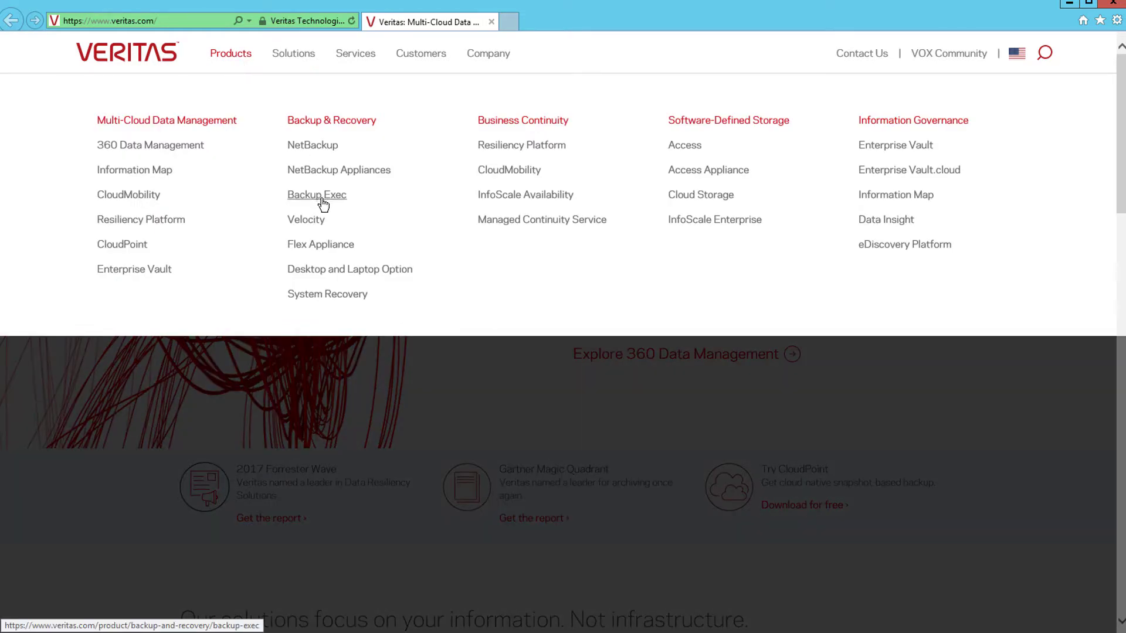
pyautogui.click(317, 195)
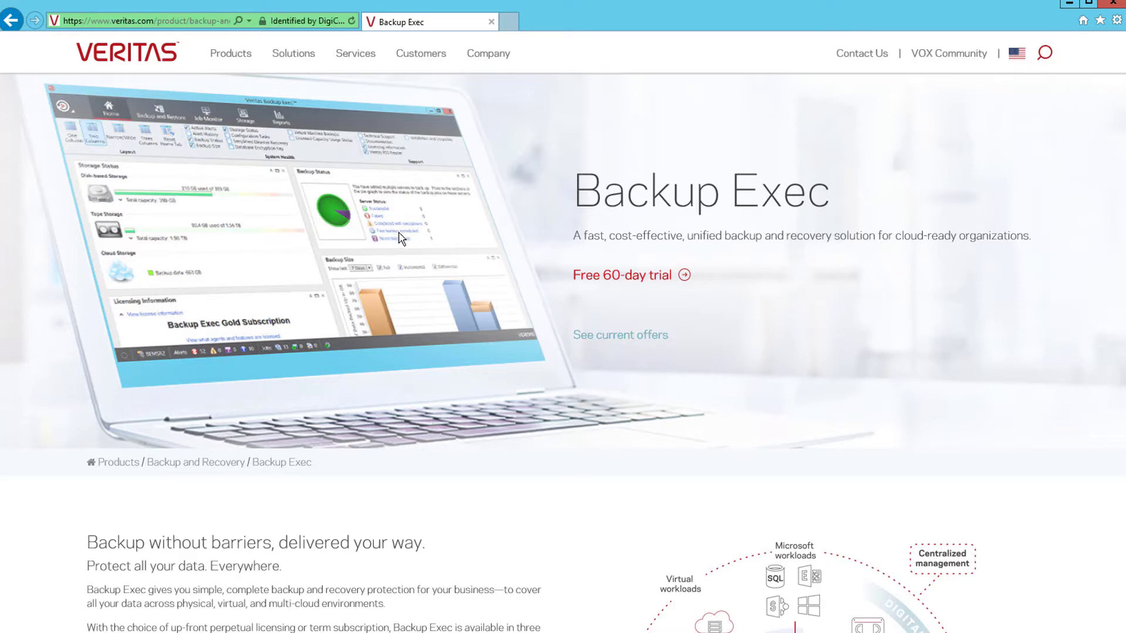
pyautogui.moveTo(628, 279)
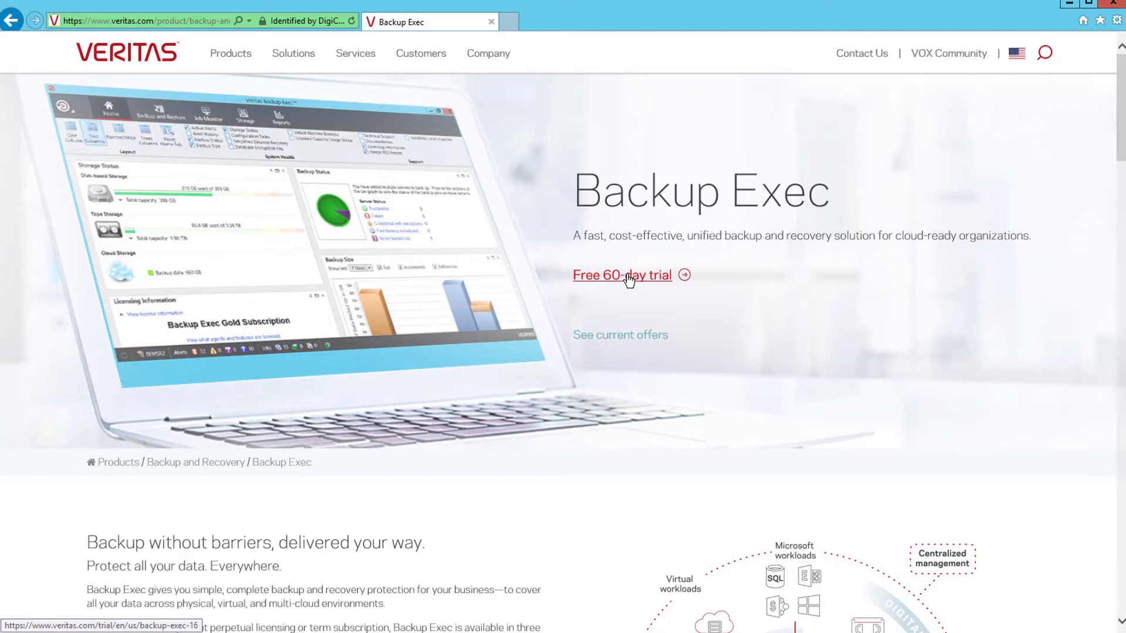
# Request the free 60-day trial, submit the form and reach the Backup Exec 20.1 download page
pyautogui.click(621, 276)
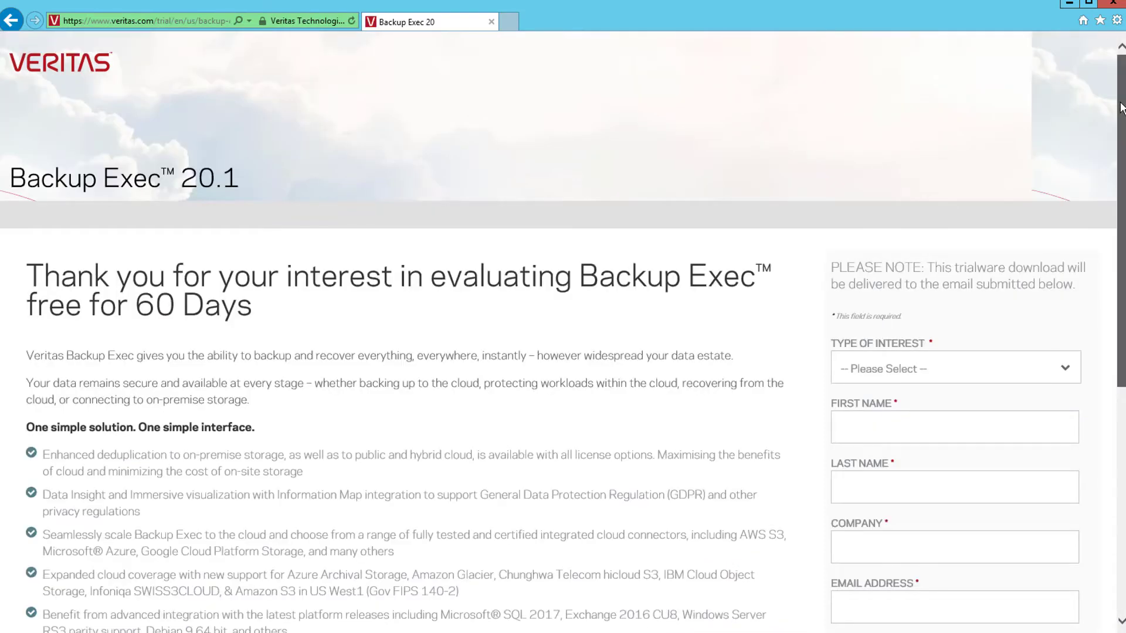
pyautogui.scroll(-3)
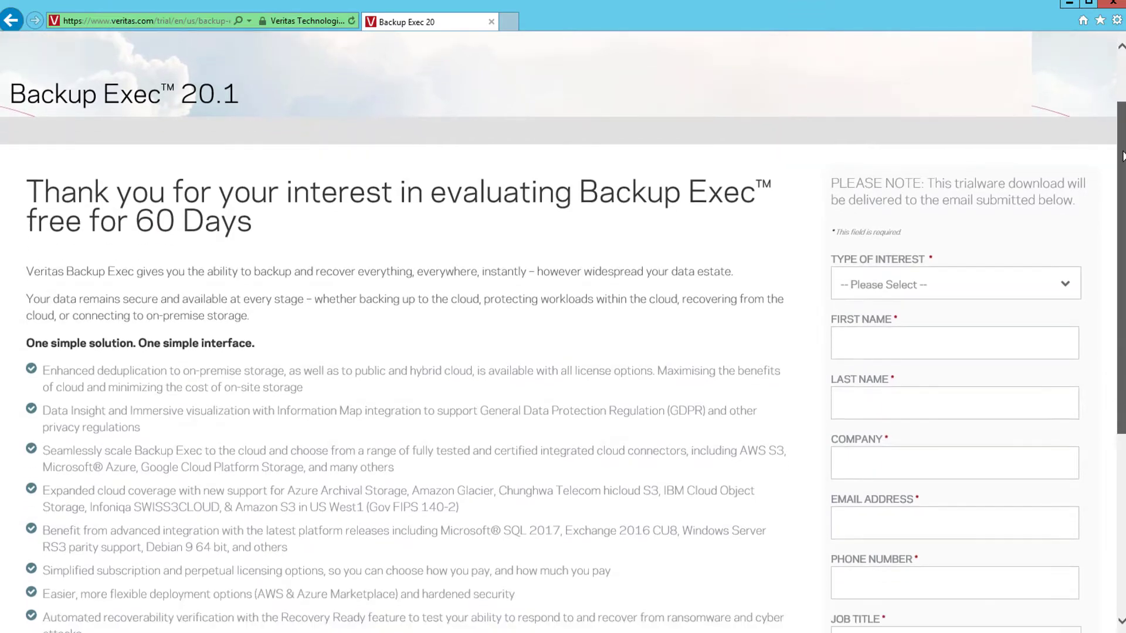
pyautogui.scroll(-3)
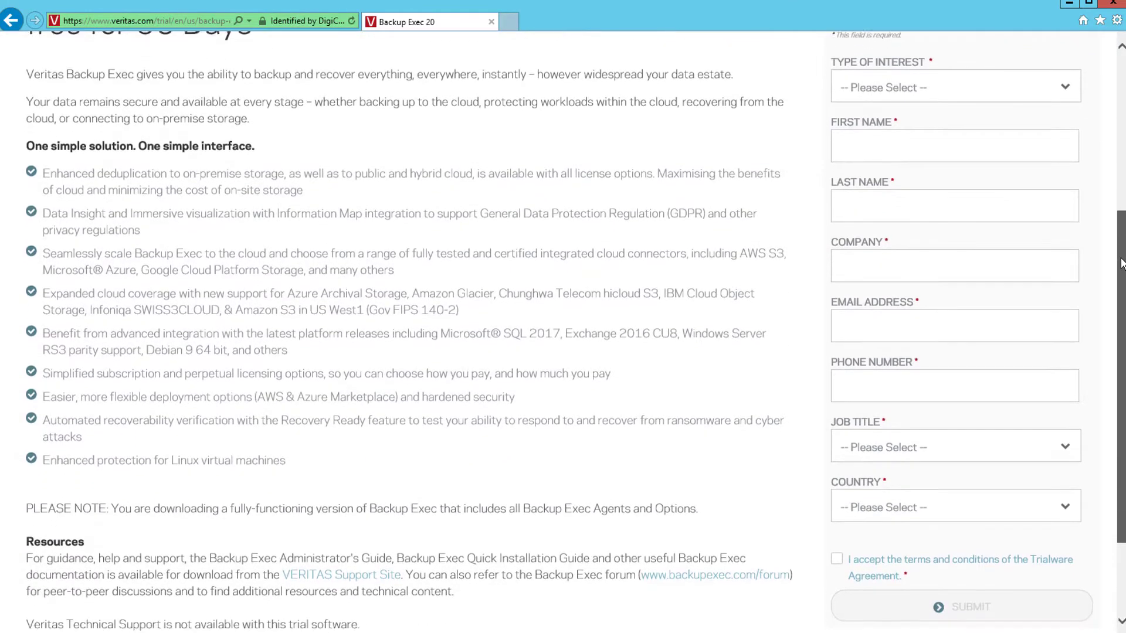
pyautogui.scroll(-3)
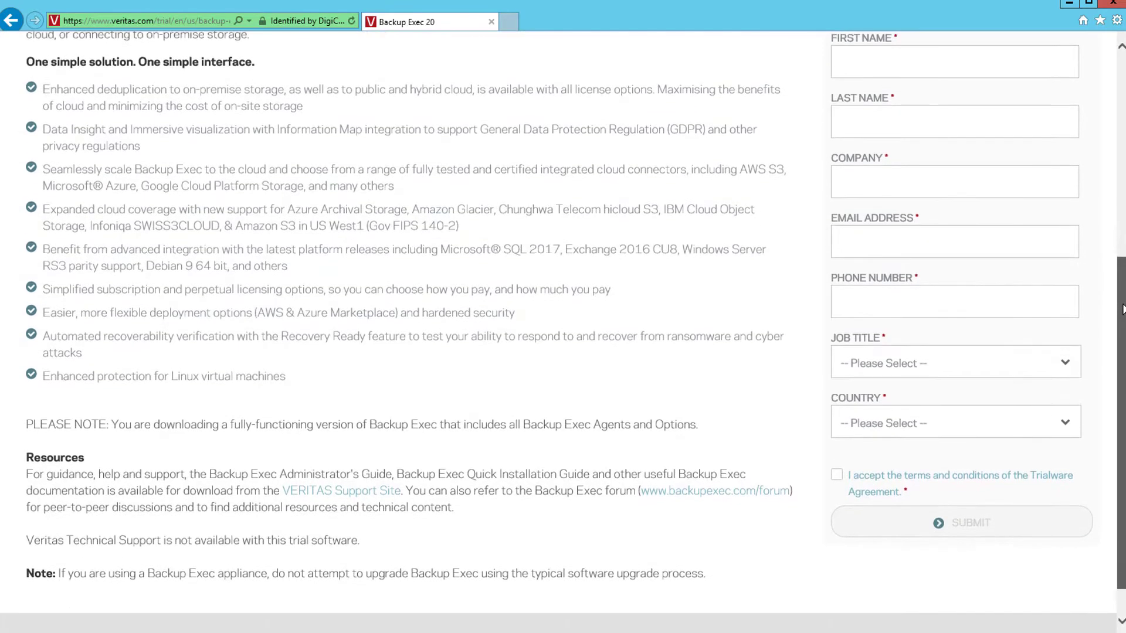
pyautogui.scroll(-3)
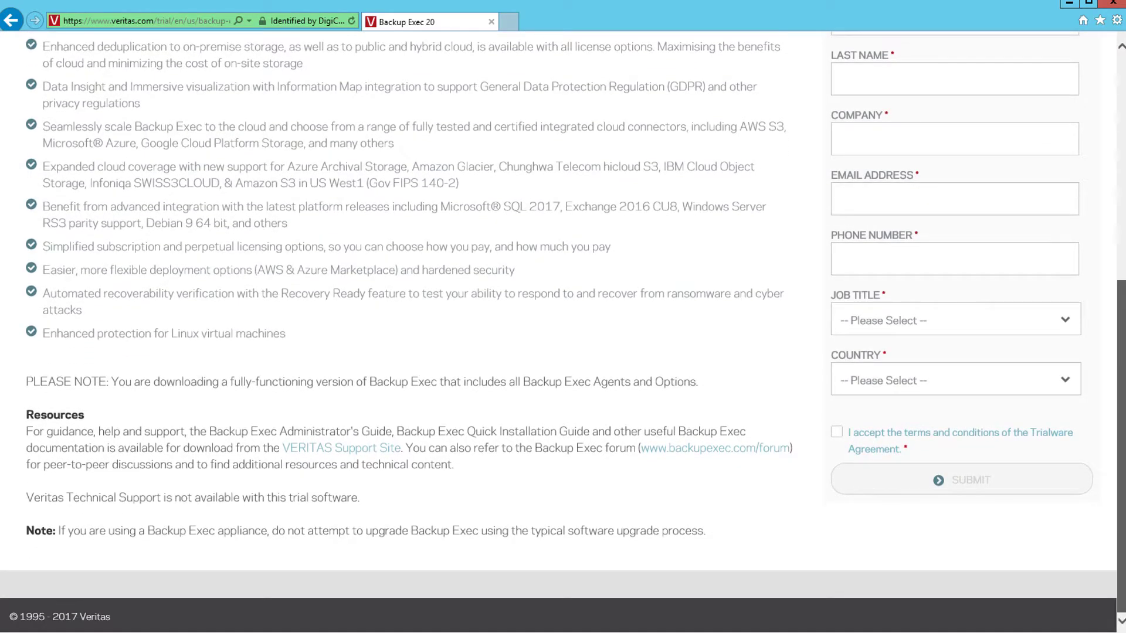
pyautogui.click(961, 480)
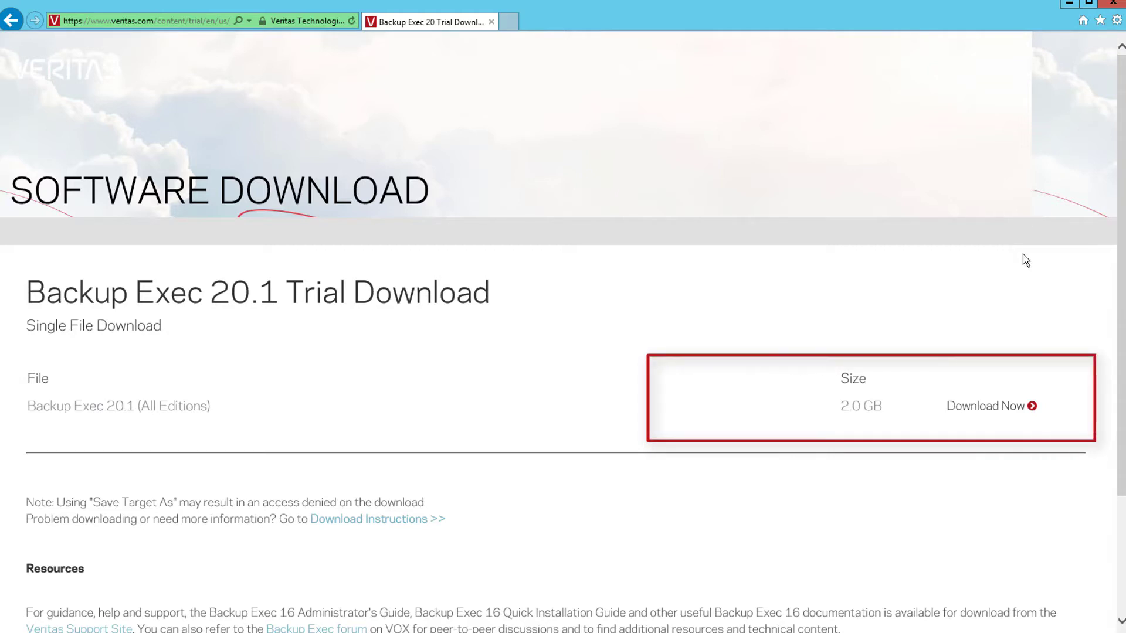
pyautogui.moveTo(1064, 314)
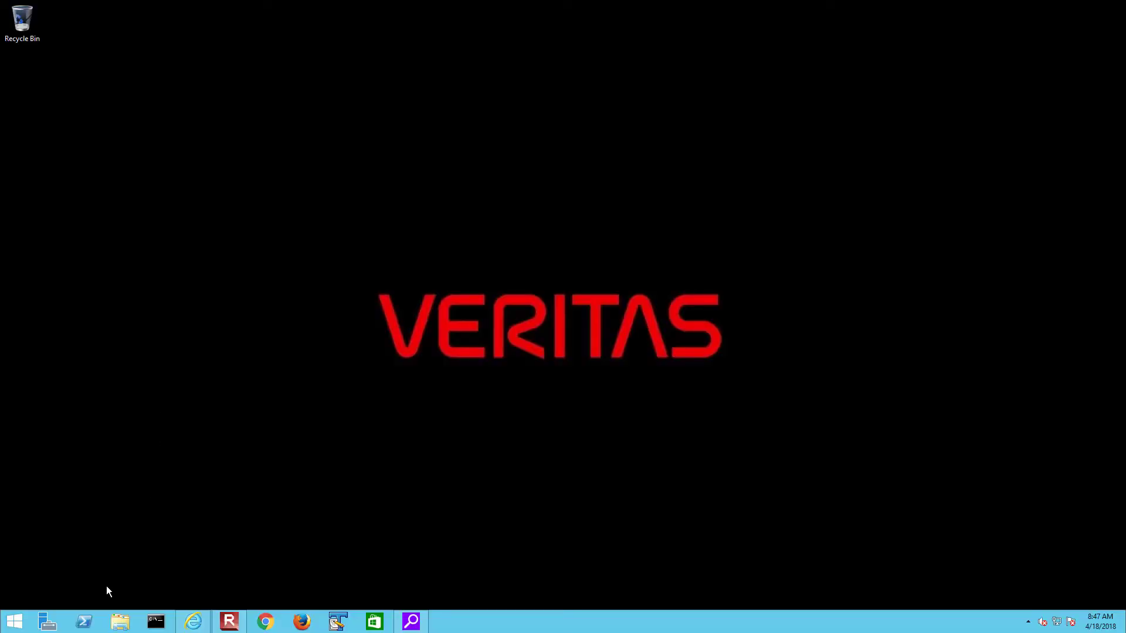
# Extract the downloaded Backup Exec archive into the temp folder and enter the extracted folder
pyautogui.click(119, 622)
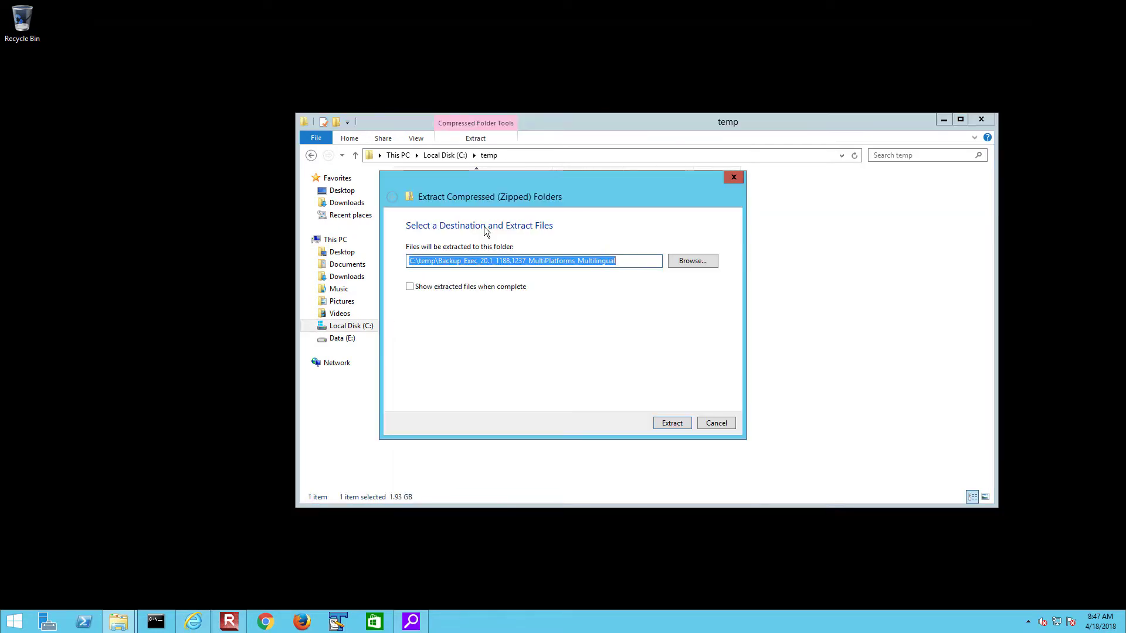
pyautogui.click(671, 424)
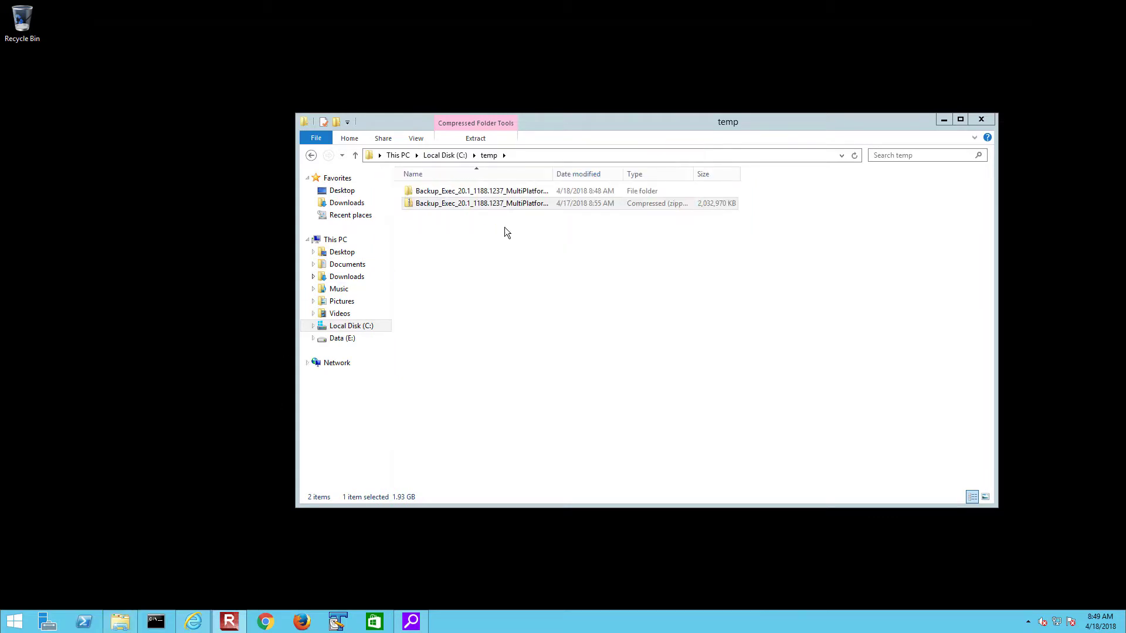
pyautogui.doubleClick(481, 190)
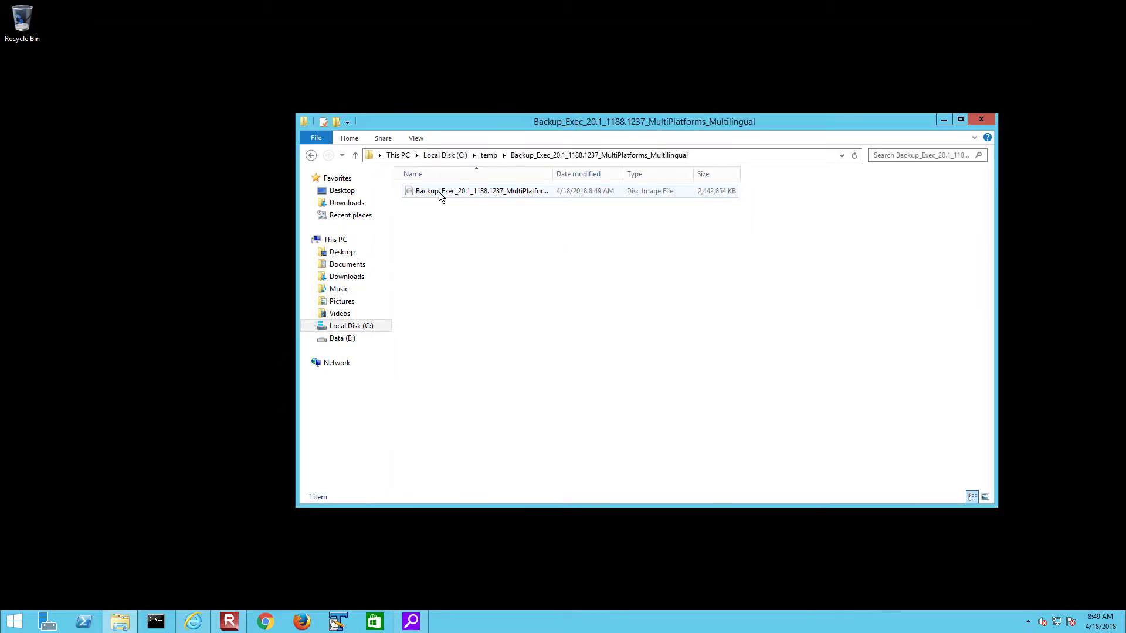
# Mount the Backup Exec ISO as a drive and start the DVD Browser in English
pyautogui.rightClick(480, 190)
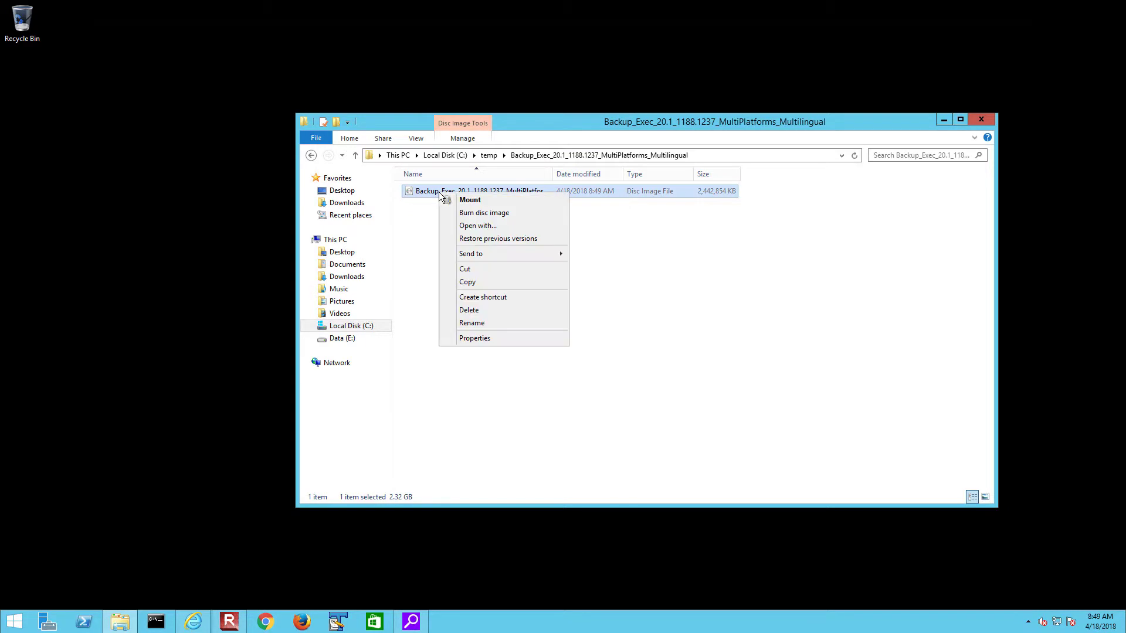
pyautogui.click(471, 200)
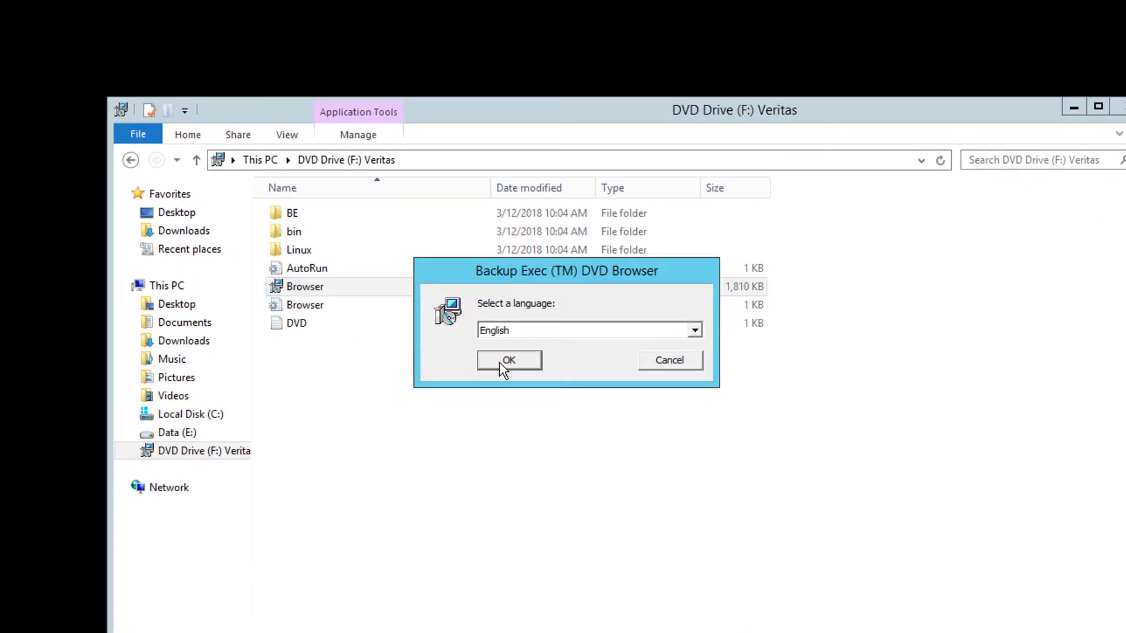
pyautogui.click(508, 360)
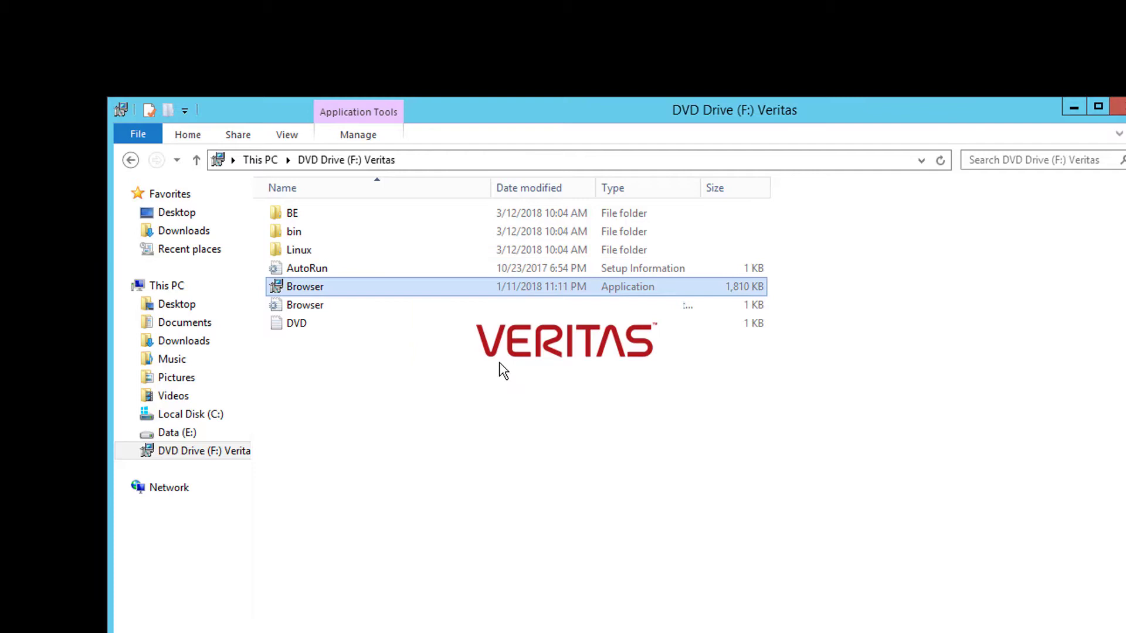
# Browse Getting Started and Pre-installation, then start the Backup Exec environment check
pyautogui.doubleClick(305, 286)
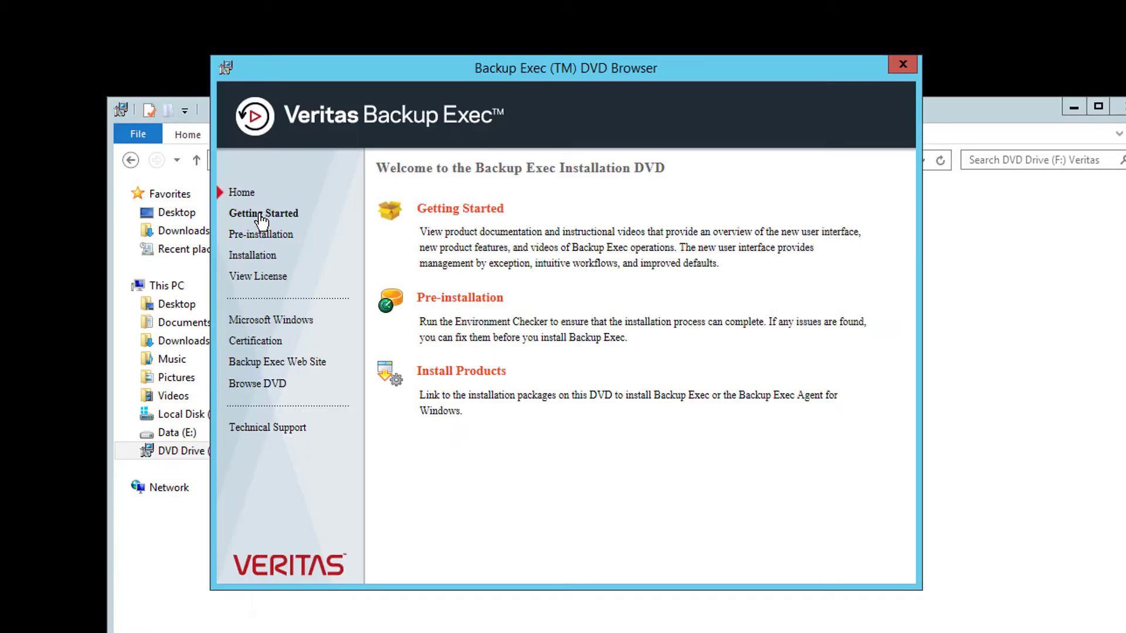
pyautogui.click(264, 214)
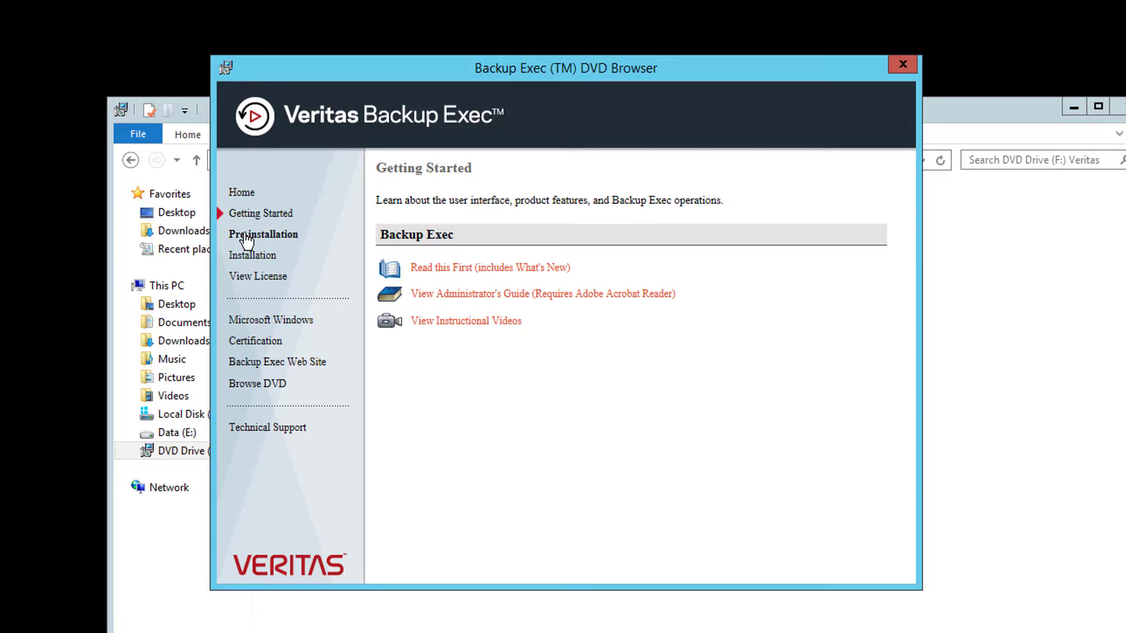
pyautogui.click(263, 235)
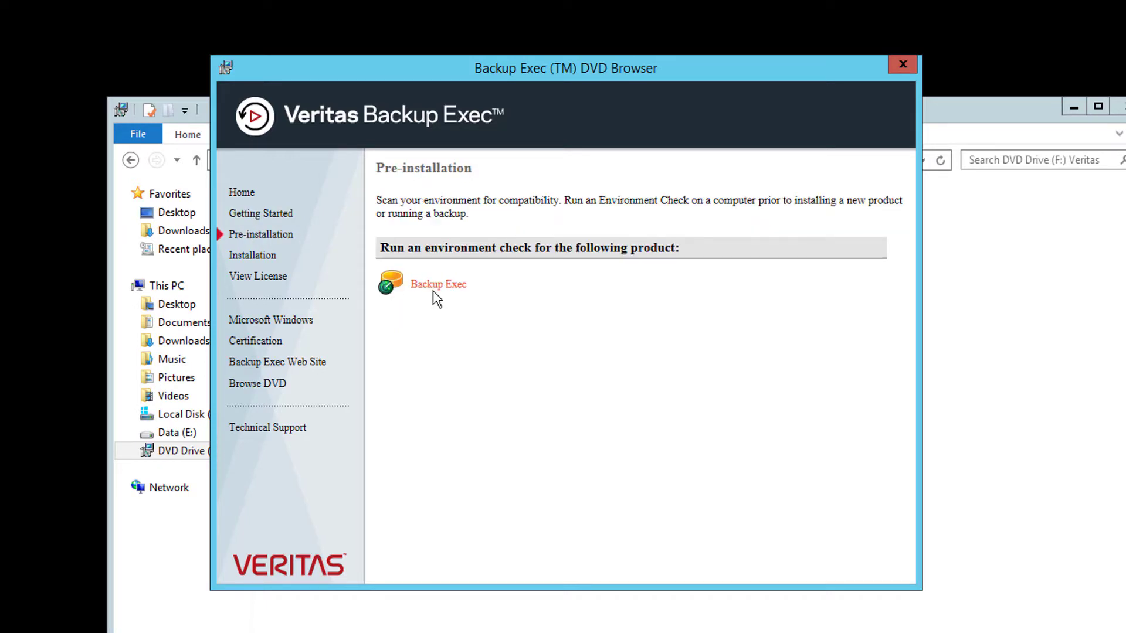
pyautogui.click(438, 284)
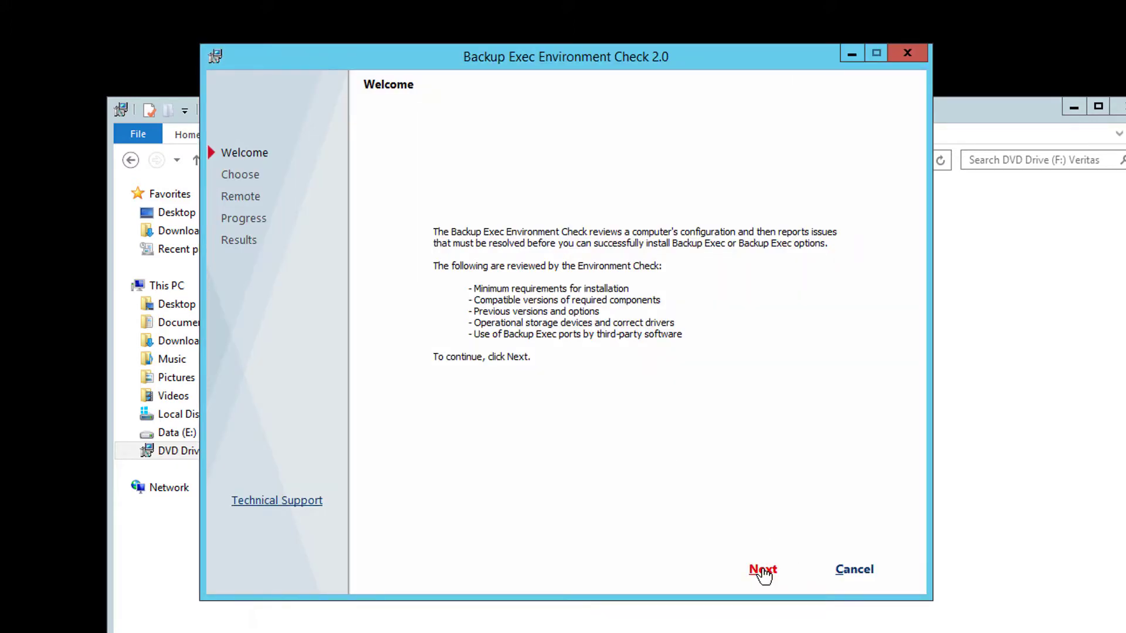
# Run the local environment check, finish it, and show the Installation product list
pyautogui.click(762, 570)
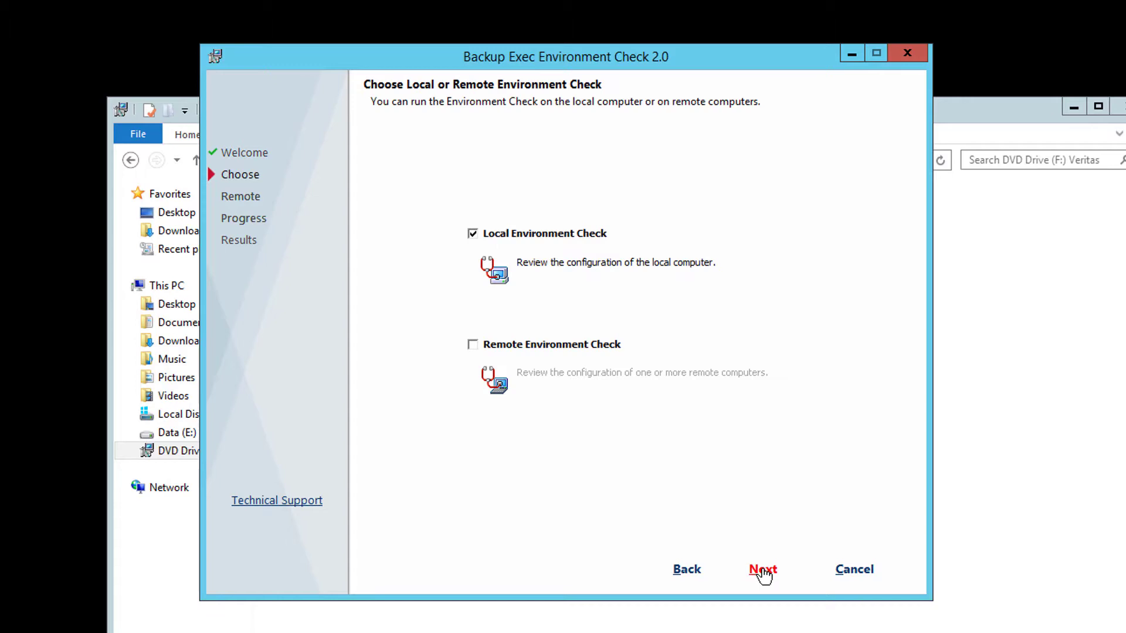
pyautogui.click(763, 570)
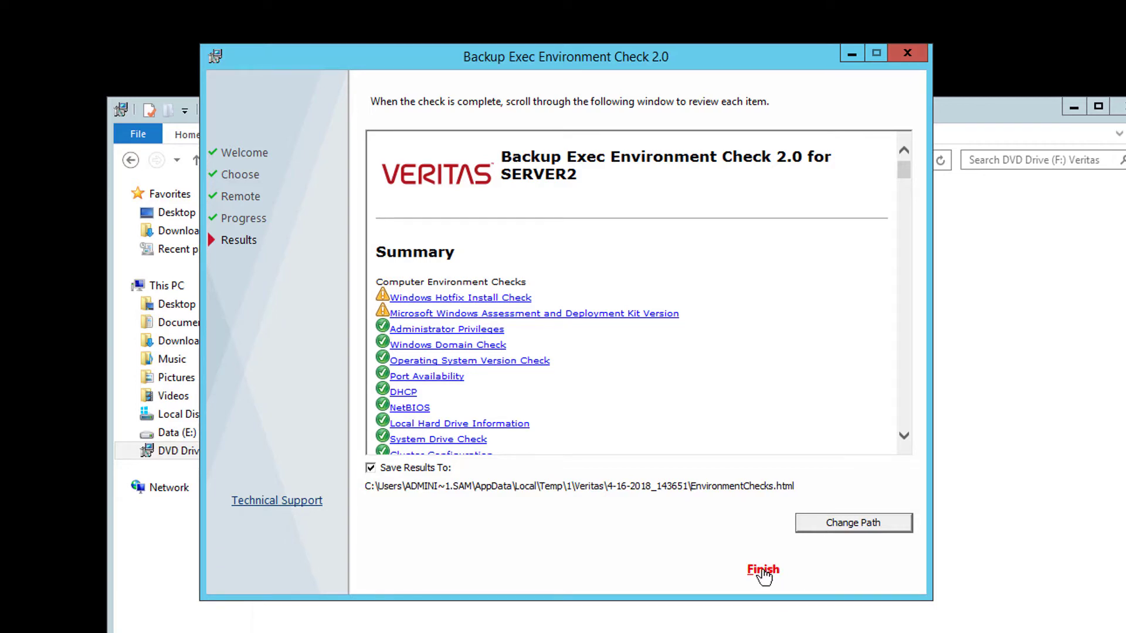
pyautogui.click(762, 570)
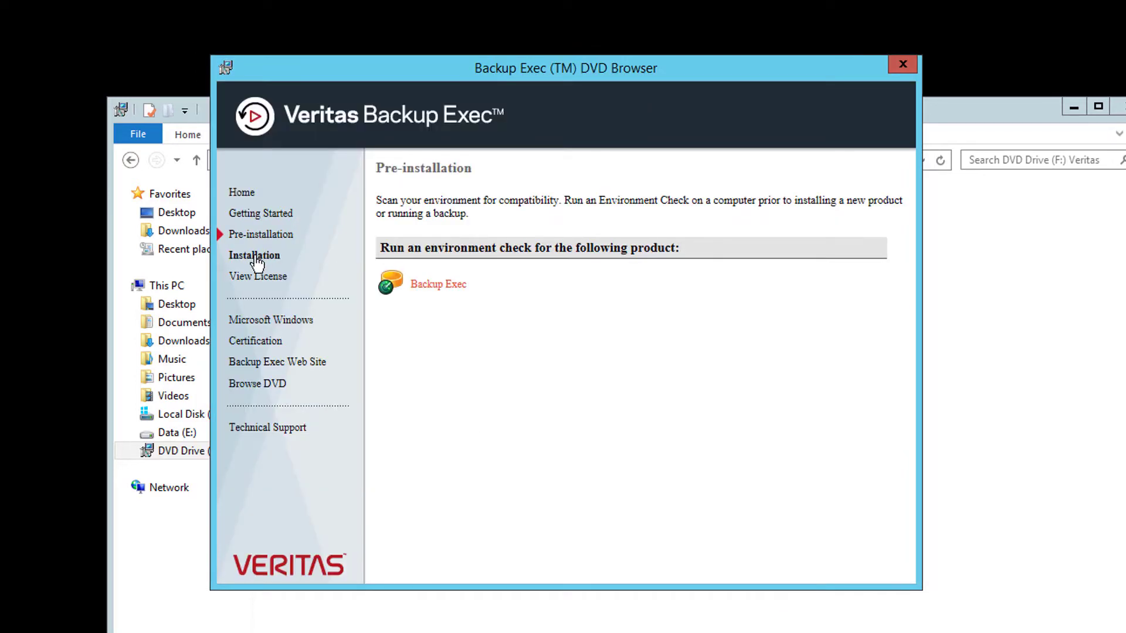
pyautogui.click(253, 254)
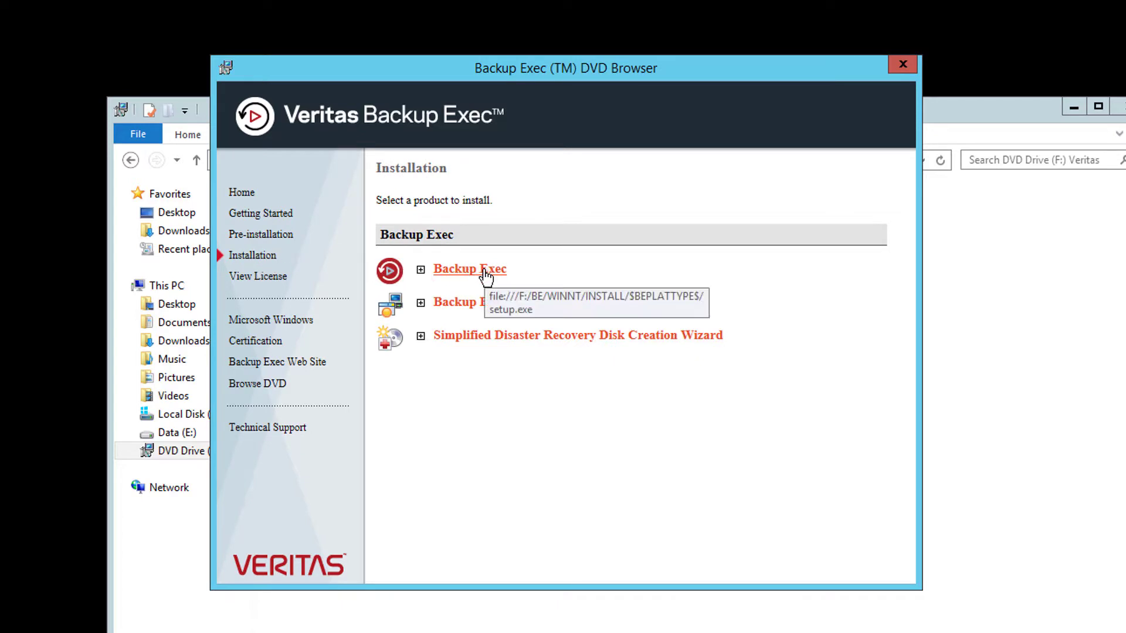
# Launch the Backup Exec setup, accept the license, choose Typical installation and review the environment check
pyautogui.click(469, 269)
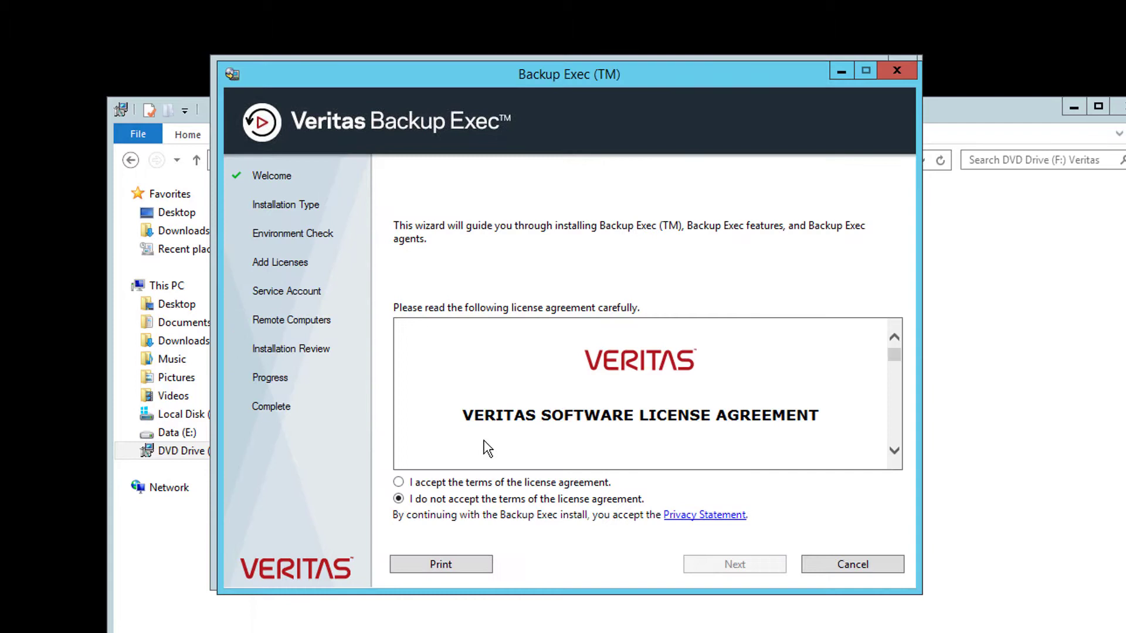
pyautogui.click(399, 482)
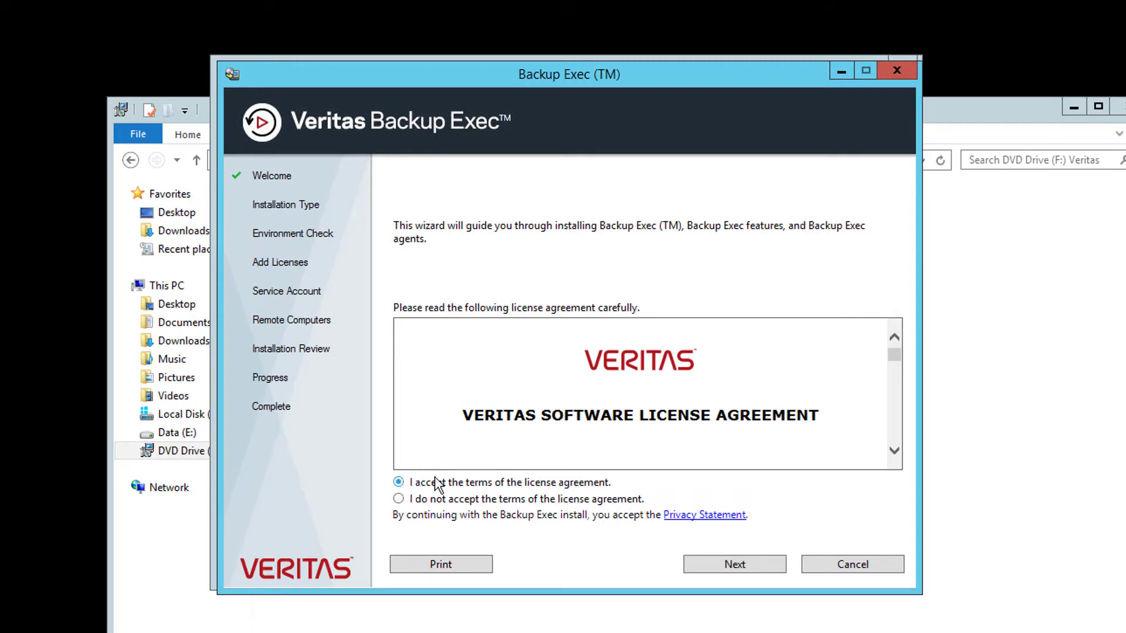
pyautogui.click(734, 564)
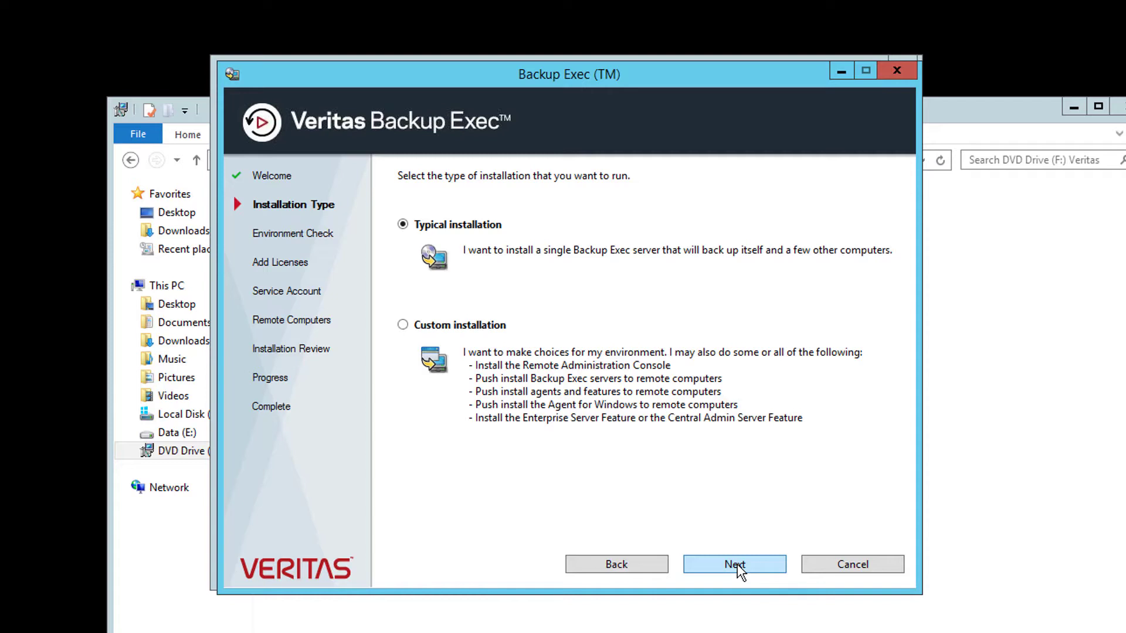
pyautogui.click(734, 564)
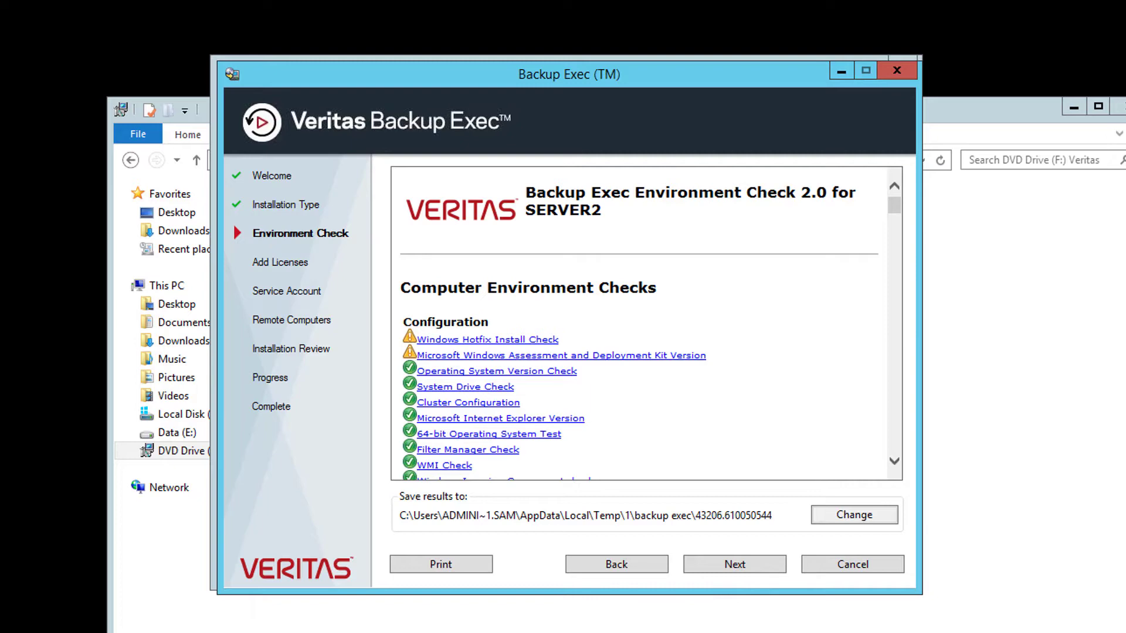
pyautogui.scroll(-3)
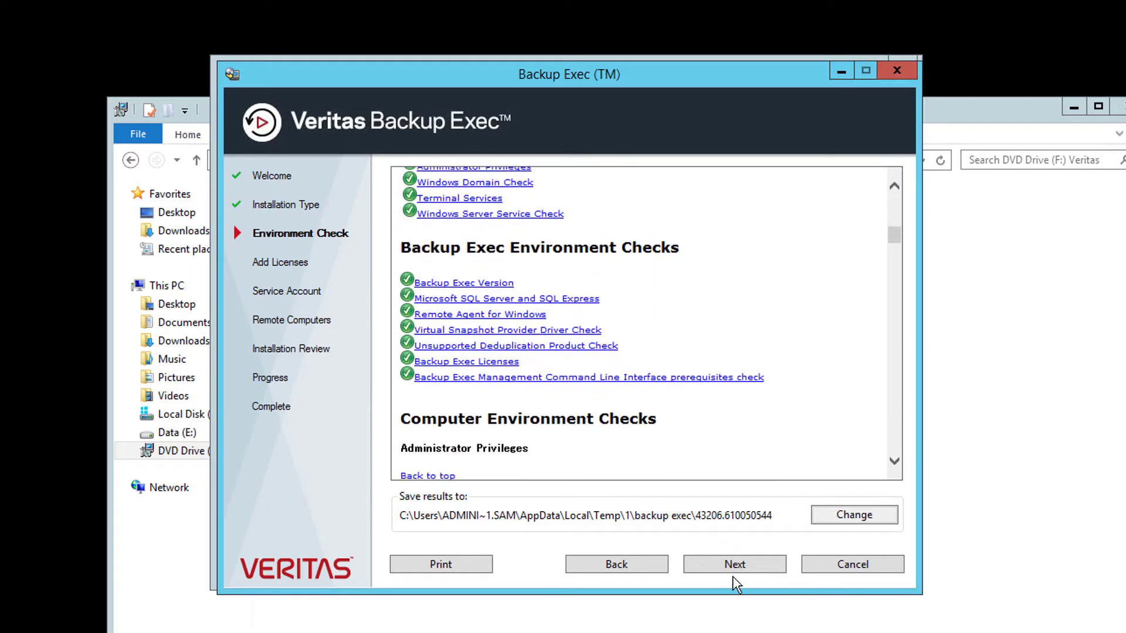
# Accept the environment check, continue without an Entitlement ID as a trial and acknowledge the trial notice
pyautogui.click(734, 564)
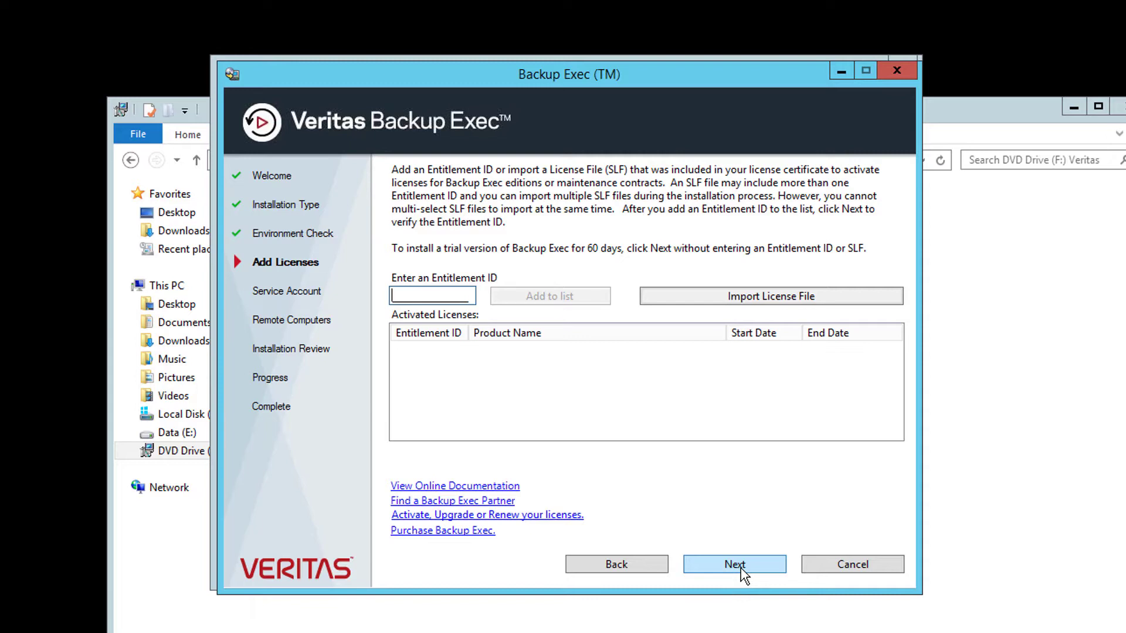
pyautogui.click(735, 565)
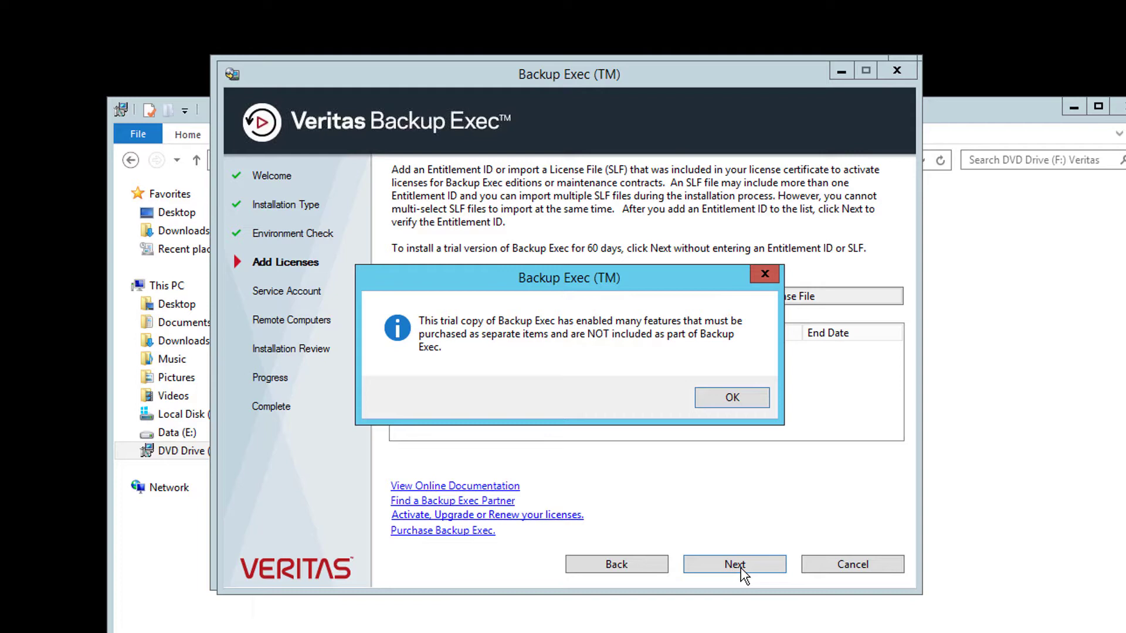
pyautogui.moveTo(706, 504)
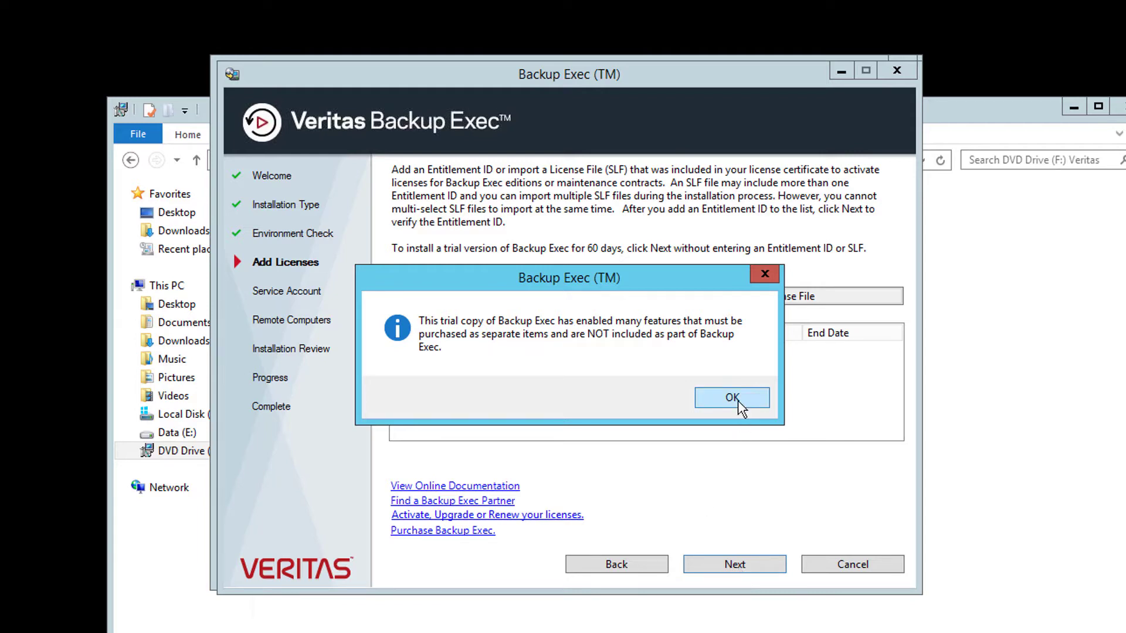
pyautogui.click(732, 398)
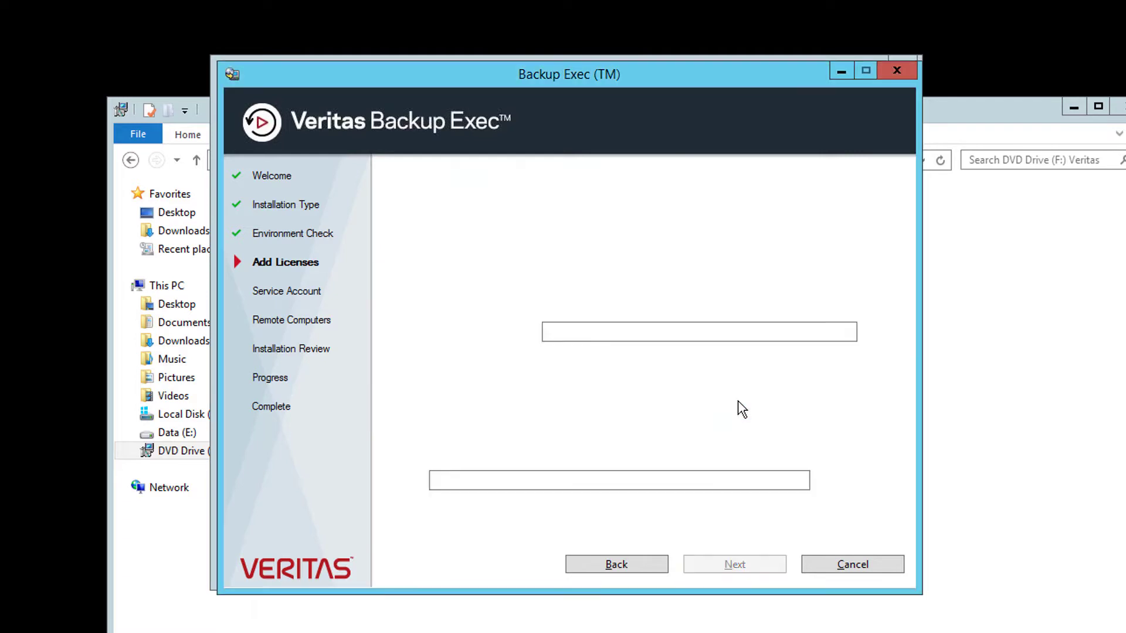
# Enter the administrator service account password and keep the default install folder
pyautogui.click(734, 564)
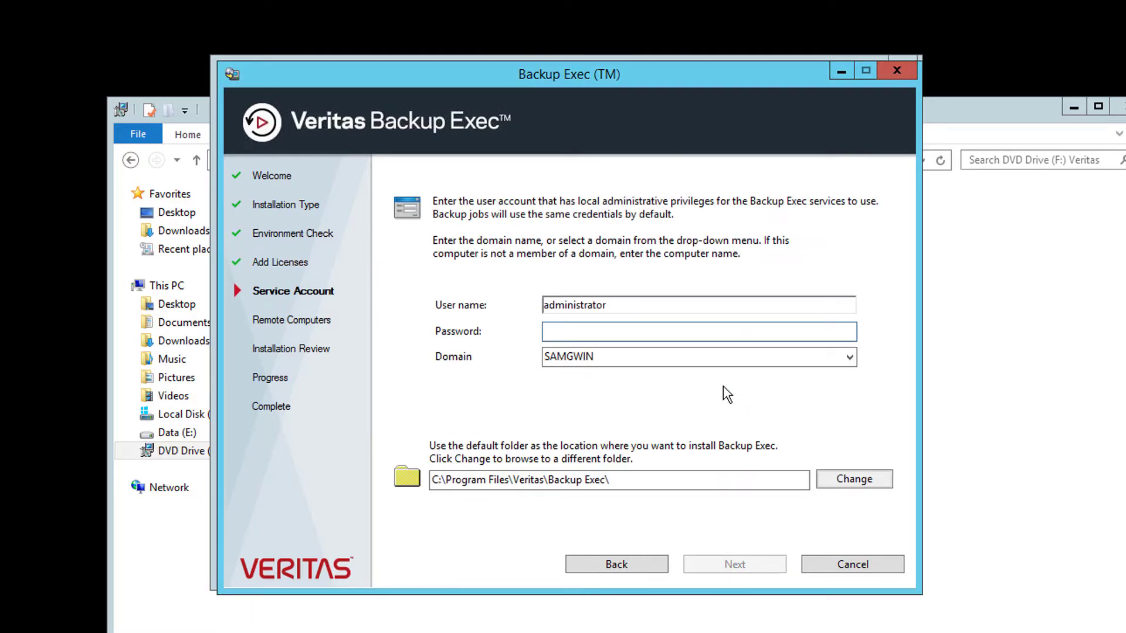
pyautogui.click(698, 330)
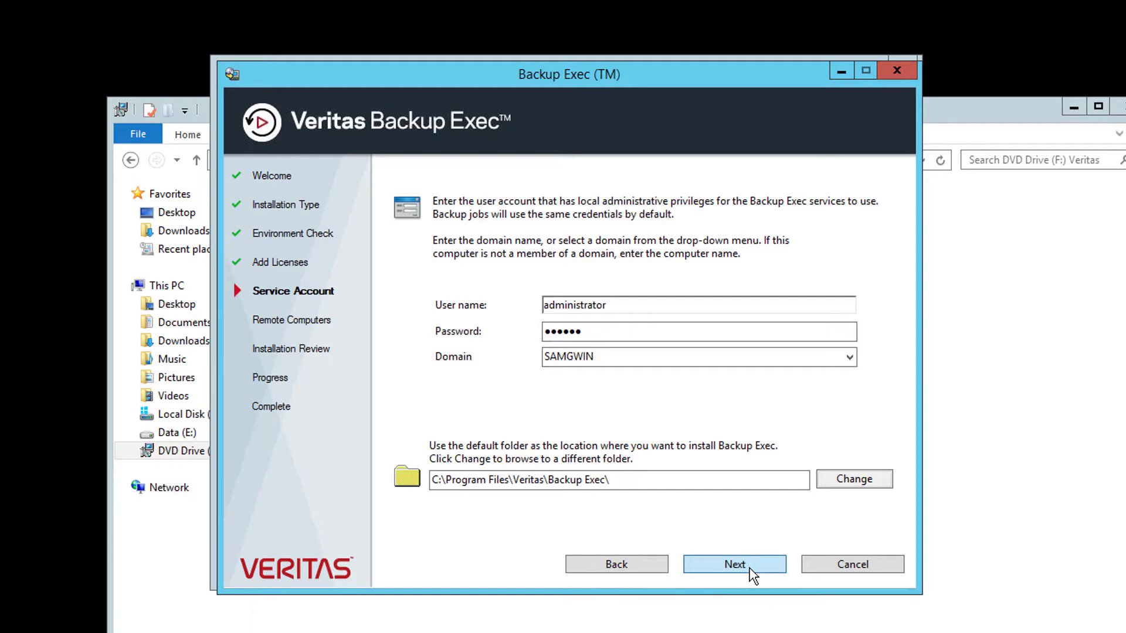
pyautogui.click(735, 564)
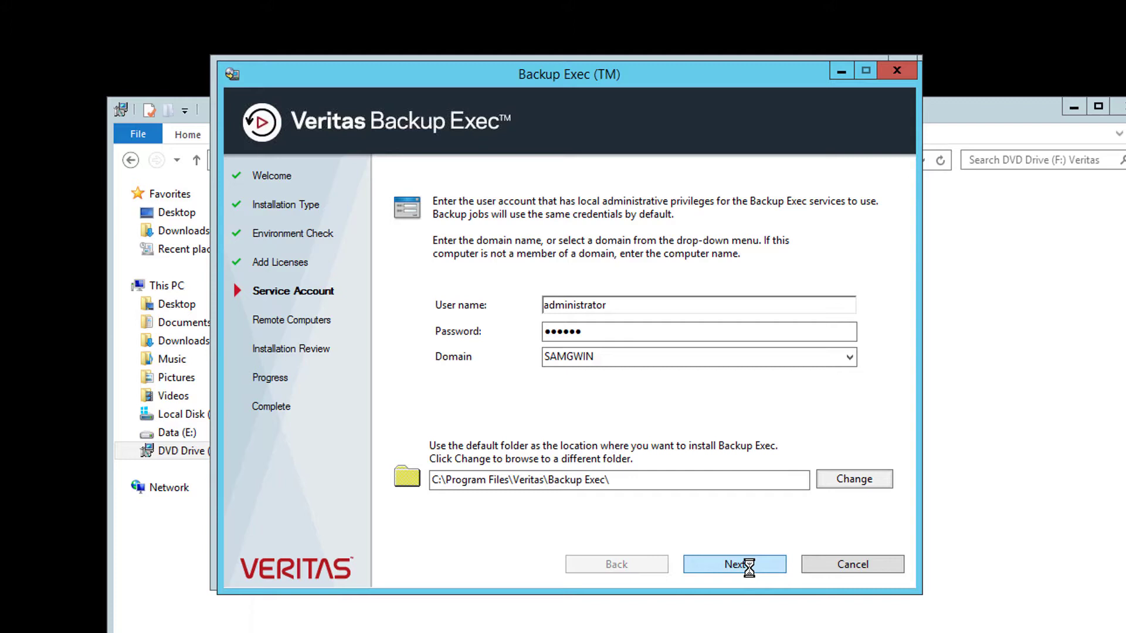
pyautogui.click(734, 564)
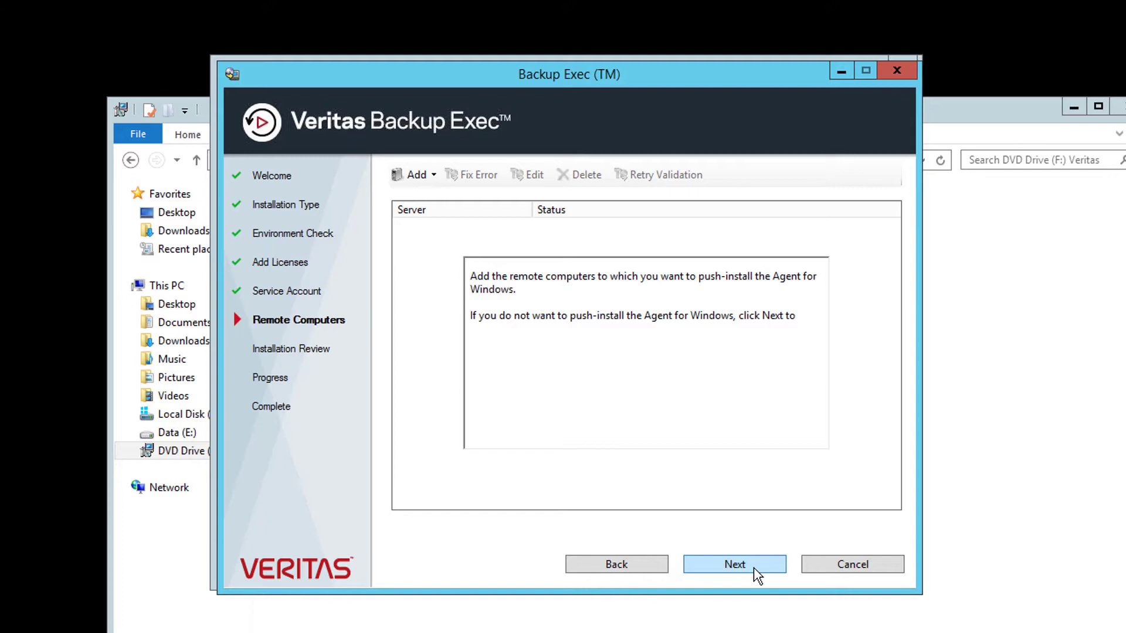
# Skip remote computers, review the SERVER2 installation summary and start the install
pyautogui.click(734, 564)
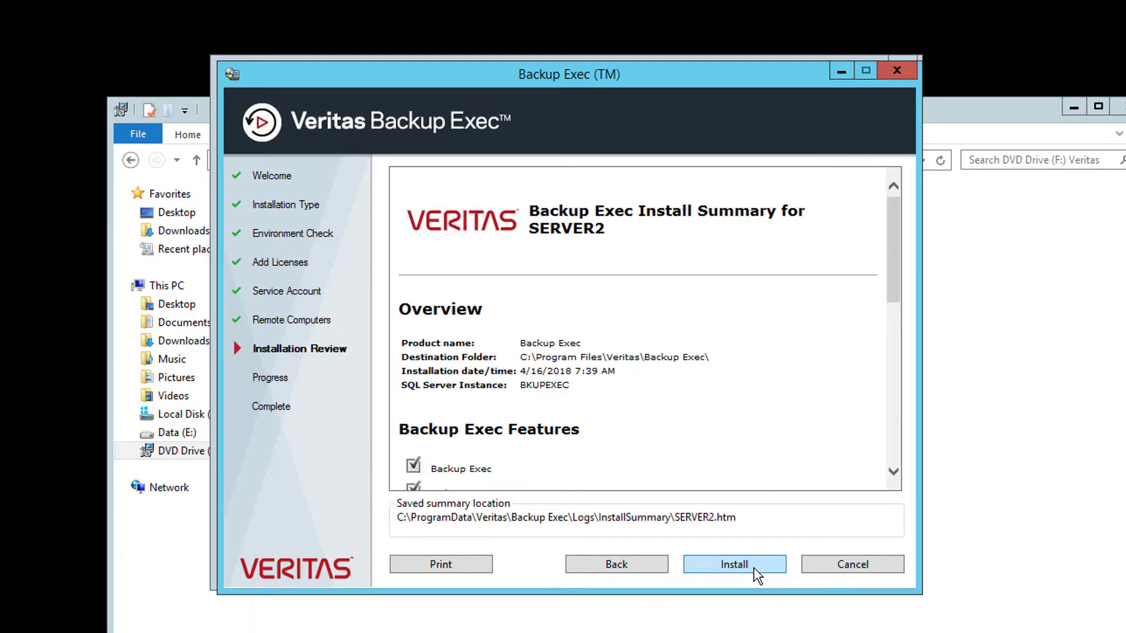
pyautogui.scroll(-3)
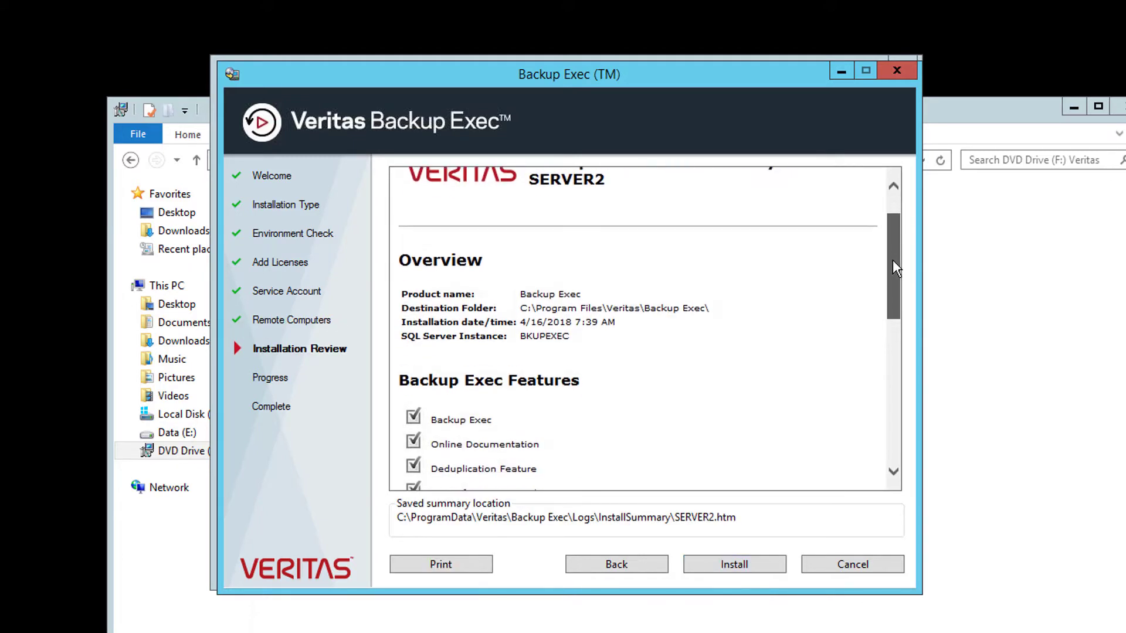
pyautogui.scroll(-3)
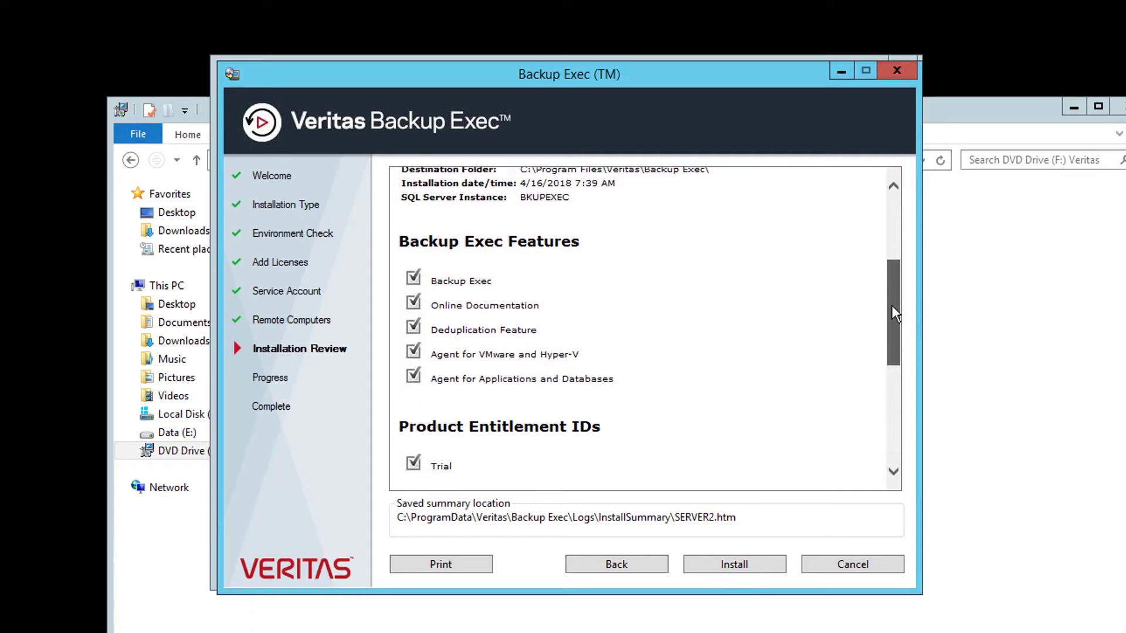
pyautogui.scroll(-3)
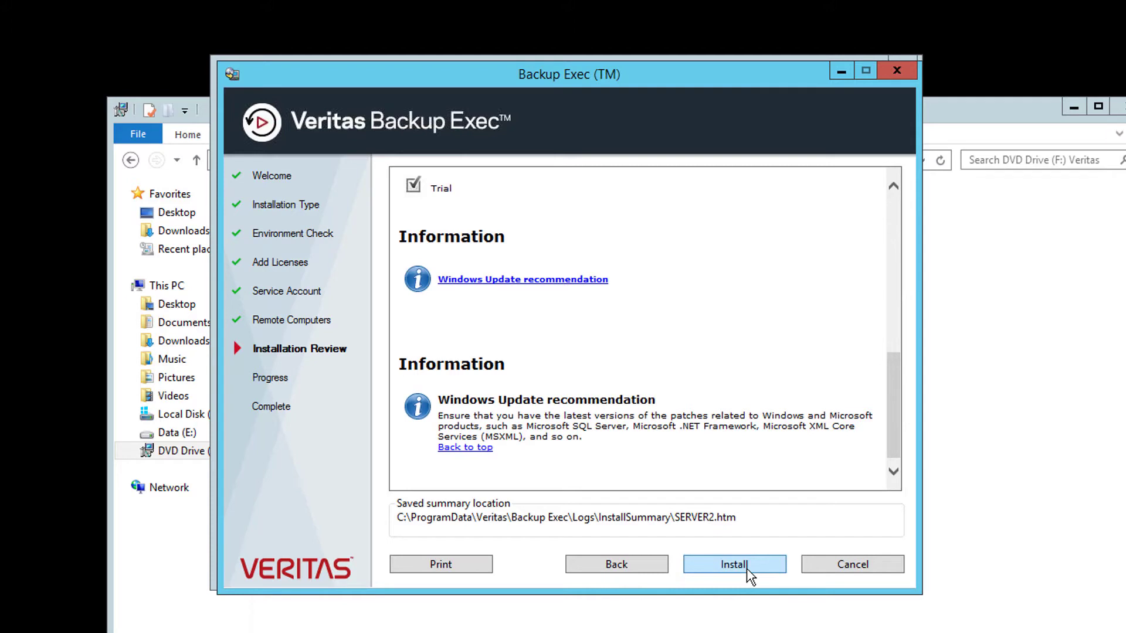
pyautogui.click(734, 564)
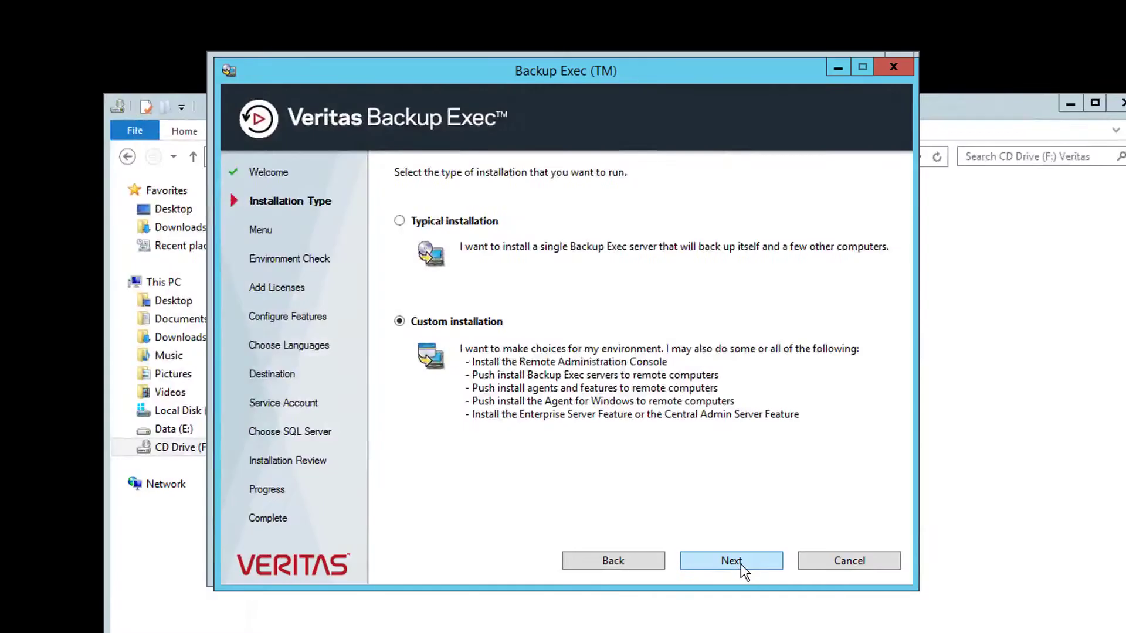
# Follow the Custom path with default features, English only and a local SQL Express instance
pyautogui.click(730, 561)
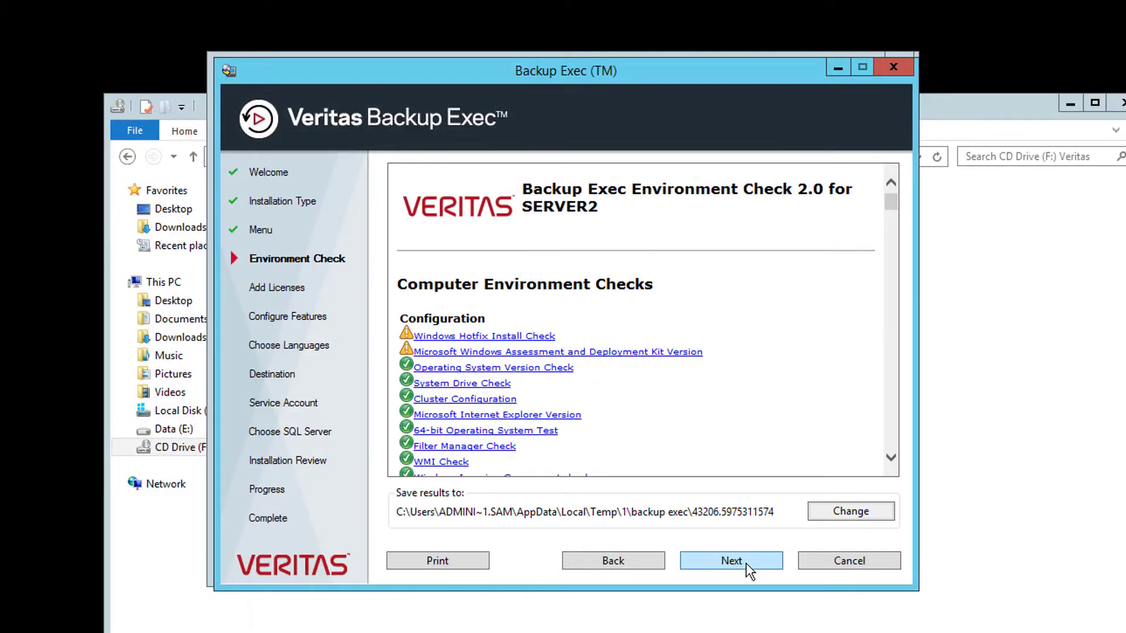
pyautogui.click(731, 561)
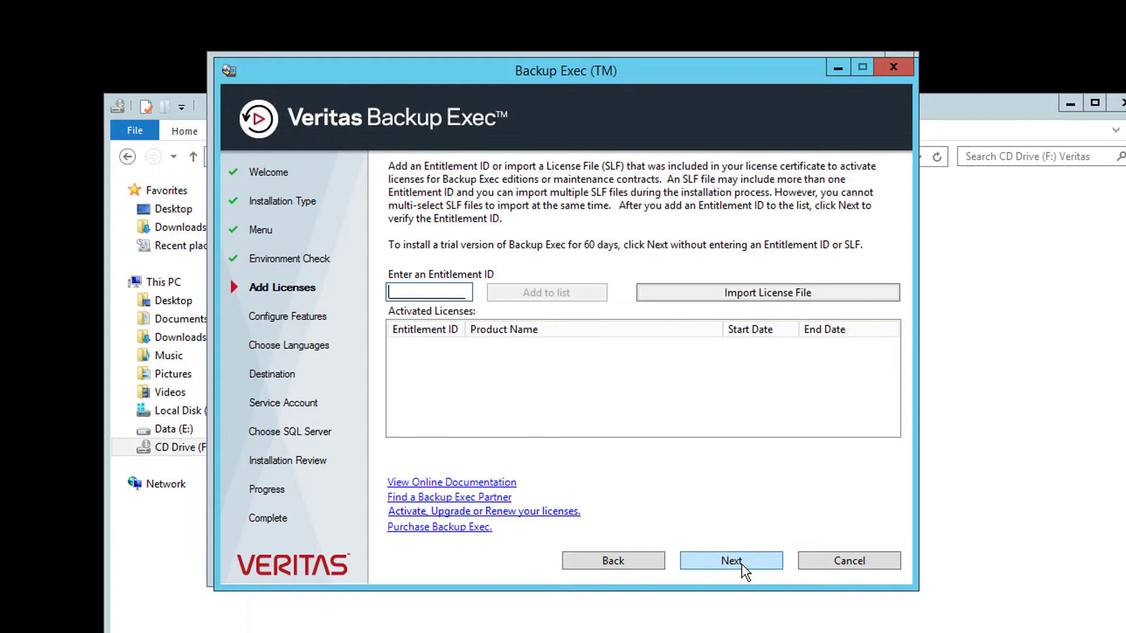
pyautogui.click(731, 561)
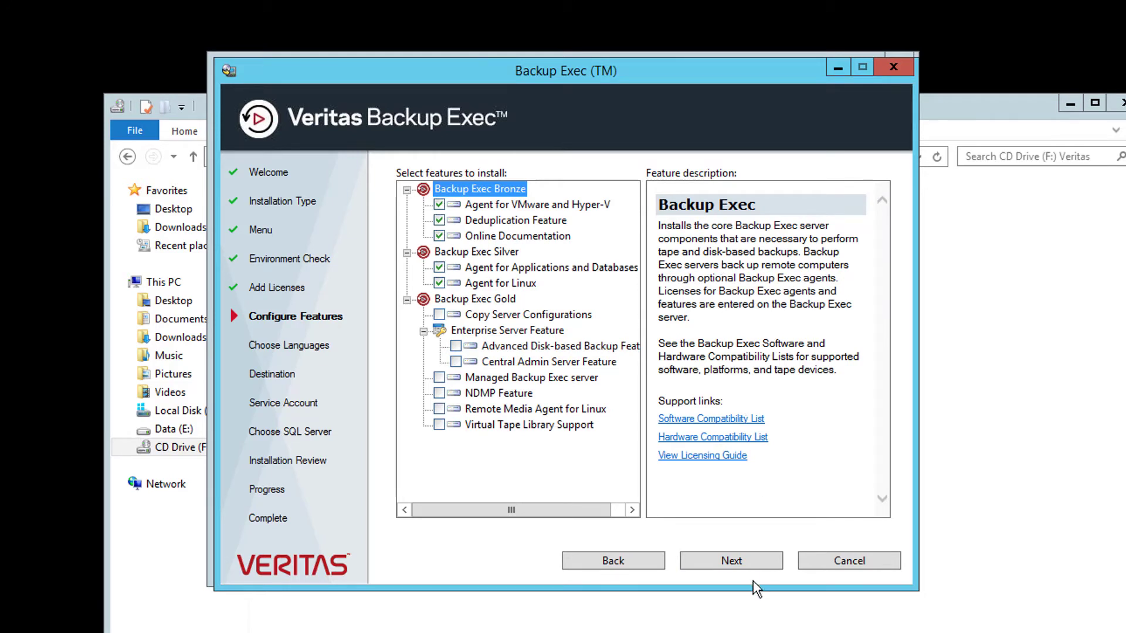
pyautogui.click(730, 561)
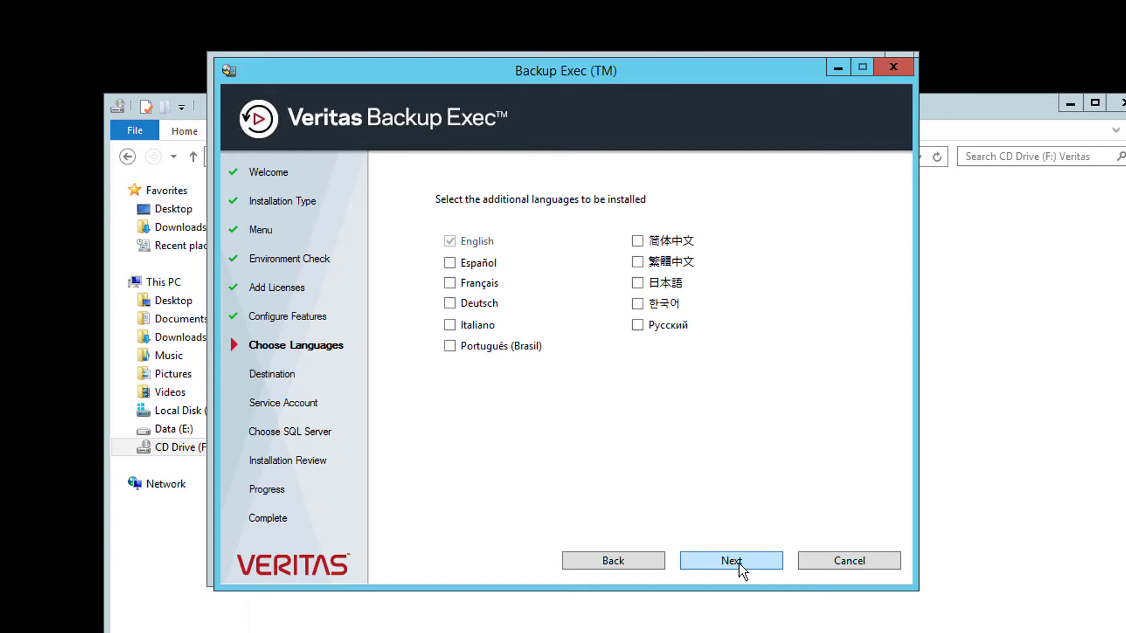
pyautogui.click(731, 561)
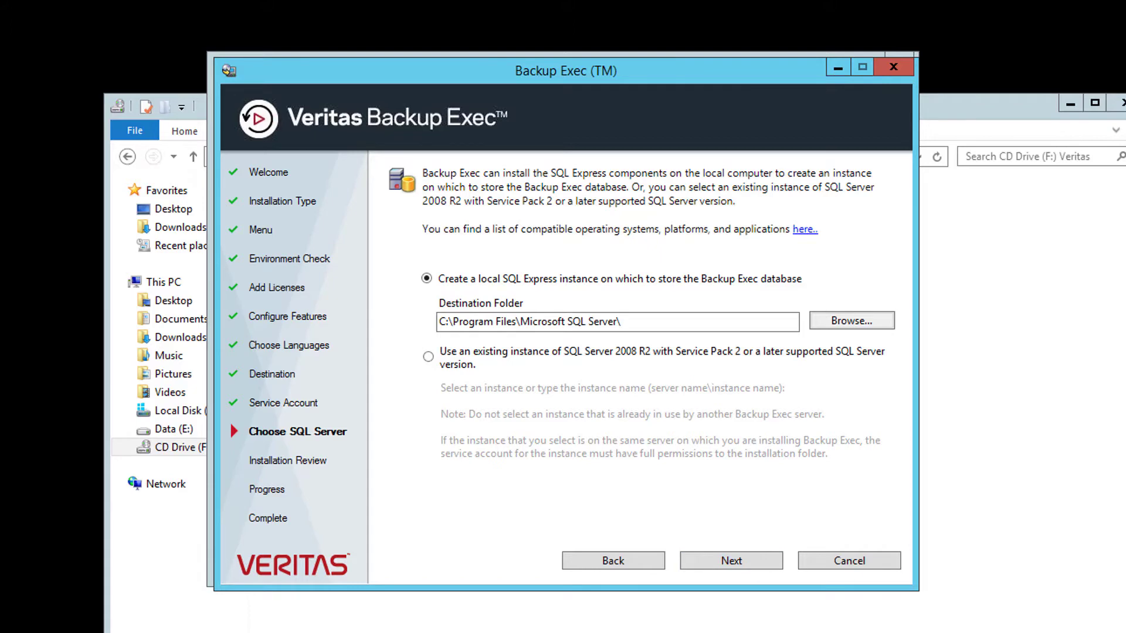
pyautogui.click(730, 561)
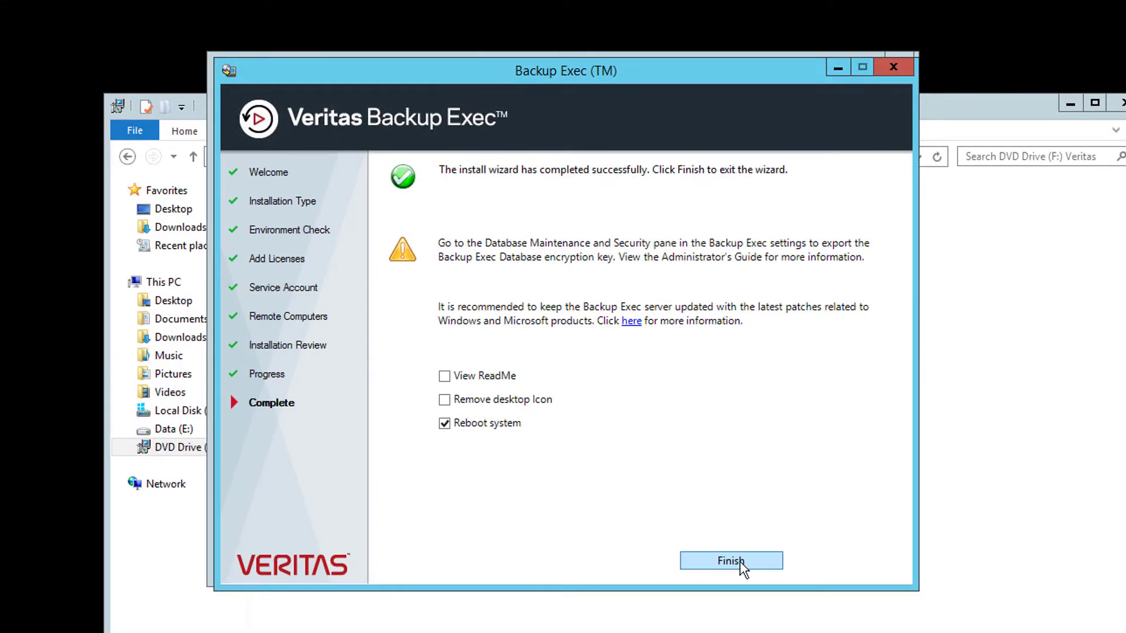
# Finish setup and review the Backup Exec Home dashboard showing 60 trial days and no storage
pyautogui.click(731, 561)
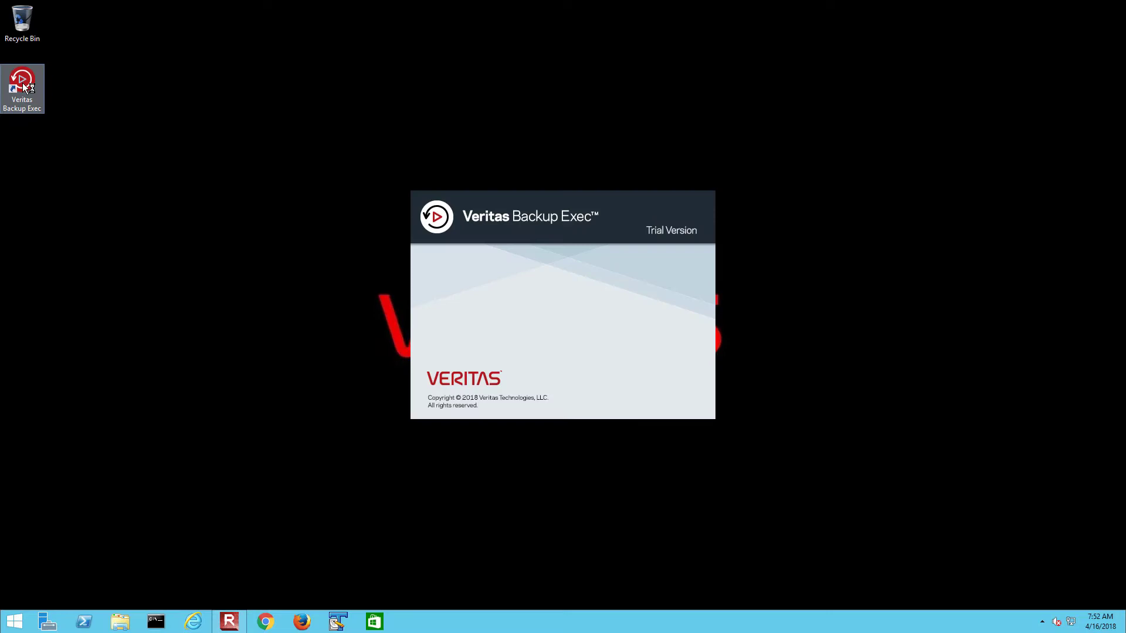
pyautogui.moveTo(756, 338)
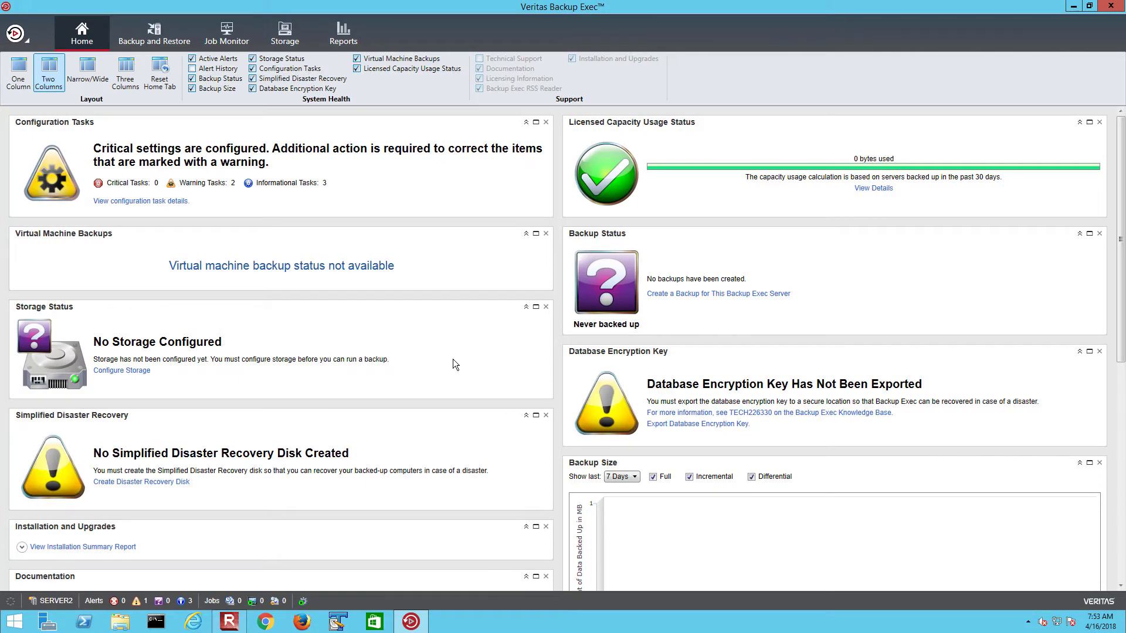
pyautogui.scroll(-3)
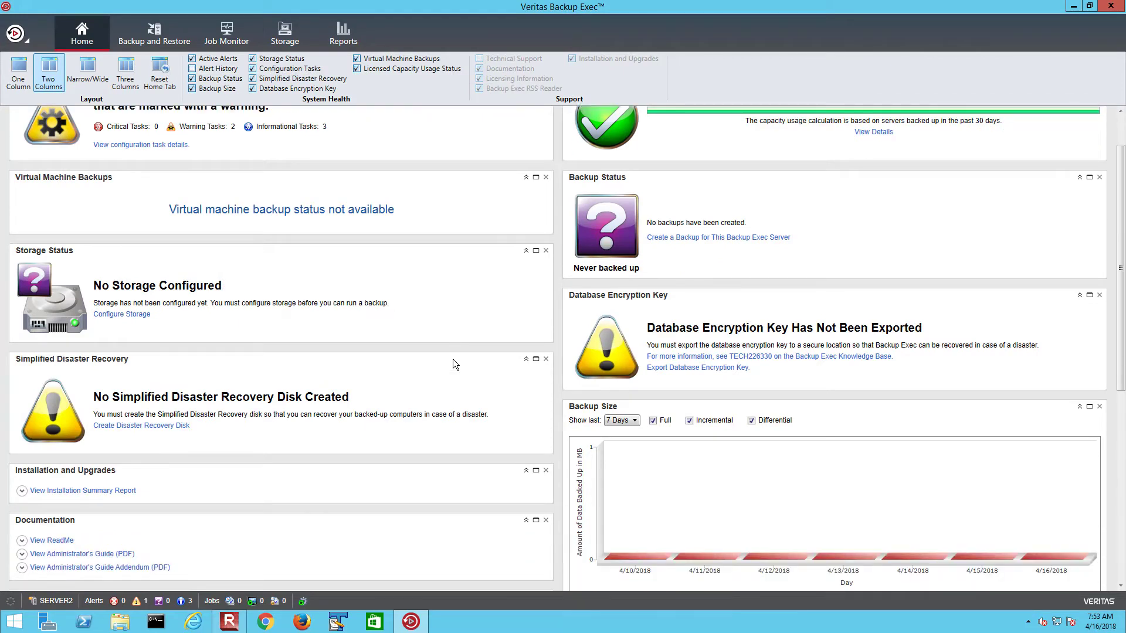
pyautogui.scroll(-3)
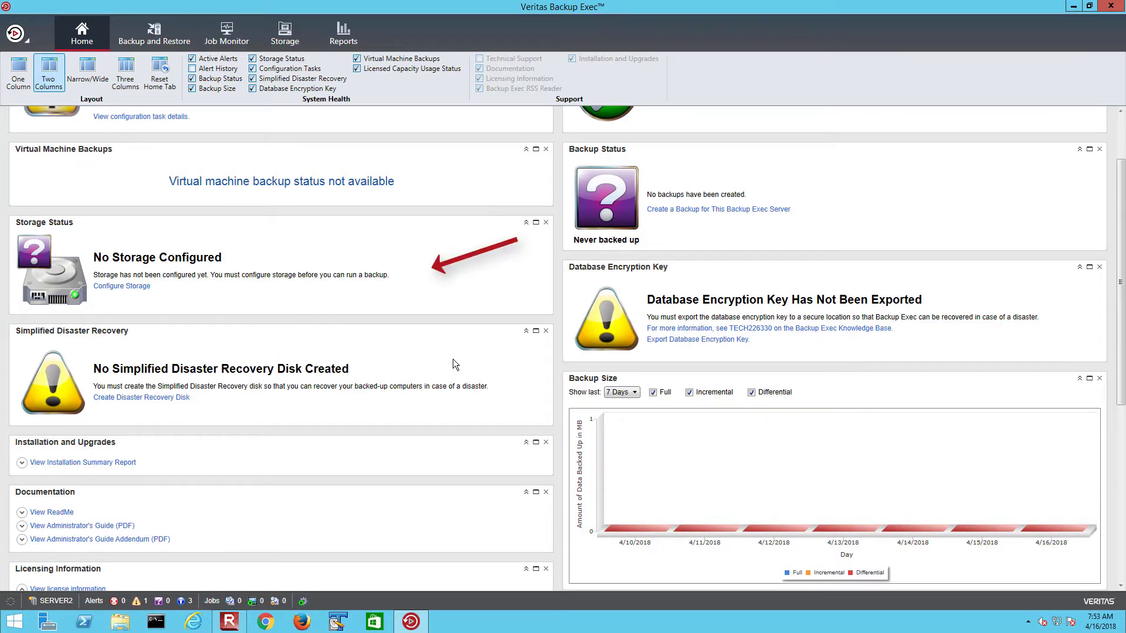
pyautogui.scroll(-3)
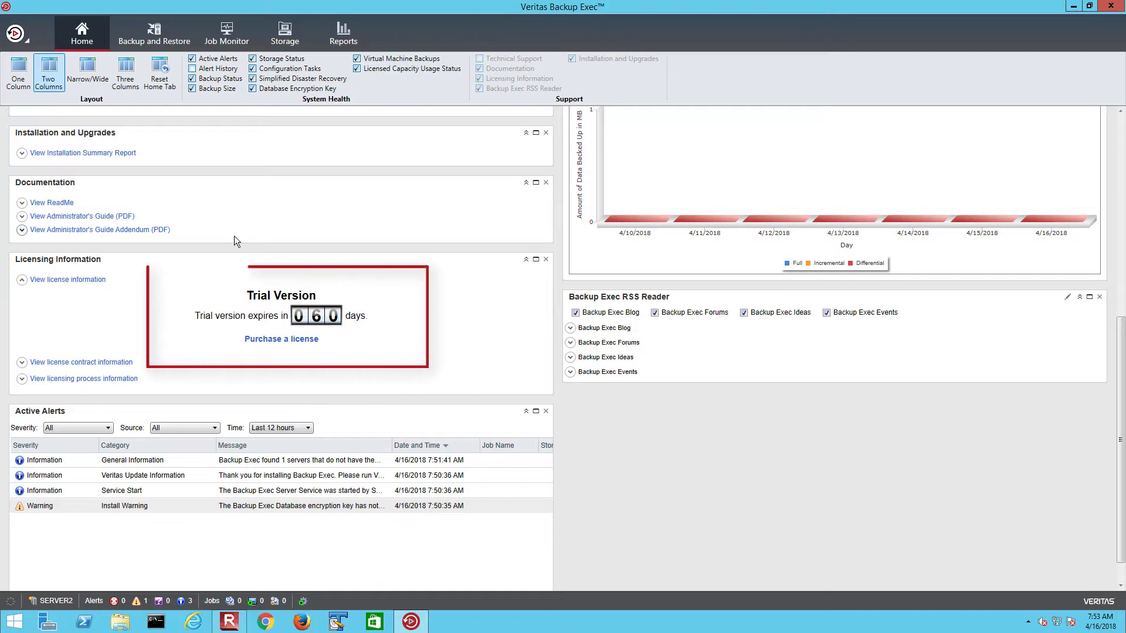
pyautogui.moveTo(187, 236)
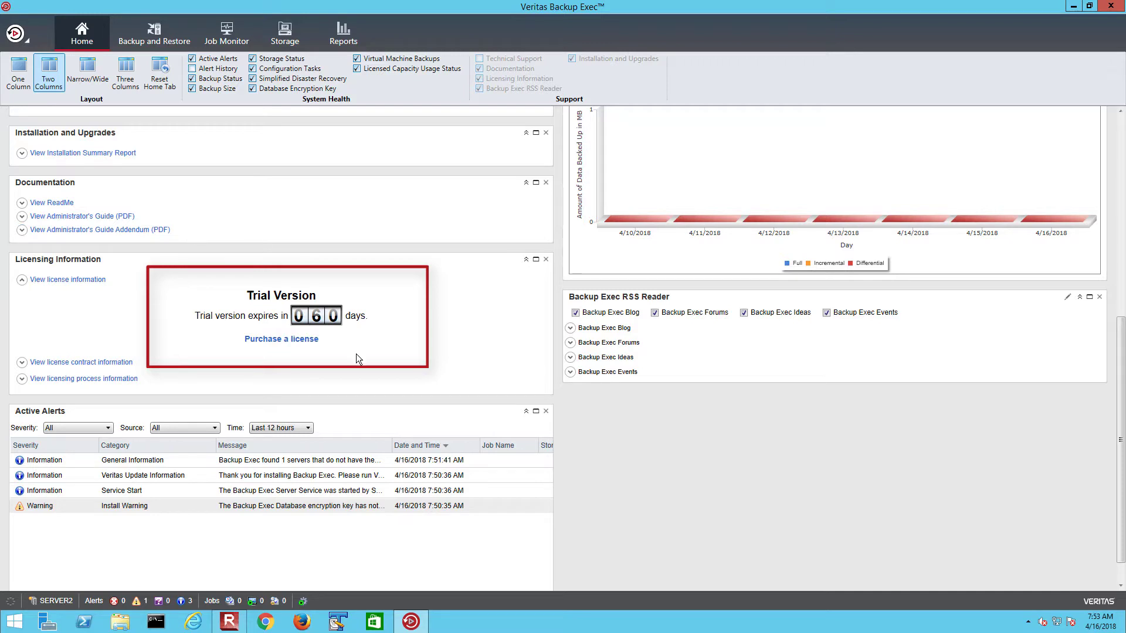
pyautogui.moveTo(318, 358)
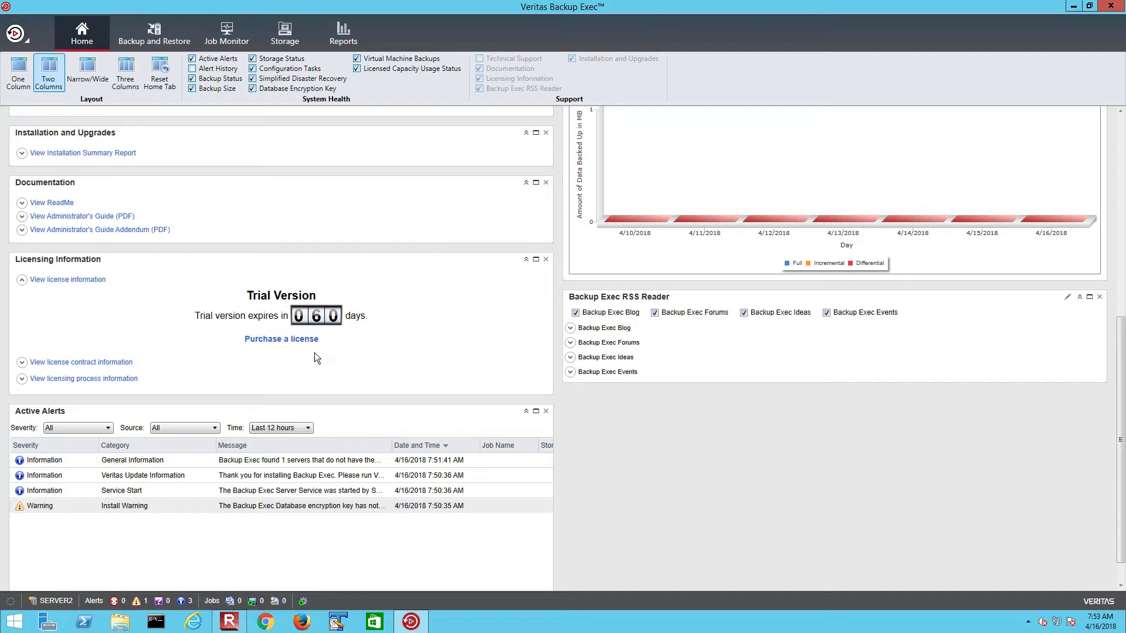
pyautogui.moveTo(154, 32)
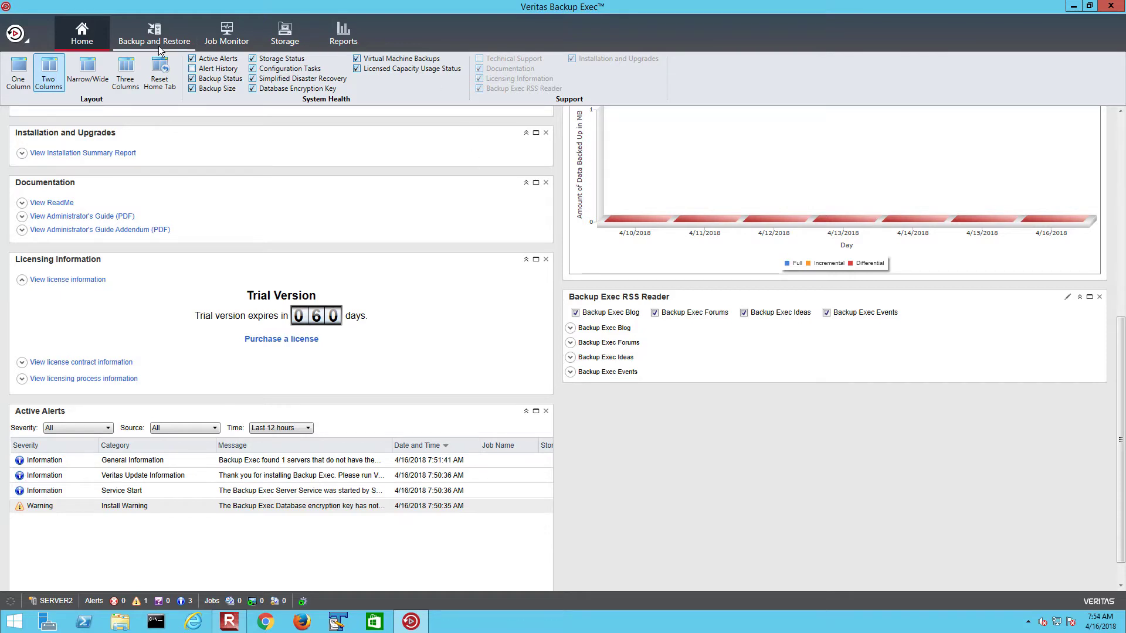
# Browse the Backup and Restore, Job Monitor, Storage and Reports areas, all still empty
pyautogui.click(153, 33)
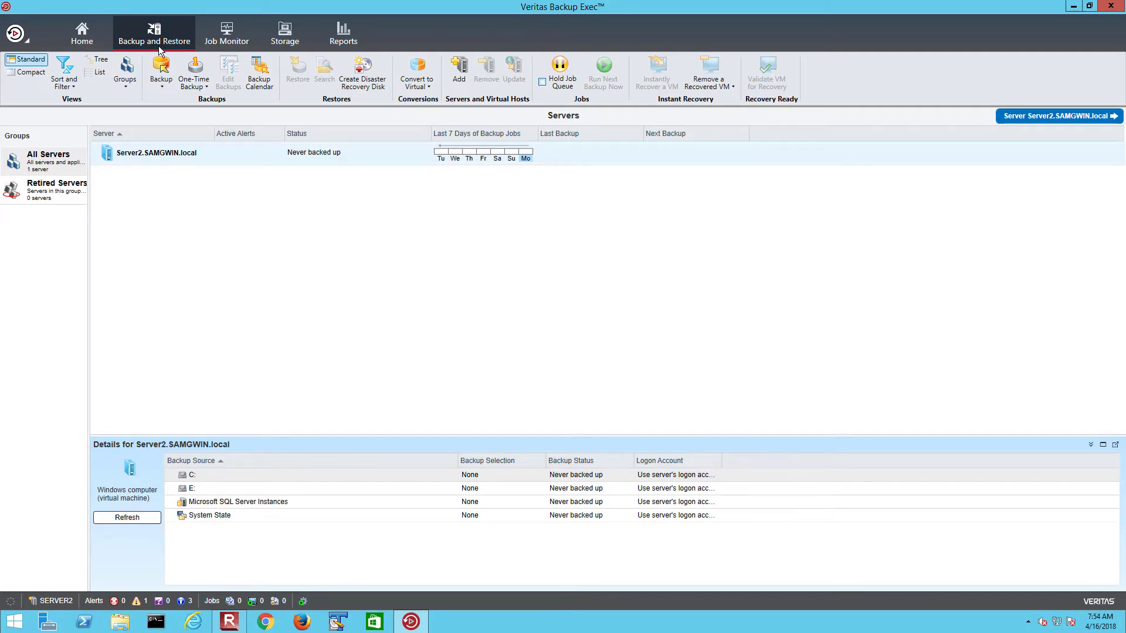
pyautogui.click(226, 33)
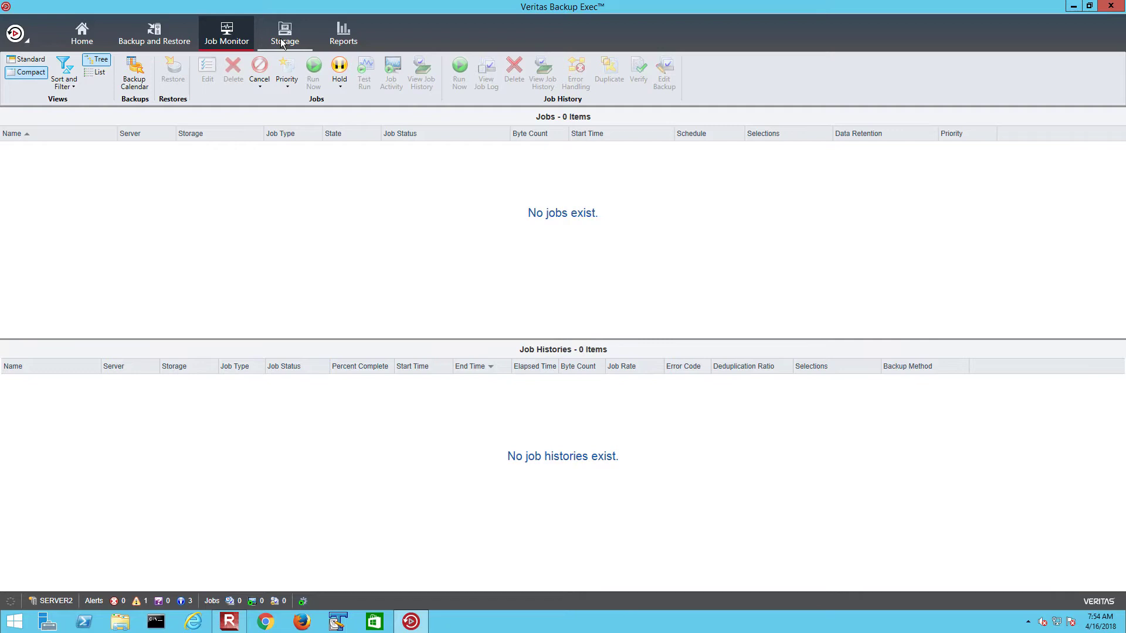
pyautogui.click(284, 33)
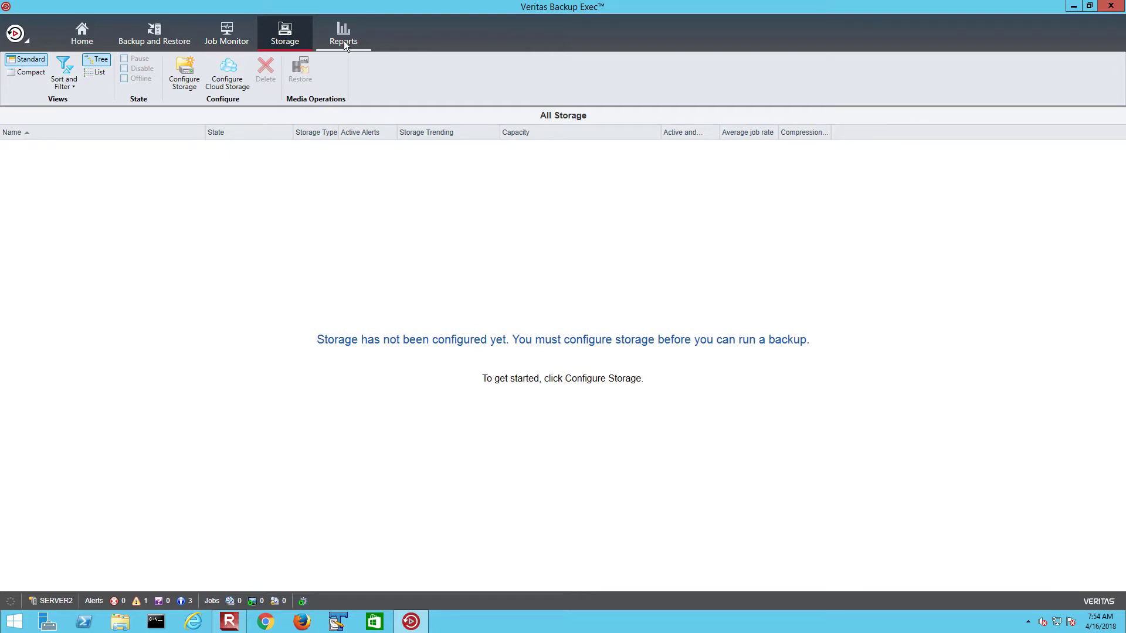
pyautogui.click(344, 33)
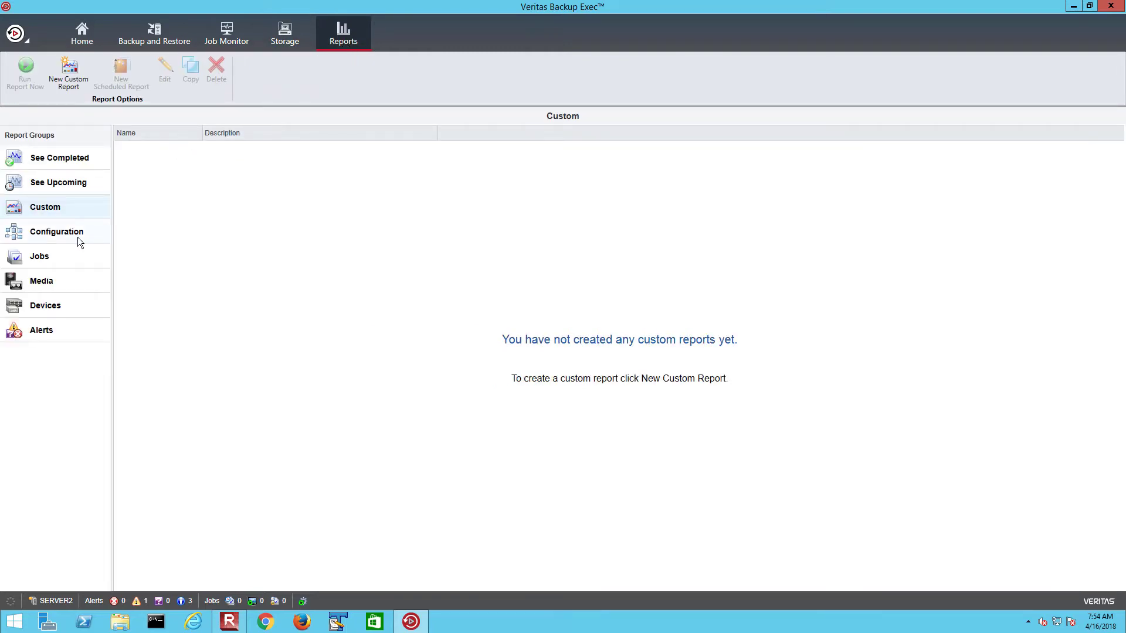
# View the Media and Custom report groups, then glance at the Backup Exec button menu and dismiss it
pyautogui.click(41, 280)
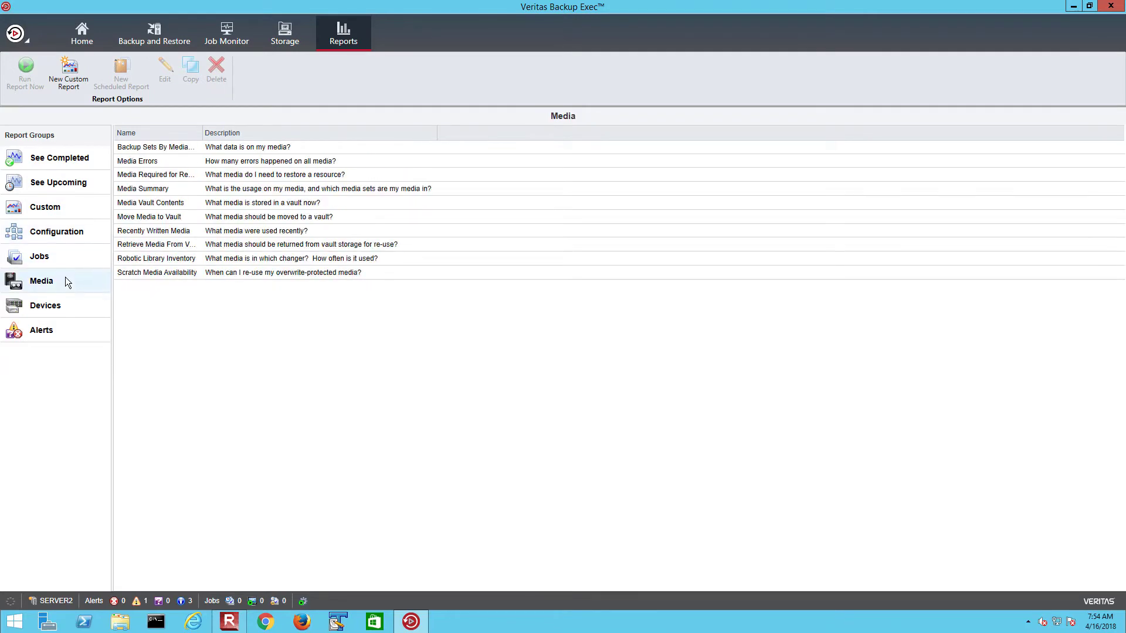
pyautogui.click(46, 207)
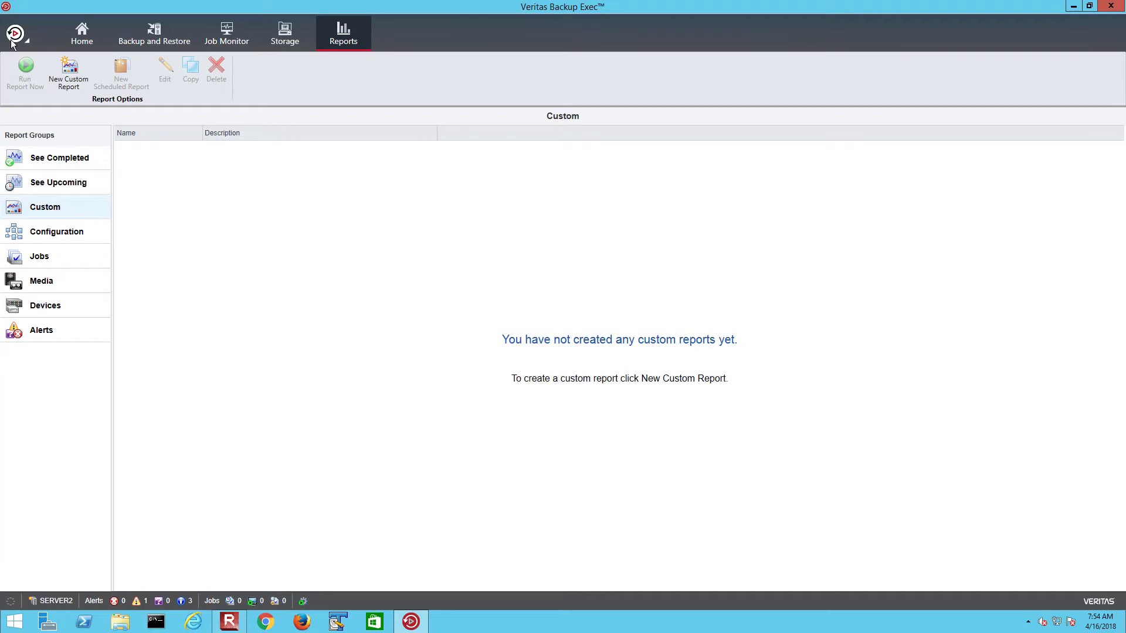
pyautogui.click(15, 32)
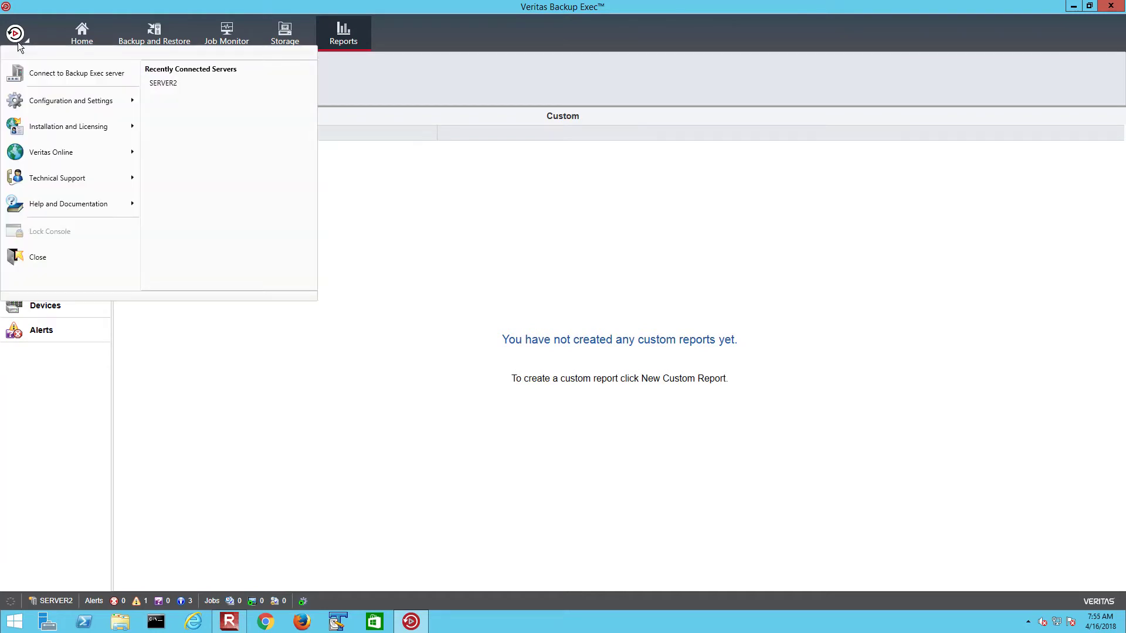
pyautogui.click(71, 101)
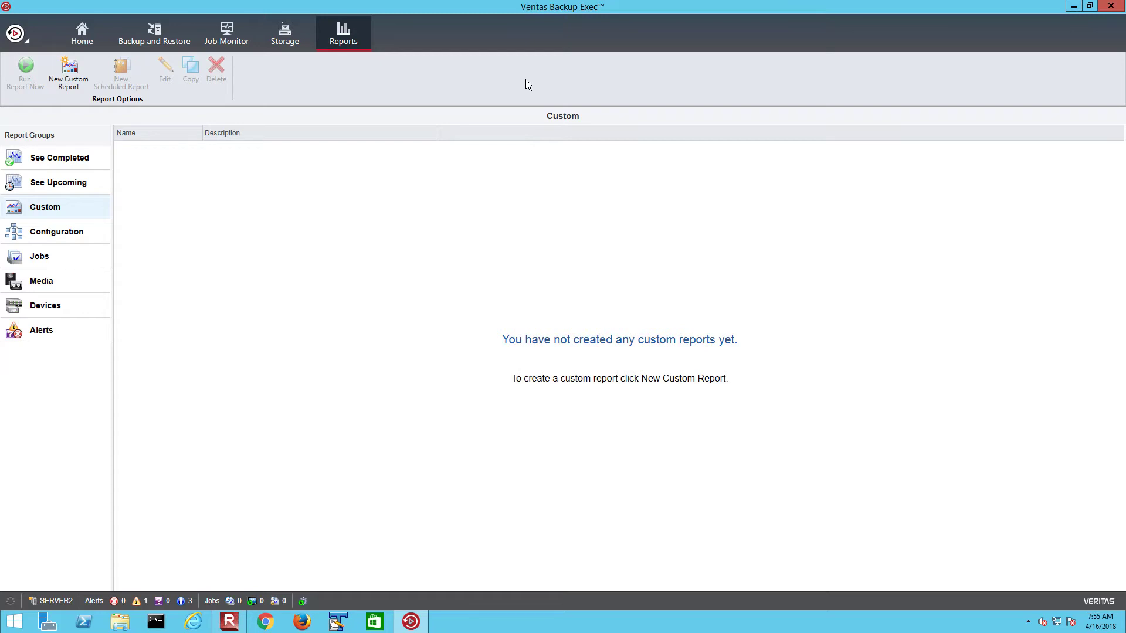
# Start Configure Storage and choose disk-based storage of type Disk storage
pyautogui.click(284, 33)
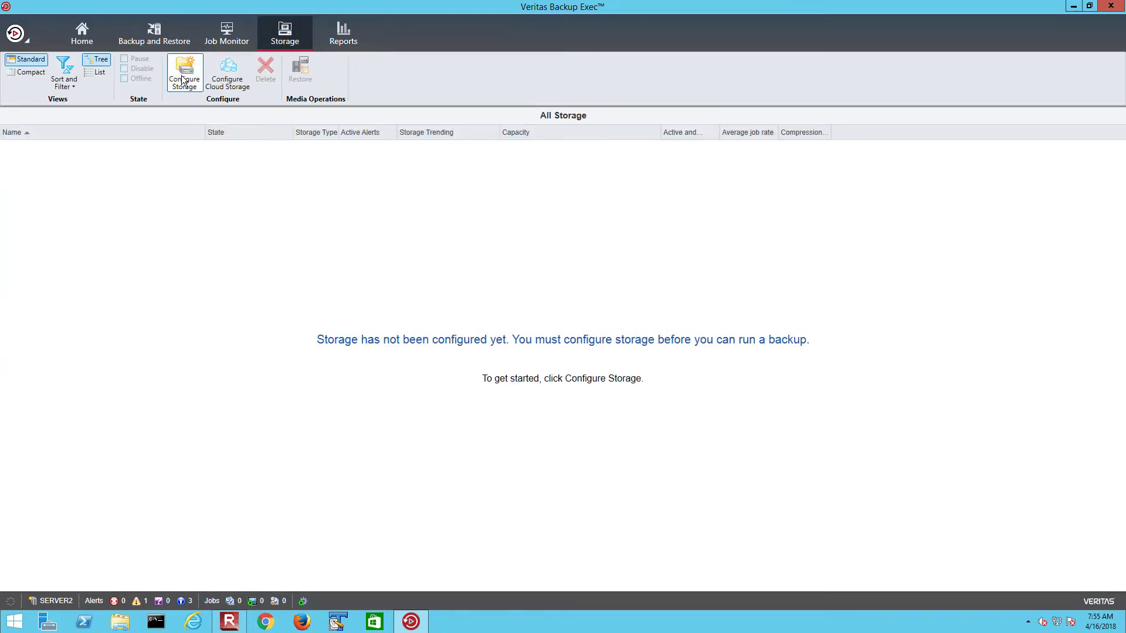
pyautogui.click(184, 71)
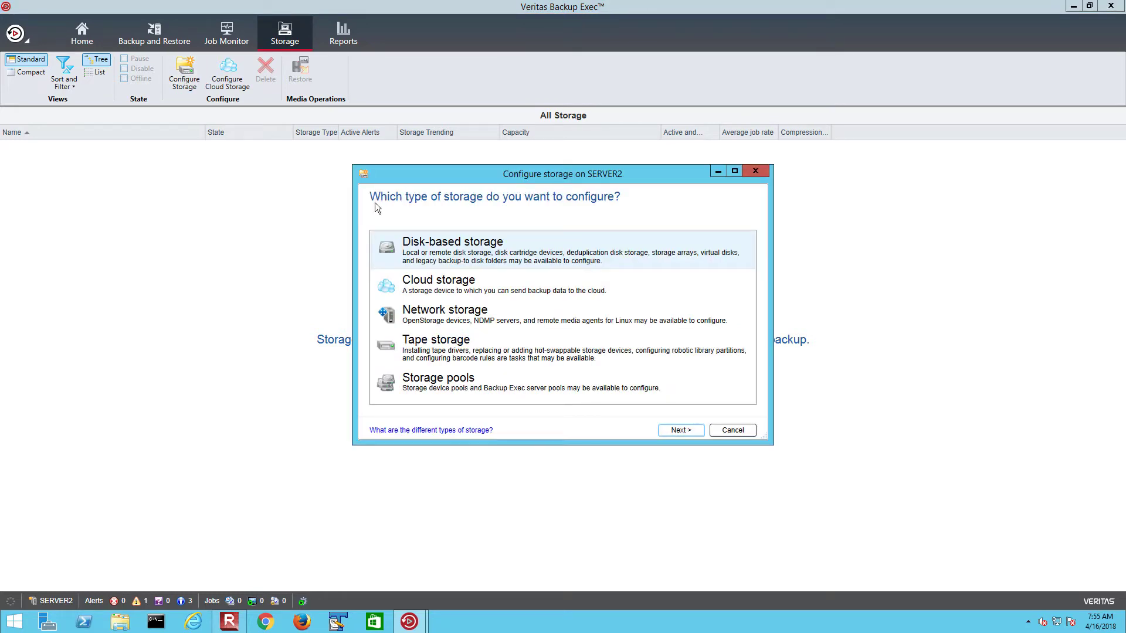
pyautogui.moveTo(431, 431)
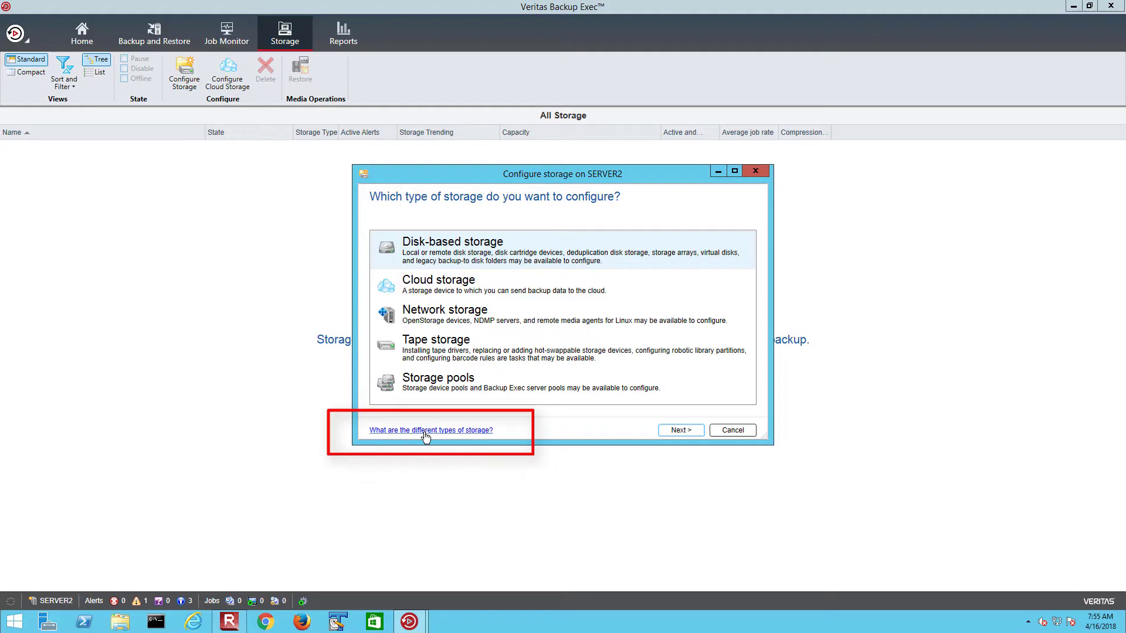
pyautogui.click(430, 430)
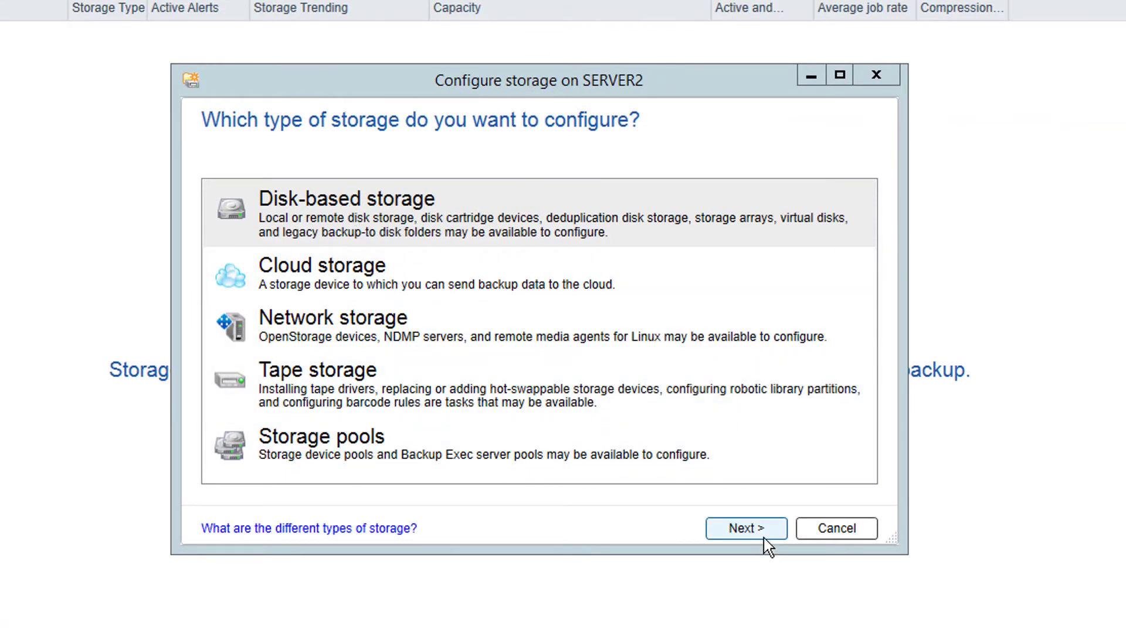
pyautogui.click(744, 529)
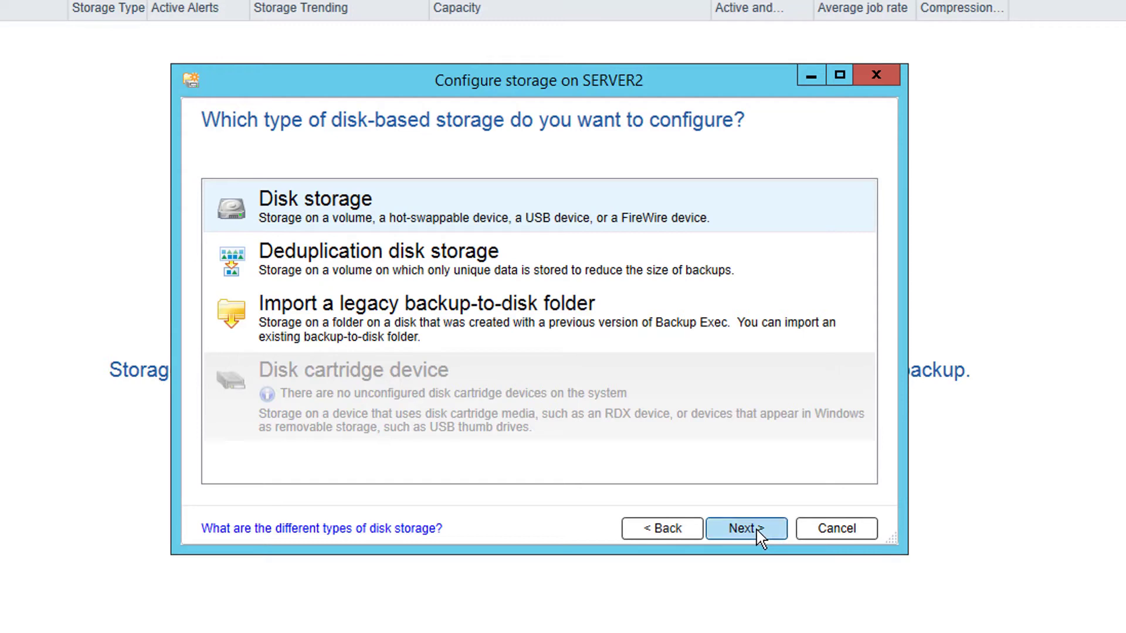
pyautogui.click(746, 529)
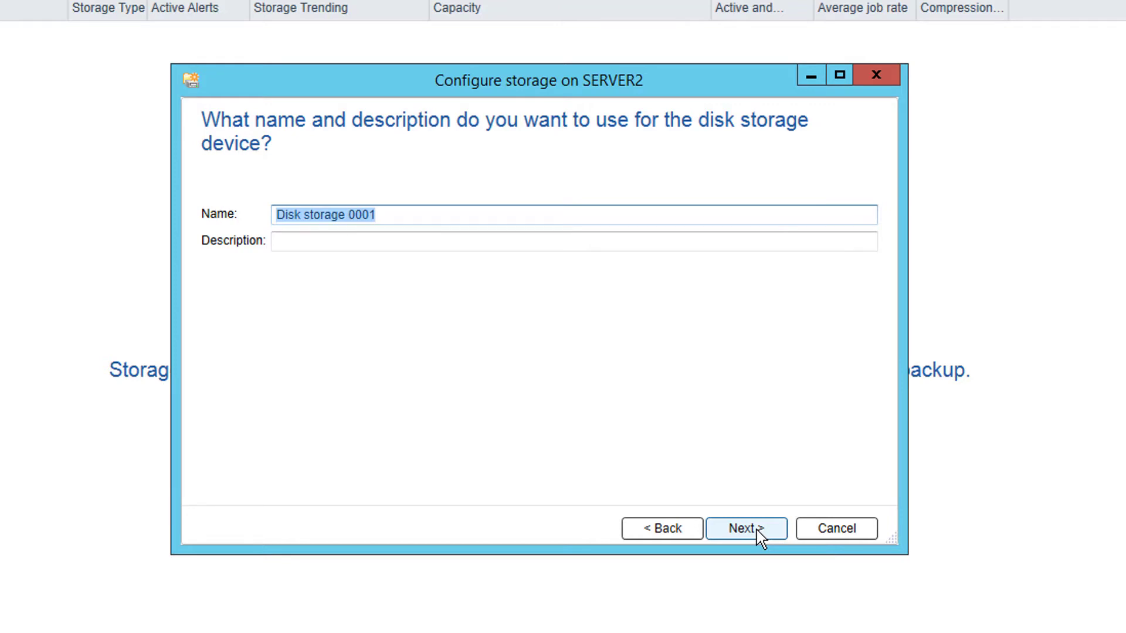
pyautogui.moveTo(753, 540)
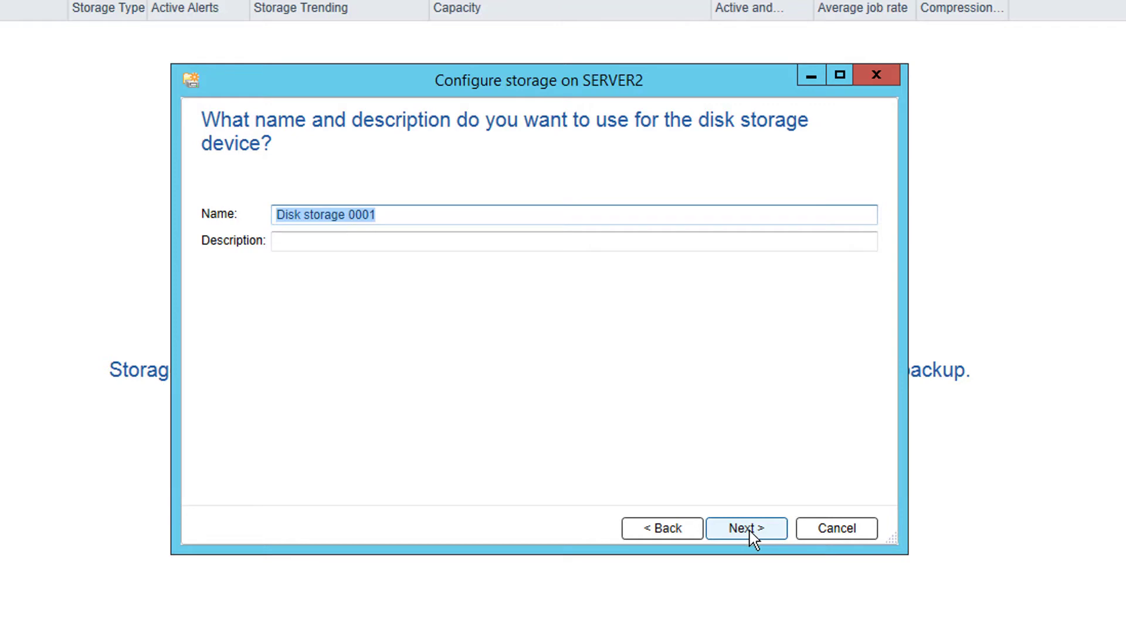
# Create Disk storage 0001 on the E: drive with 2 concurrent writes and finish so it shows online
pyautogui.click(746, 529)
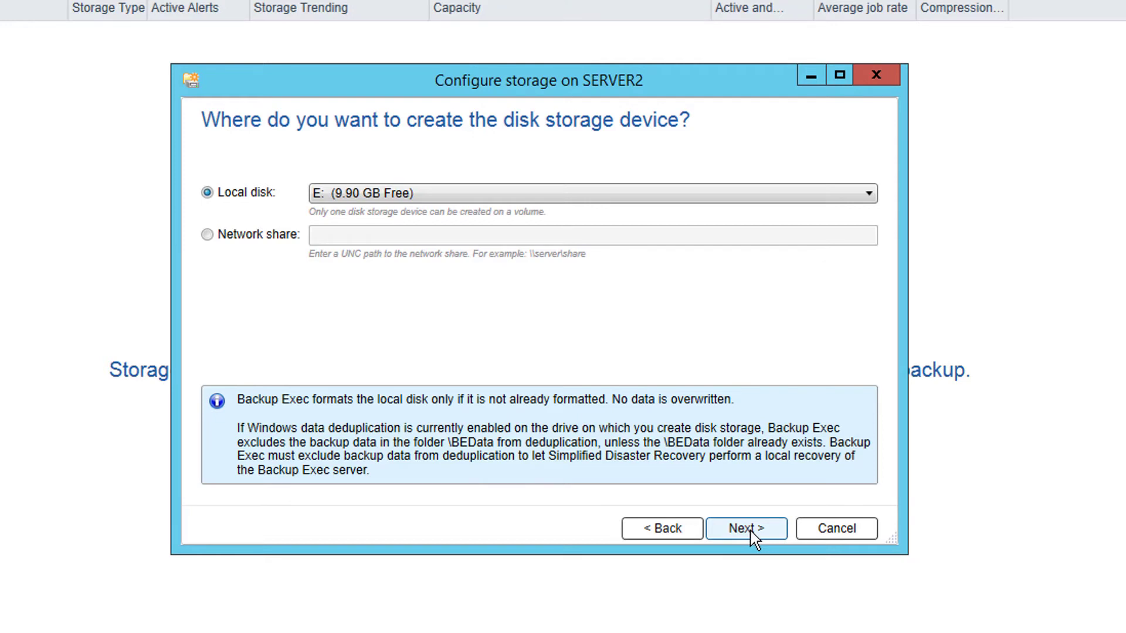
pyautogui.click(746, 529)
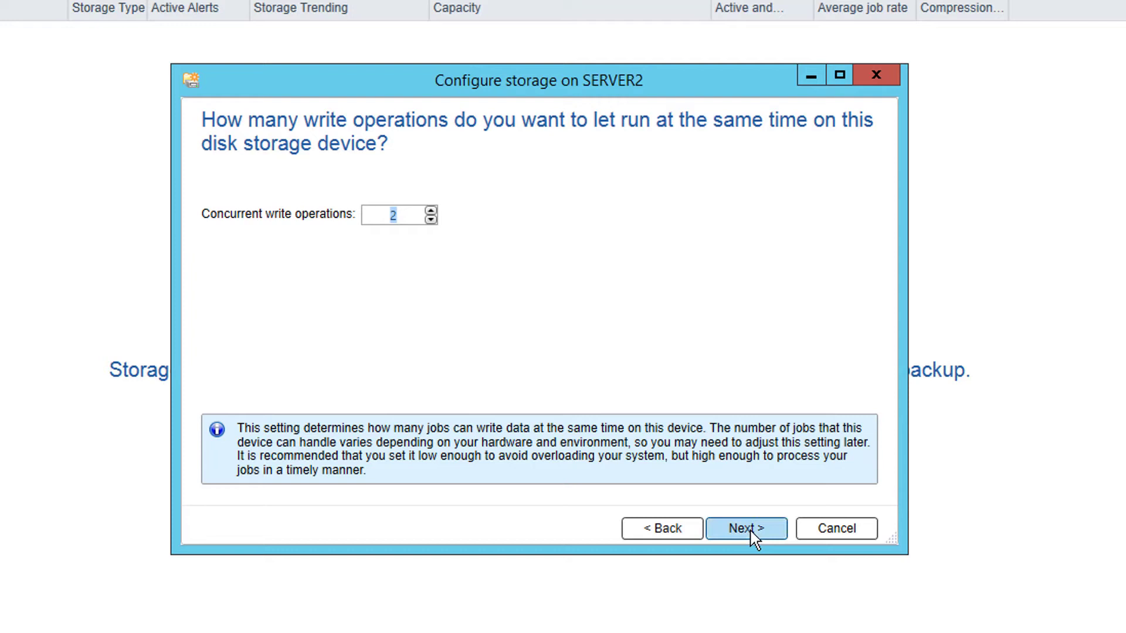
pyautogui.click(746, 529)
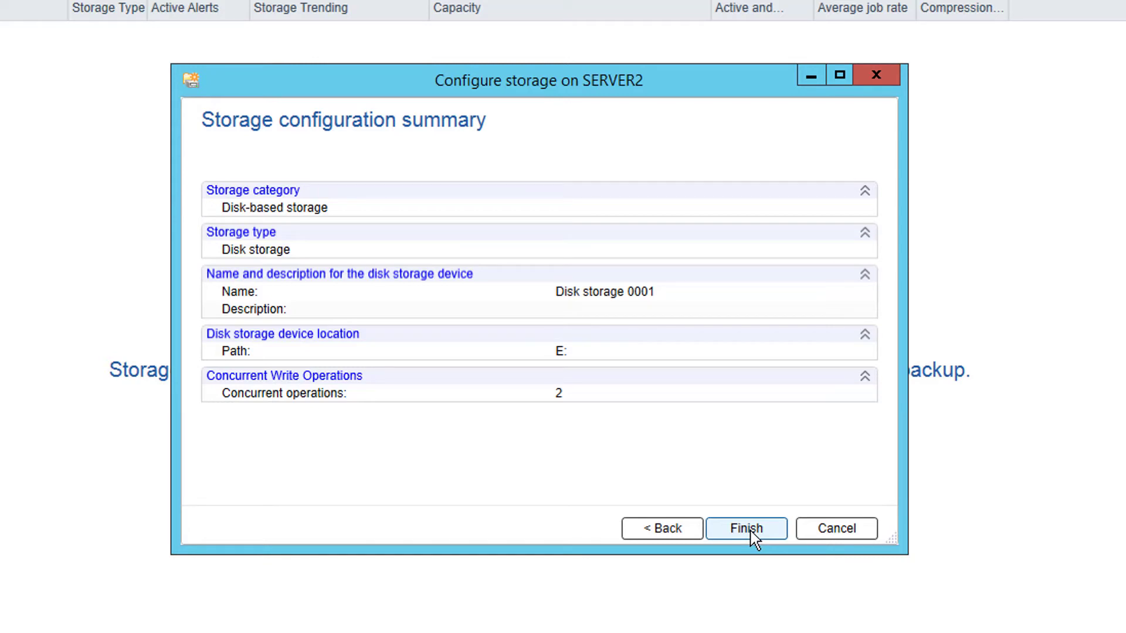
pyautogui.click(746, 529)
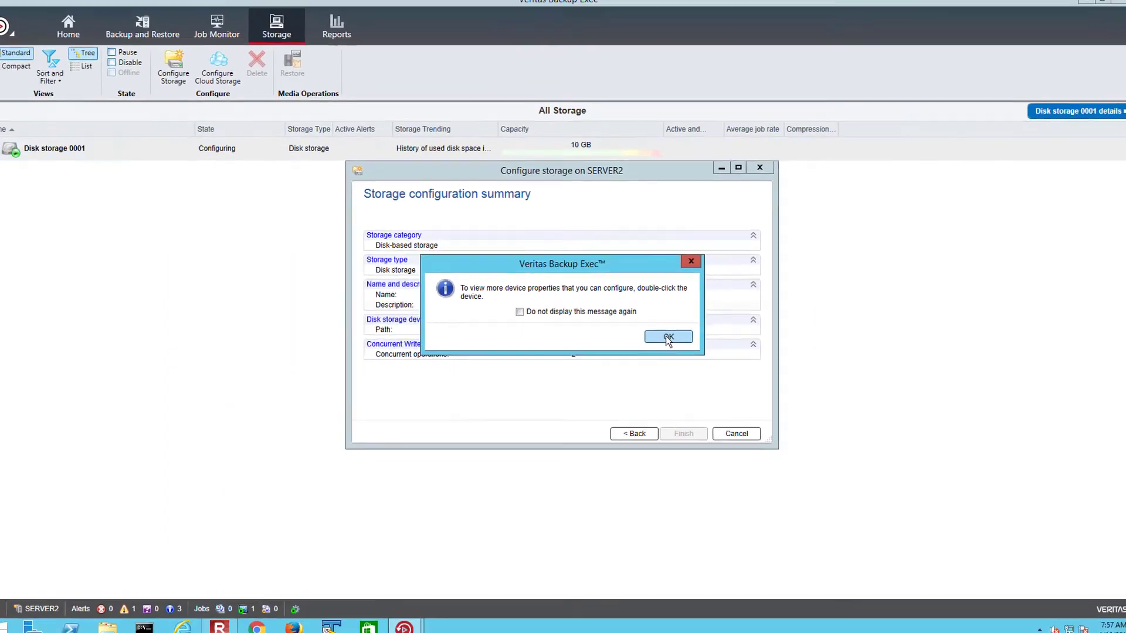
pyautogui.click(667, 338)
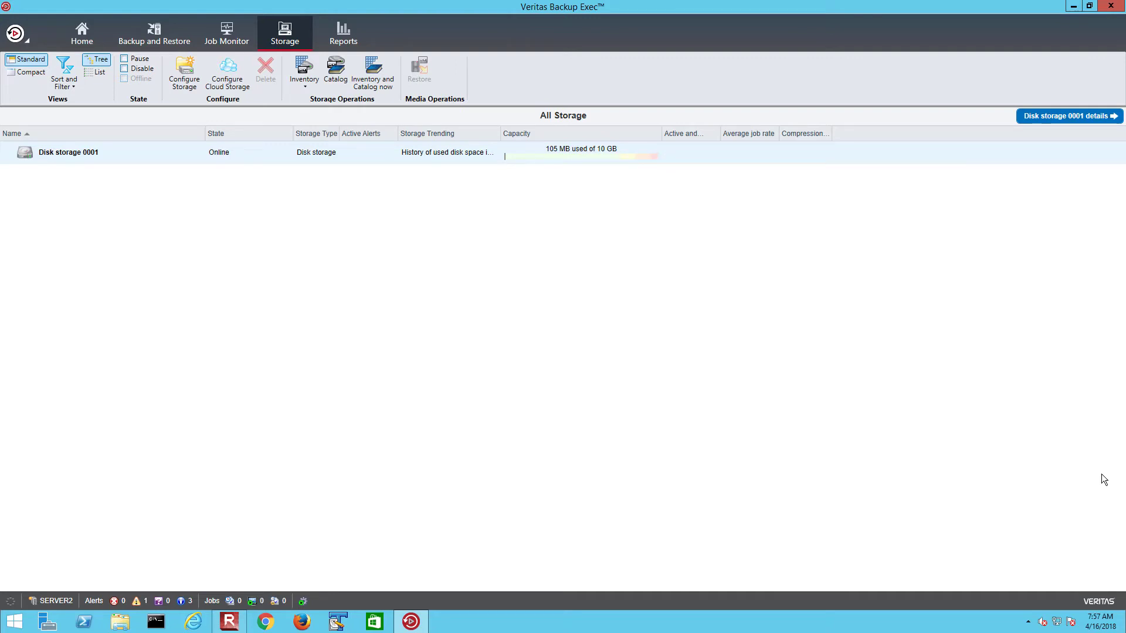
pyautogui.click(153, 33)
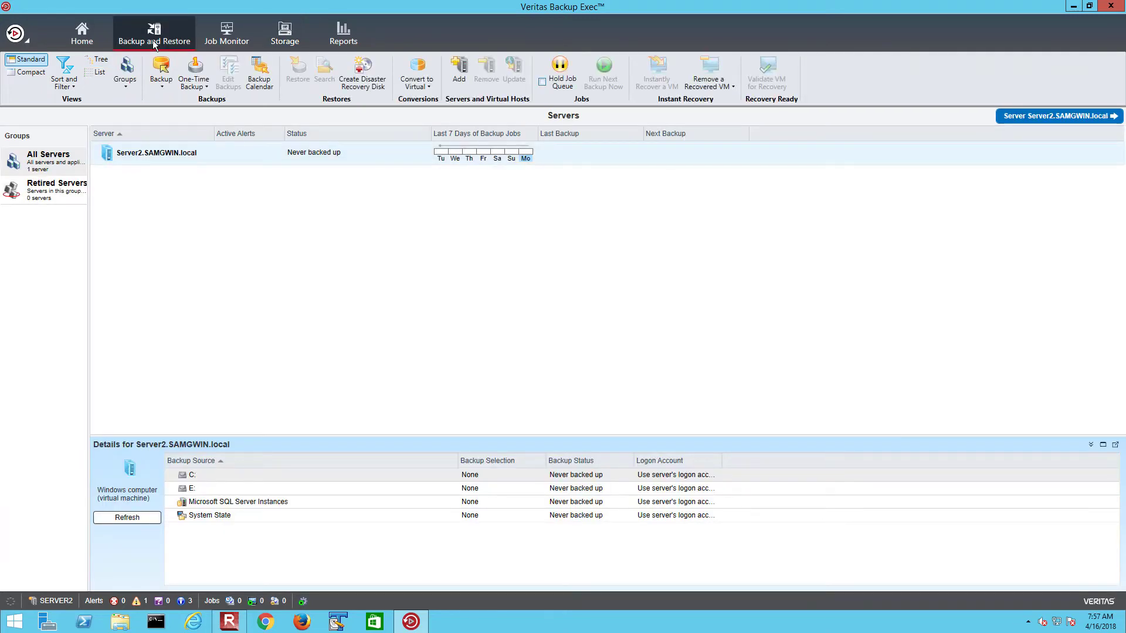
pyautogui.moveTo(216, 181)
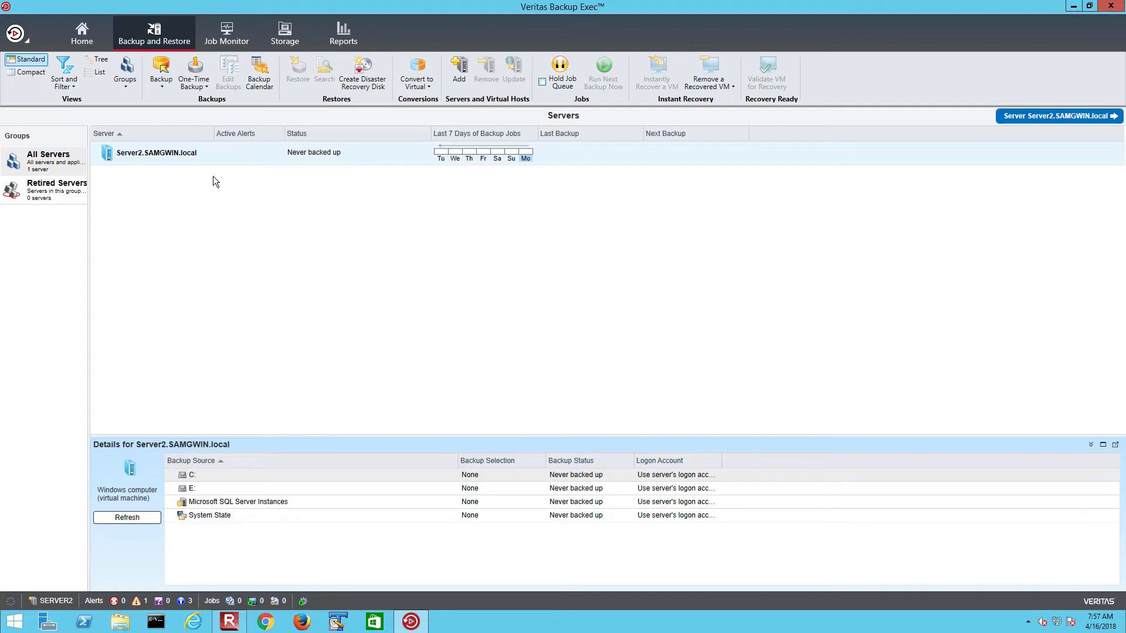
# From the server's context menu start a Back Up to Disk definition showing full and incremental stages
pyautogui.rightClick(156, 152)
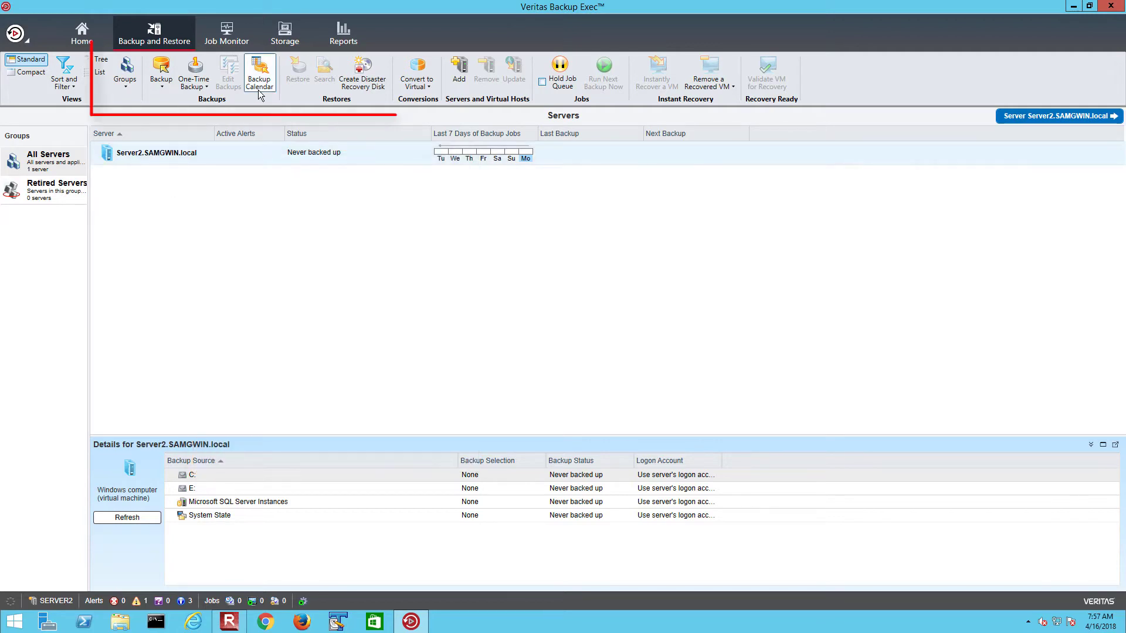
pyautogui.moveTo(161, 71)
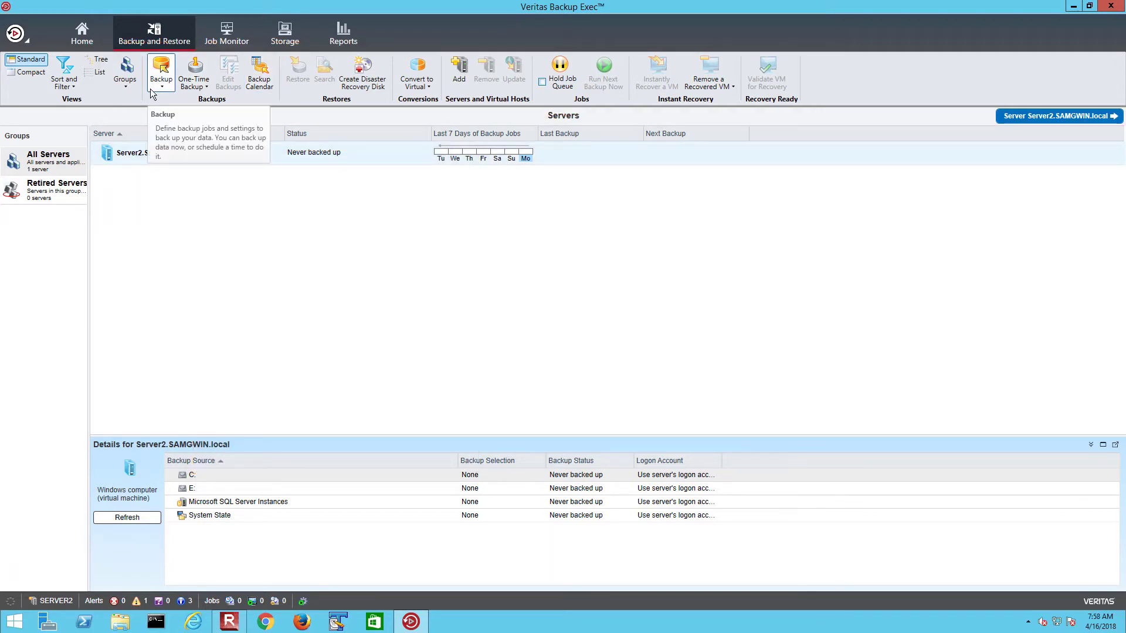
pyautogui.rightClick(156, 153)
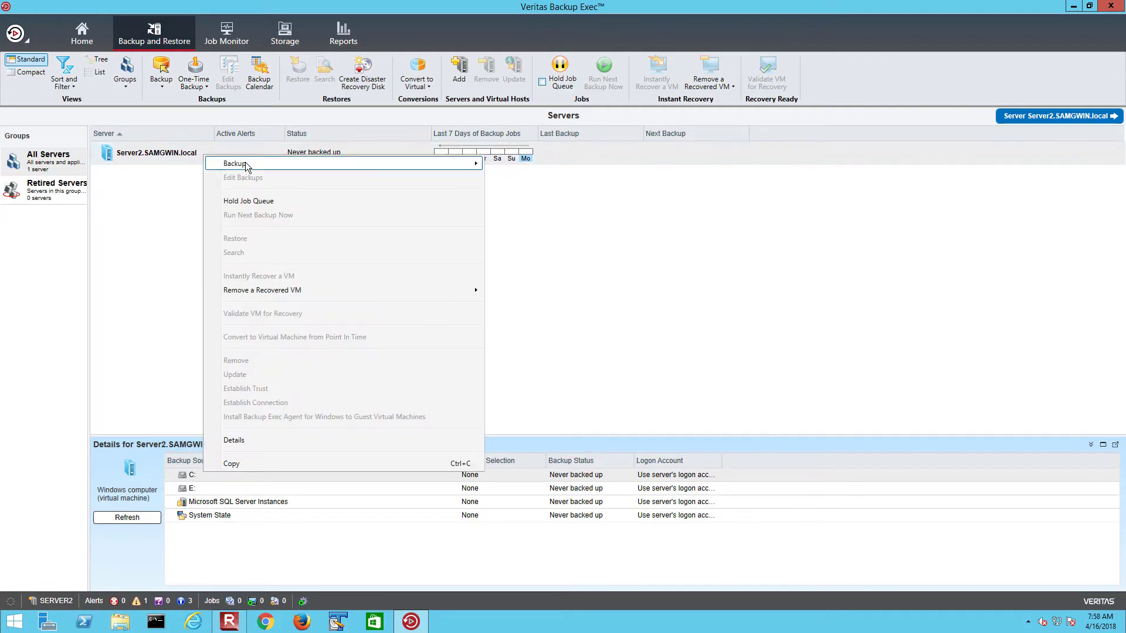
pyautogui.moveTo(233, 163)
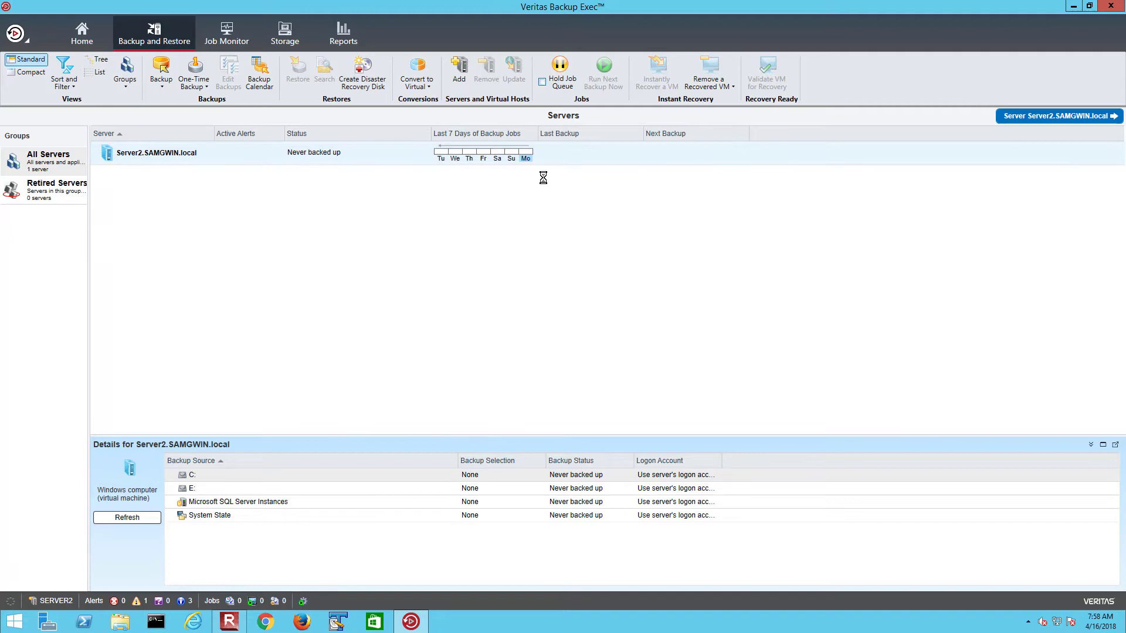
pyautogui.click(161, 72)
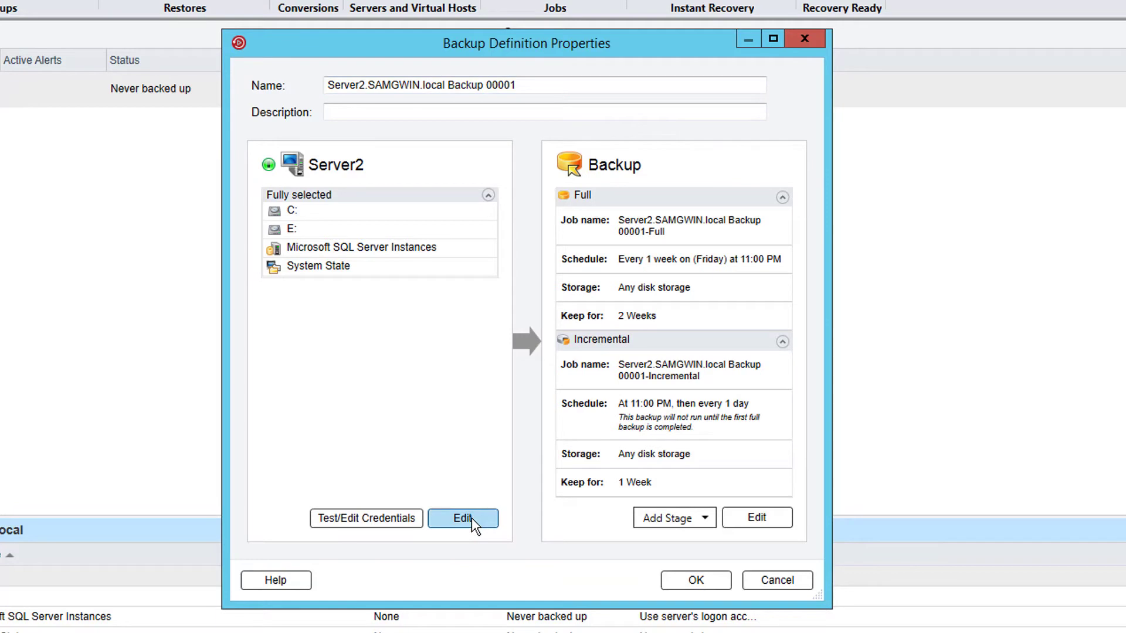
pyautogui.click(463, 518)
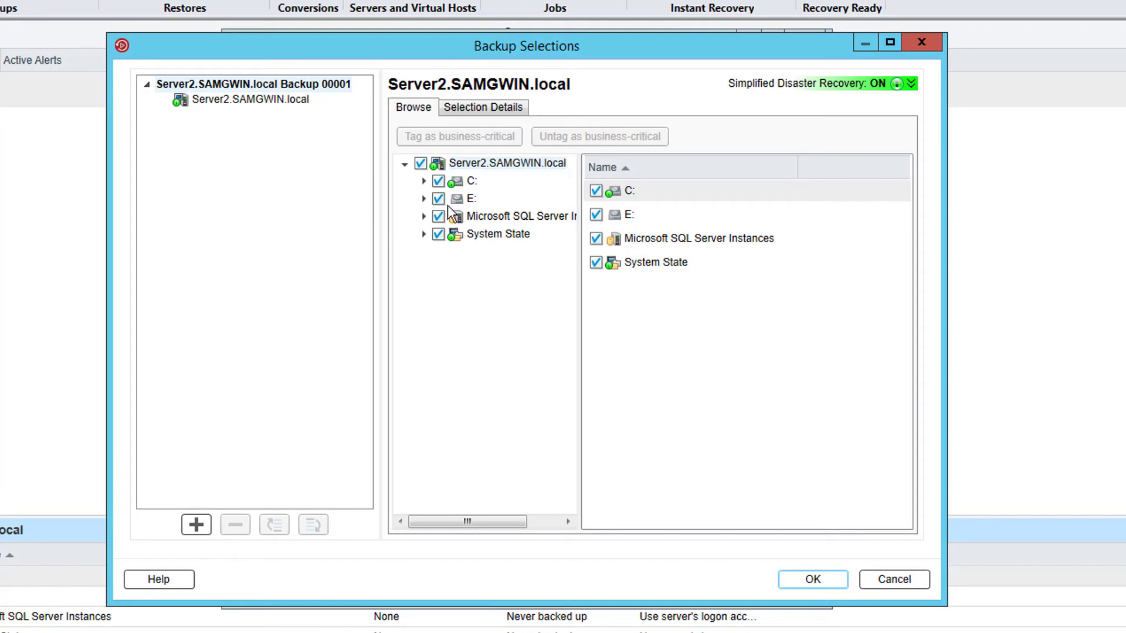
pyautogui.click(423, 181)
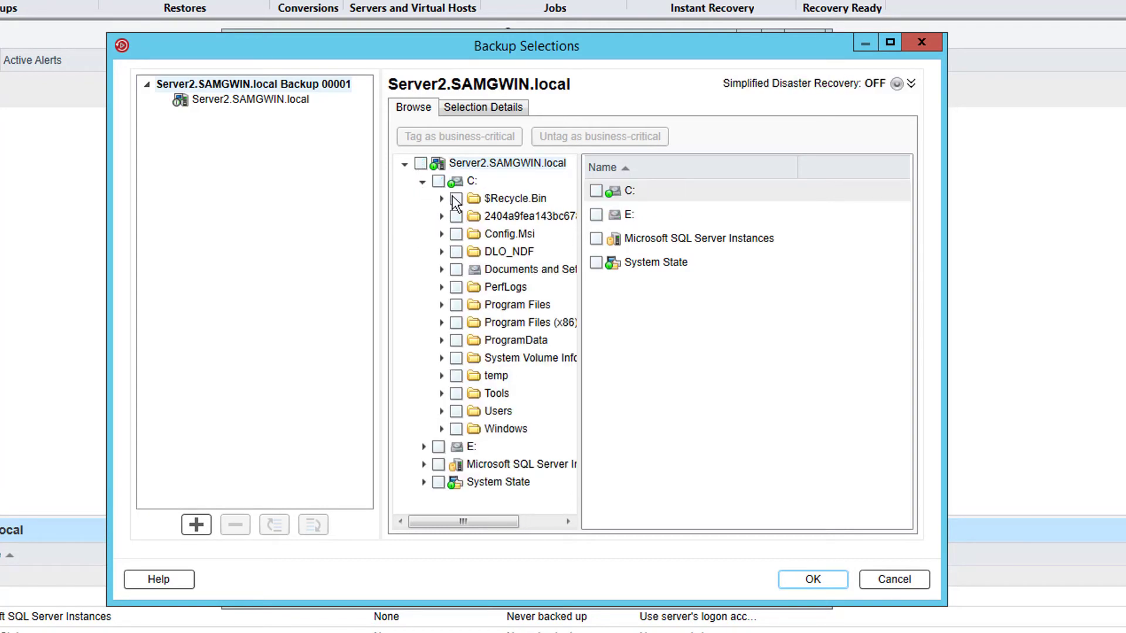
pyautogui.click(457, 377)
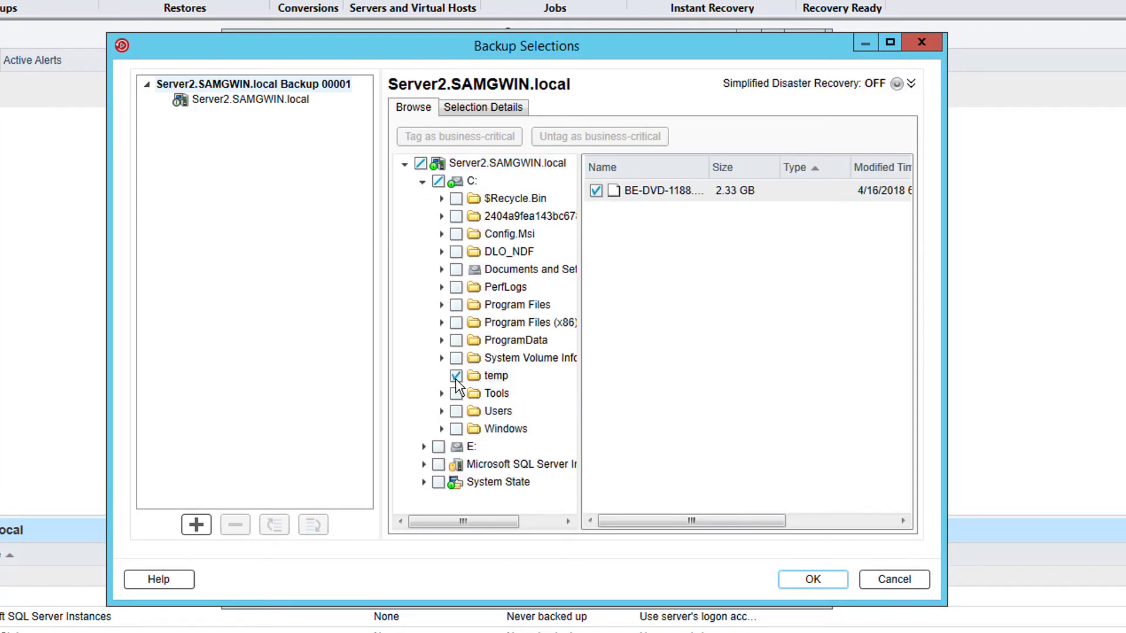
pyautogui.click(812, 580)
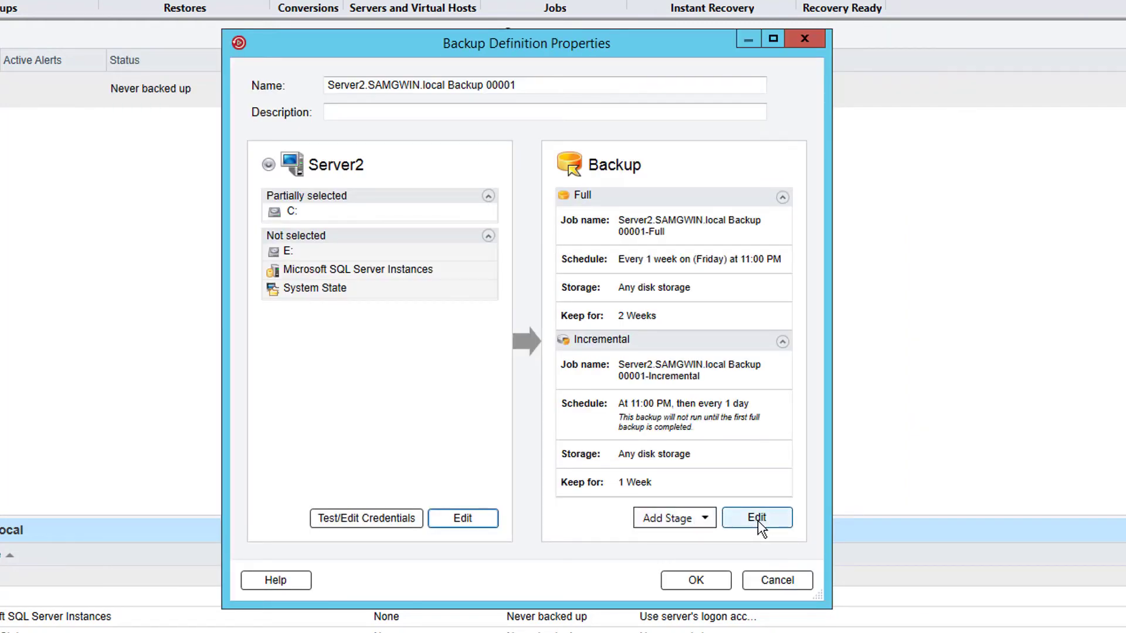
# Schedule the full backup to recur Monday to Friday at 8:00 PM
pyautogui.click(756, 517)
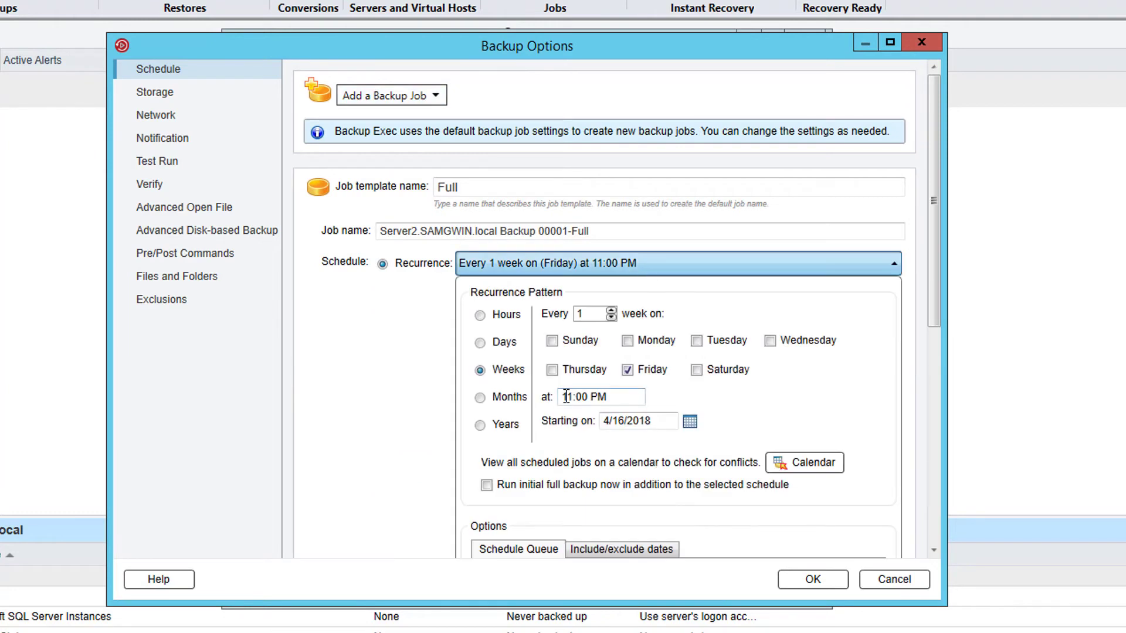
pyautogui.write('8:00 PM')
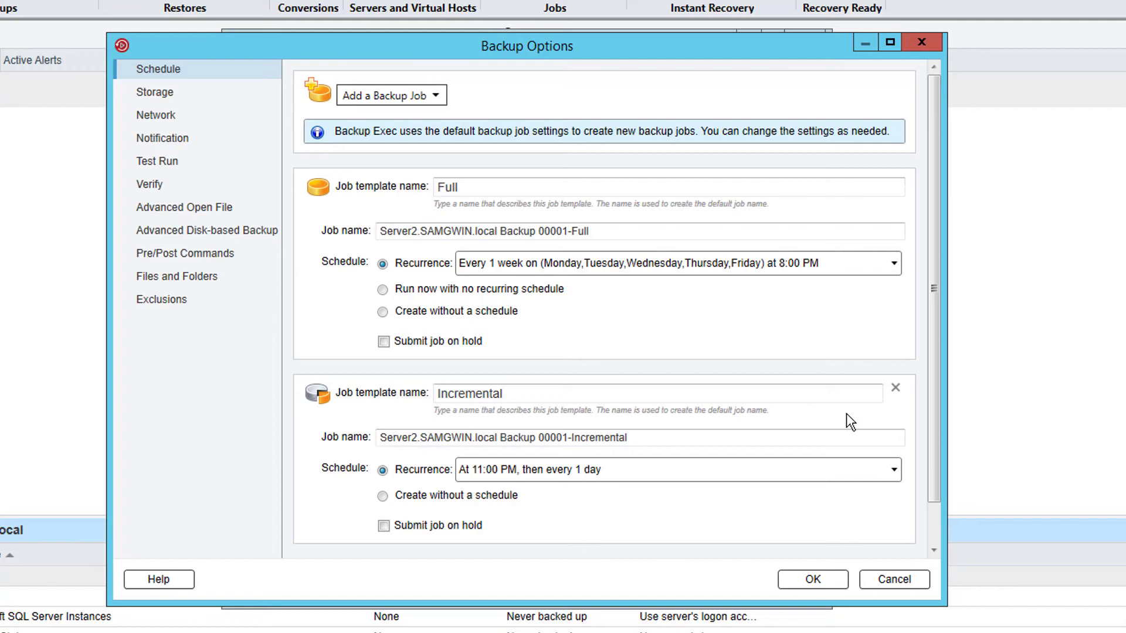
pyautogui.moveTo(901, 417)
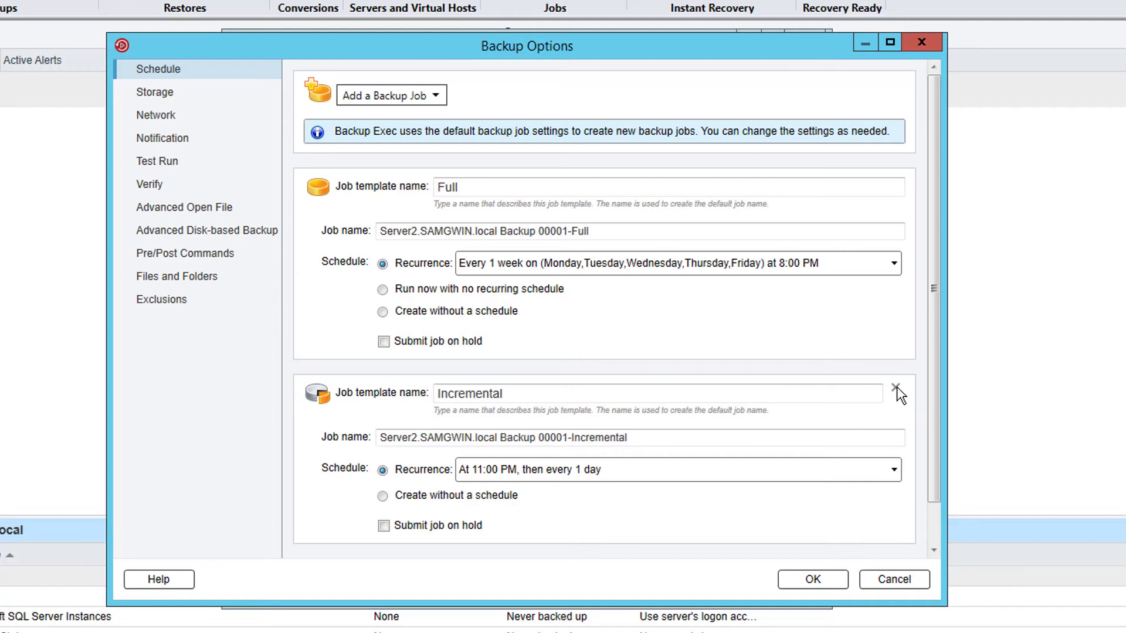
# Remove the Incremental stage, review the storage settings and confirm the backup options
pyautogui.click(898, 393)
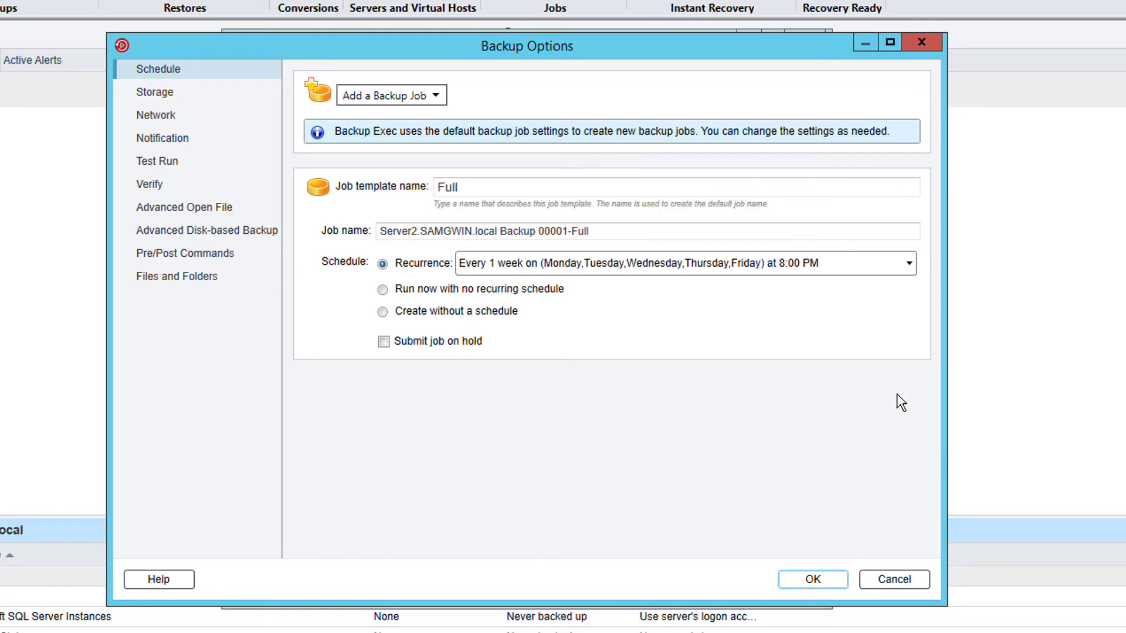
pyautogui.click(154, 92)
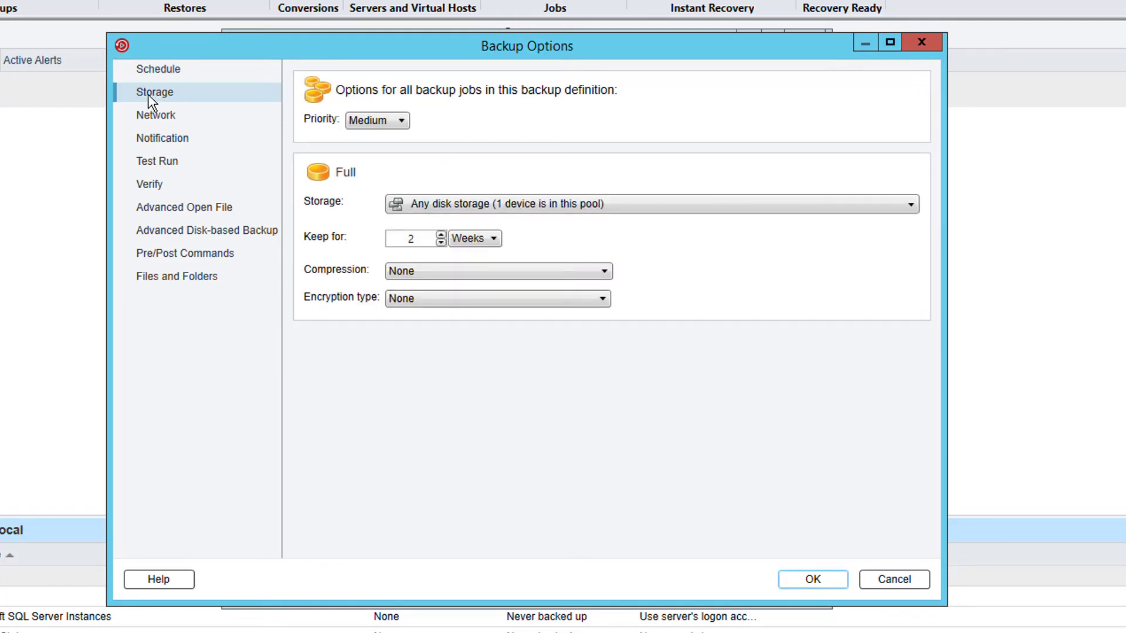
pyautogui.moveTo(639, 246)
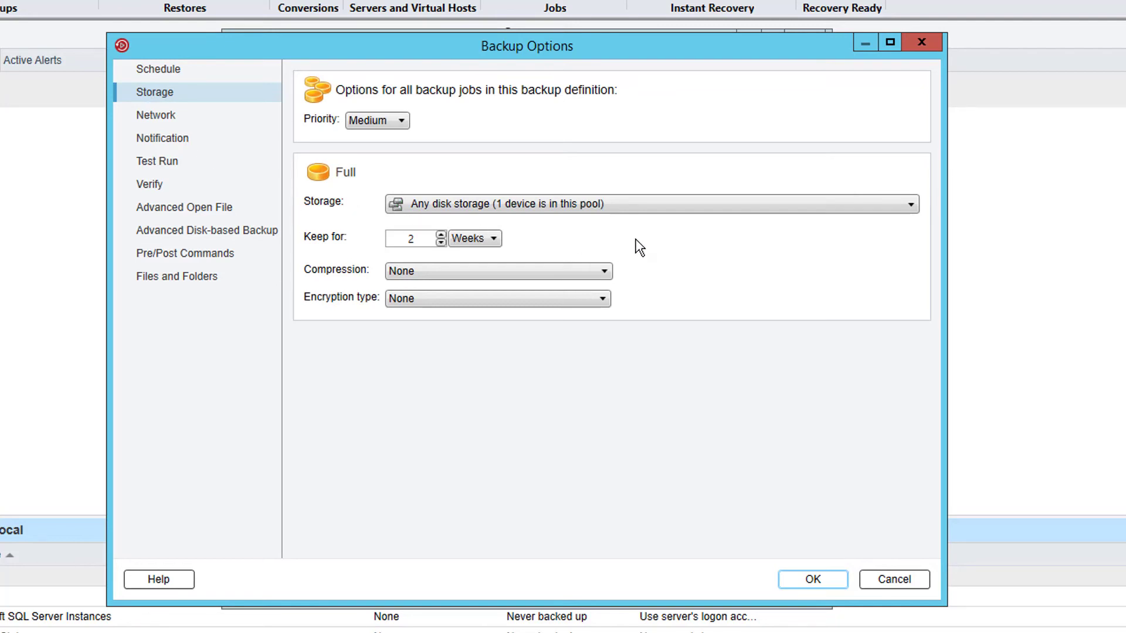
pyautogui.moveTo(714, 249)
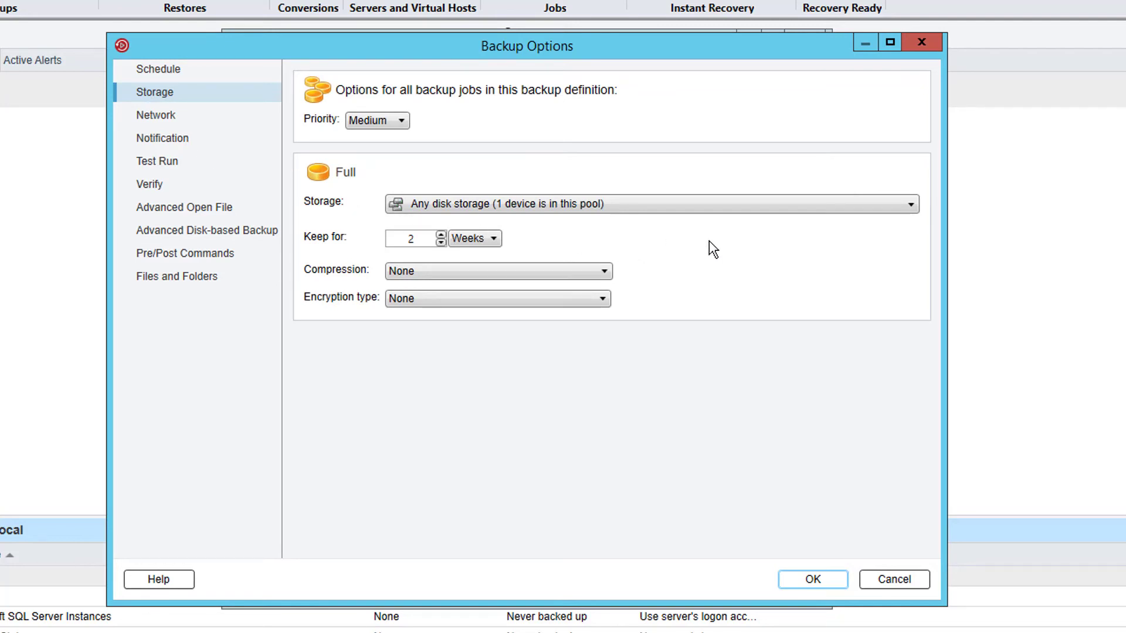
pyautogui.click(811, 579)
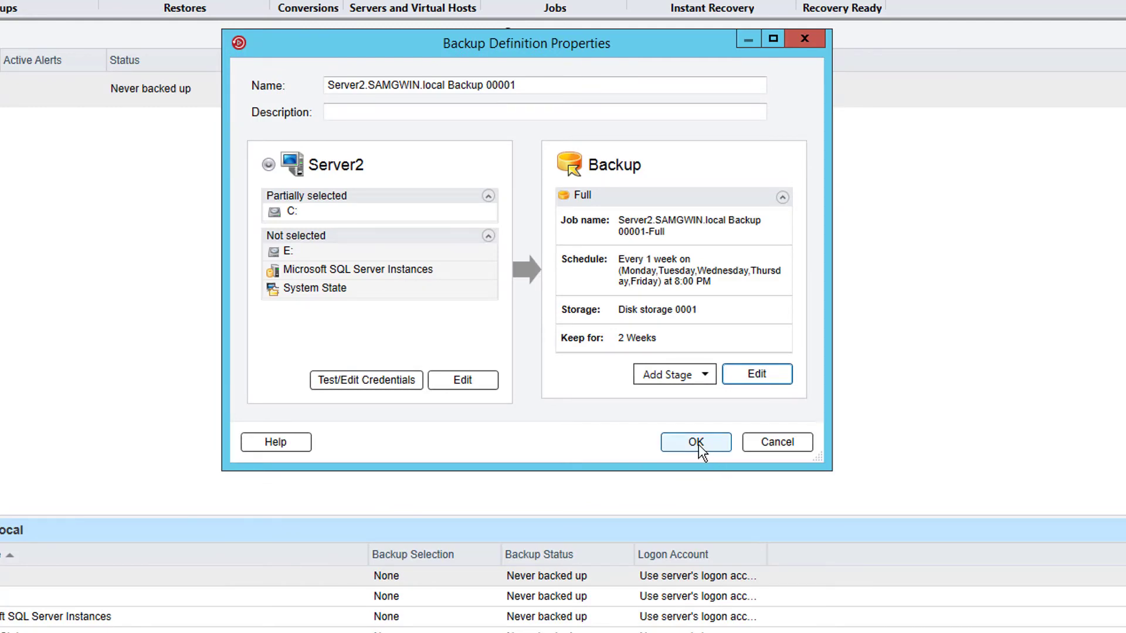
# Save the definition and launch the full backup immediately with Run Now from Job Monitor
pyautogui.click(694, 442)
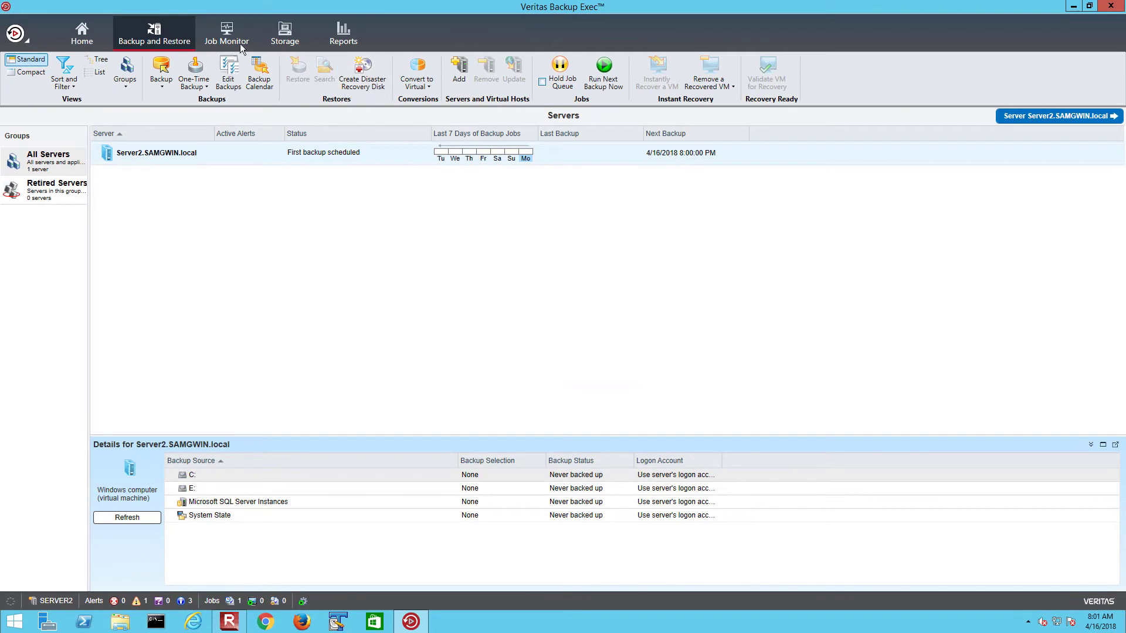
pyautogui.click(225, 32)
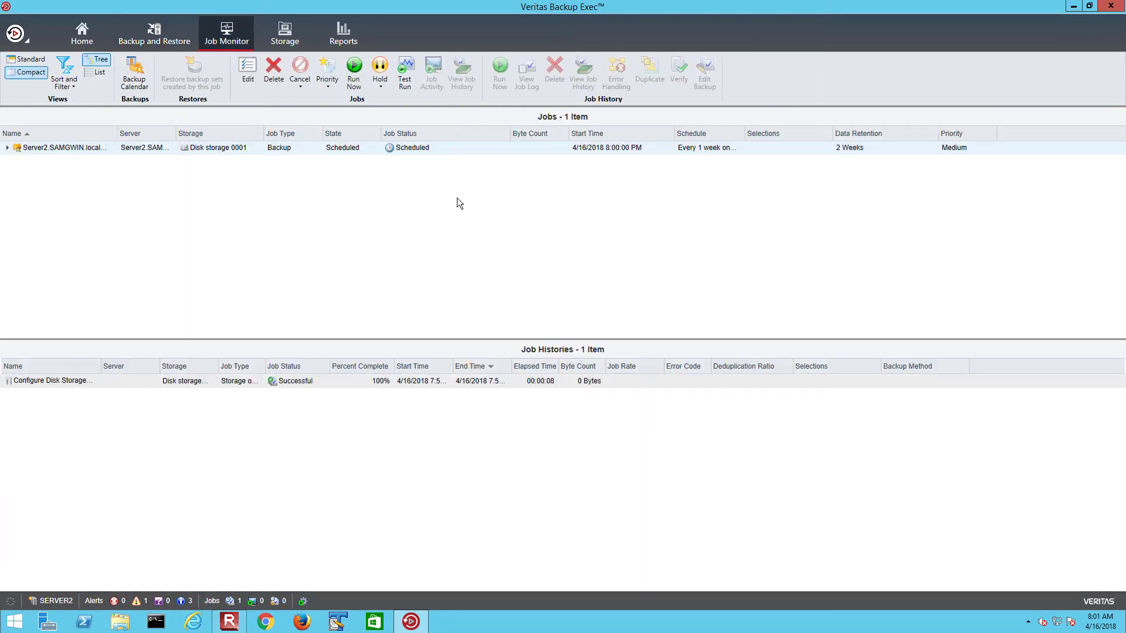
pyautogui.moveTo(439, 161)
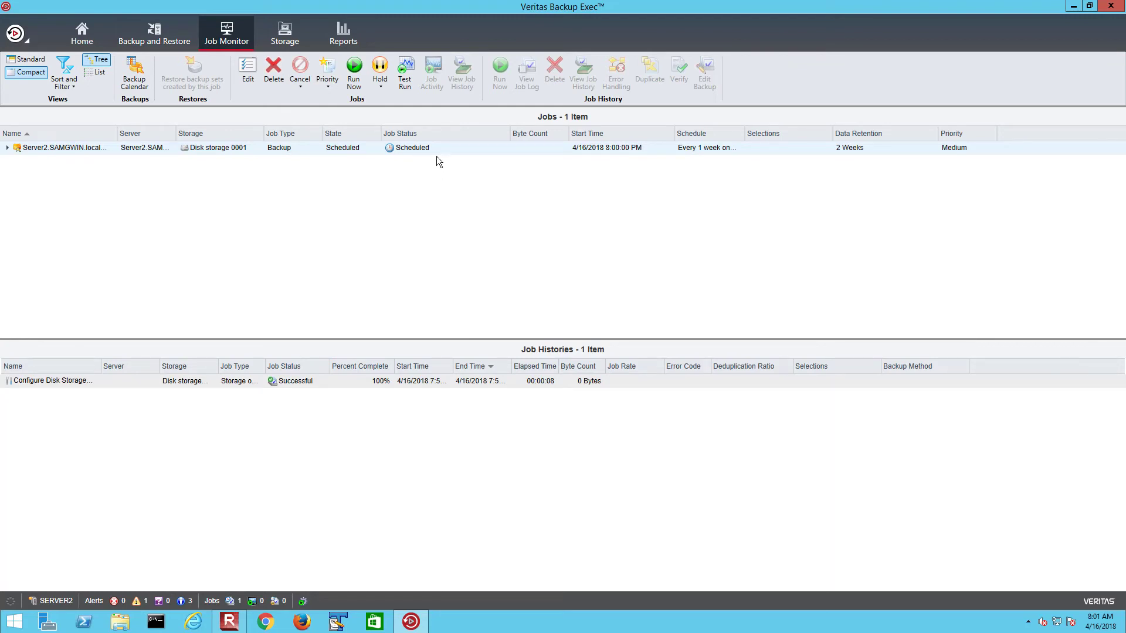
pyautogui.rightClick(434, 152)
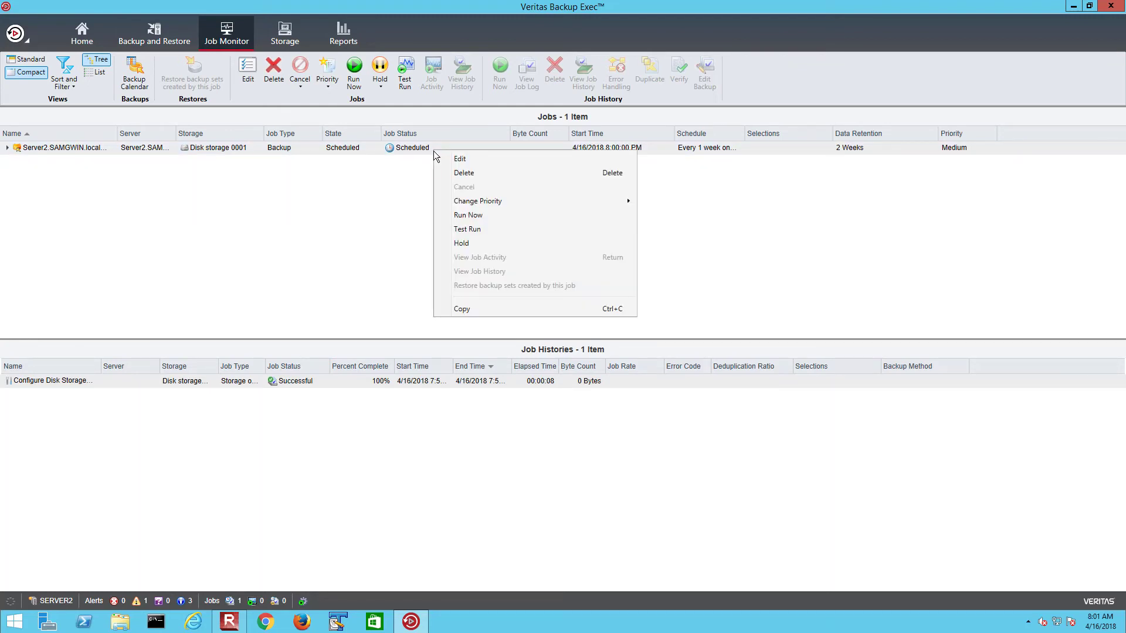
pyautogui.moveTo(468, 214)
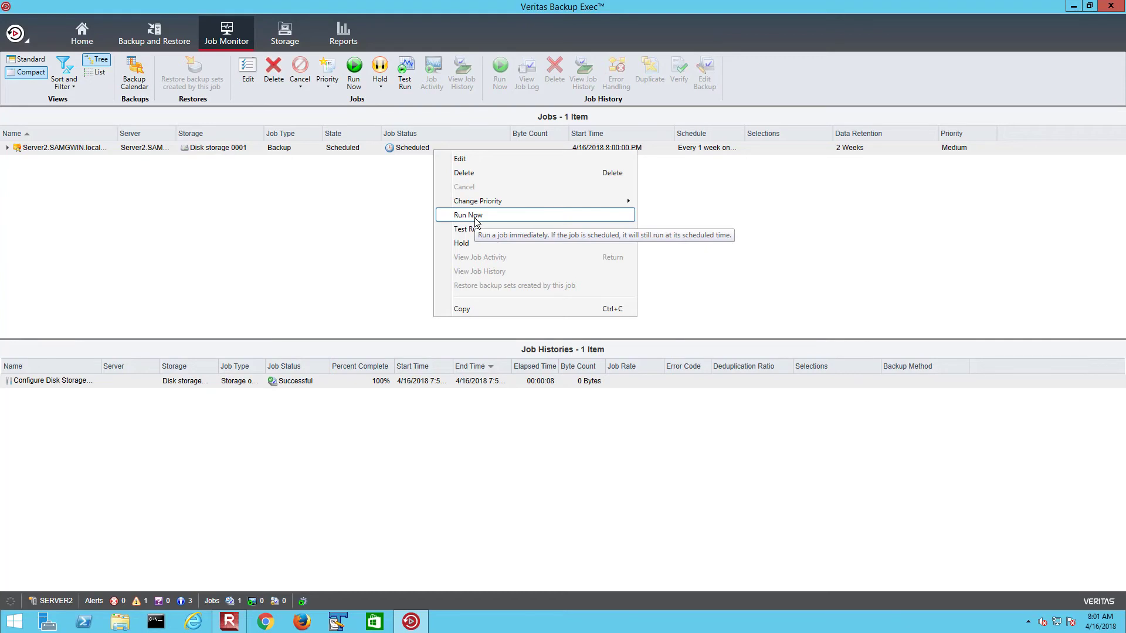
pyautogui.click(468, 215)
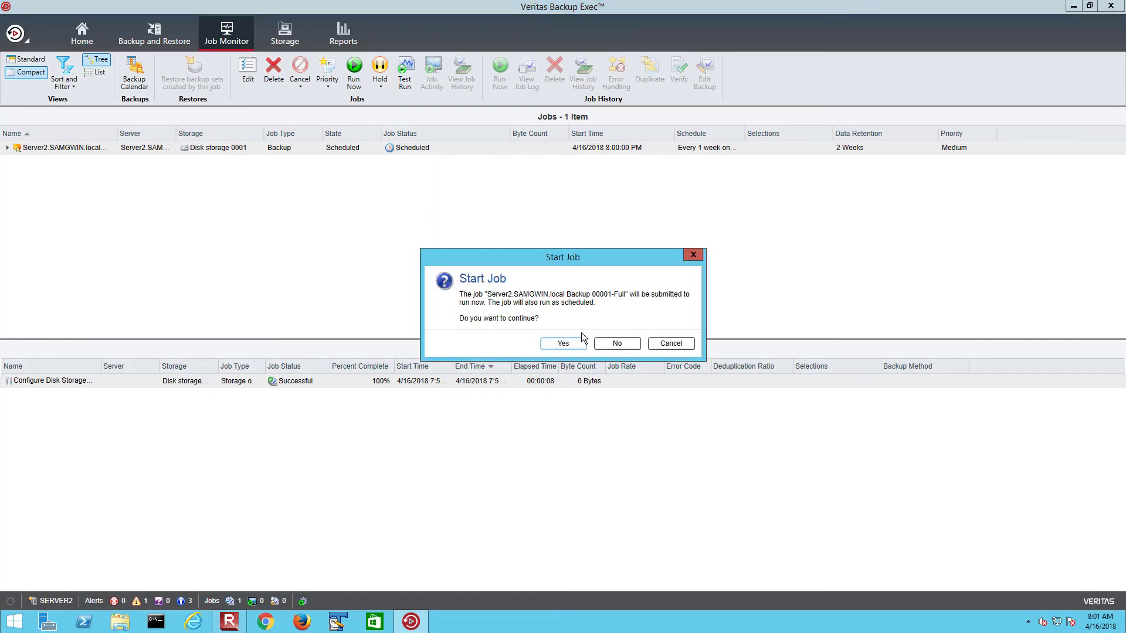
pyautogui.click(561, 343)
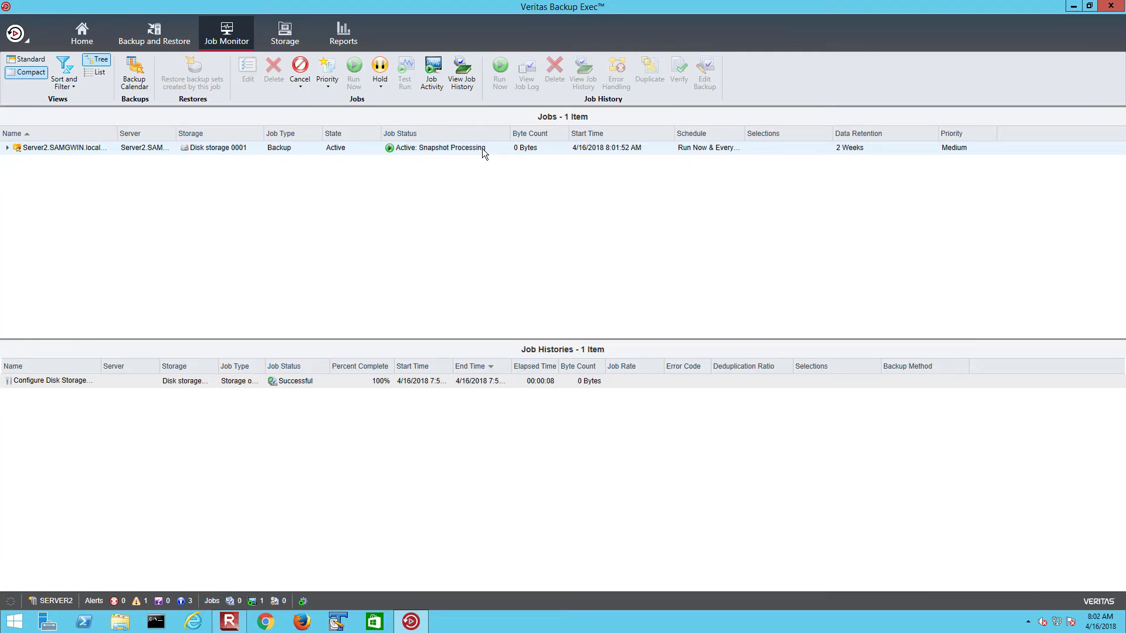
# Check the running job's activity details until it completes as Successful with 2.33 GB
pyautogui.click(432, 72)
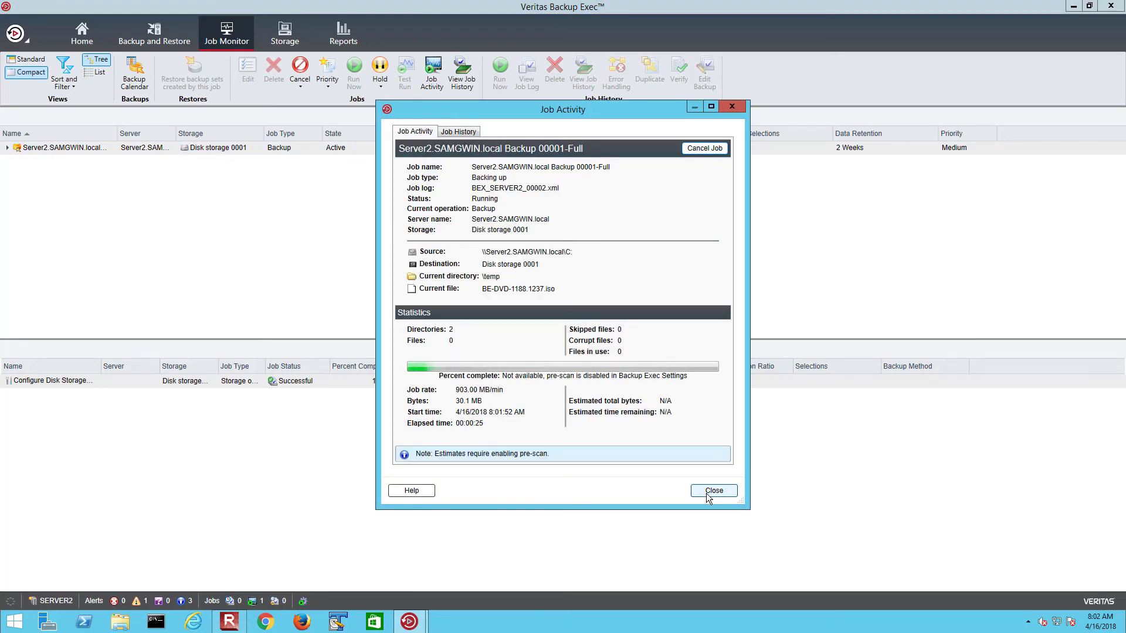
pyautogui.click(713, 490)
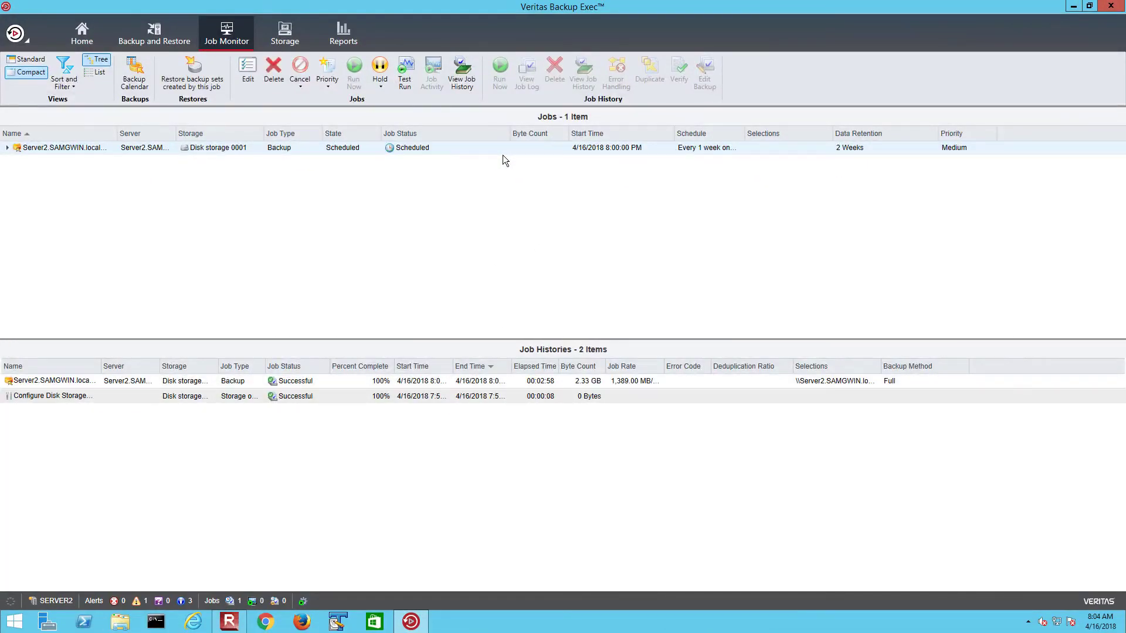
pyautogui.moveTo(514, 341)
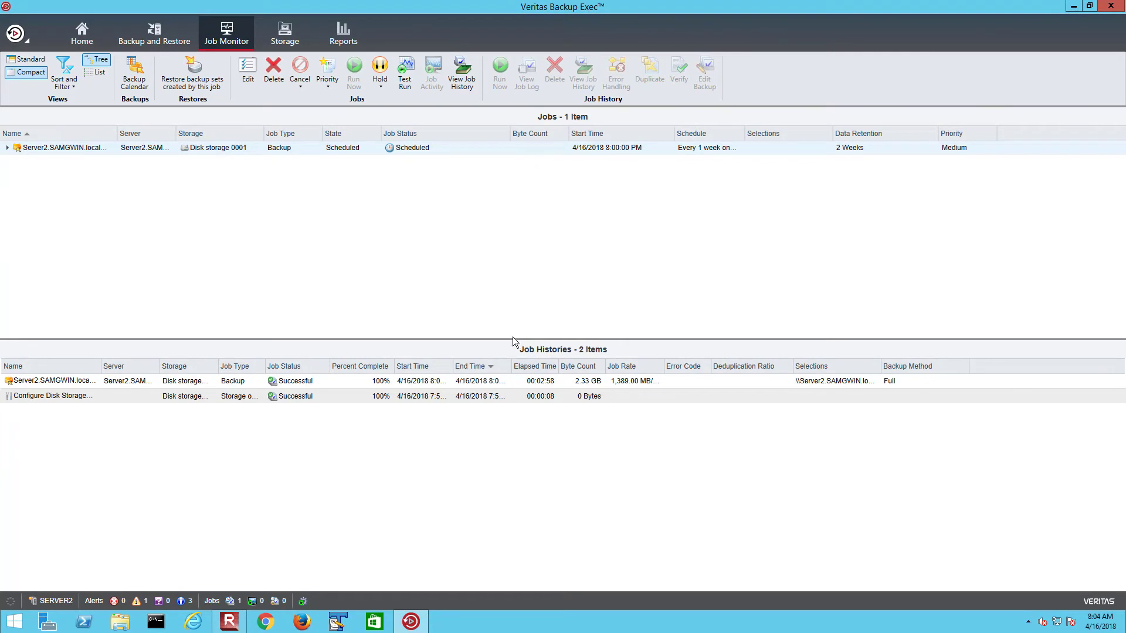
pyautogui.moveTo(420, 387)
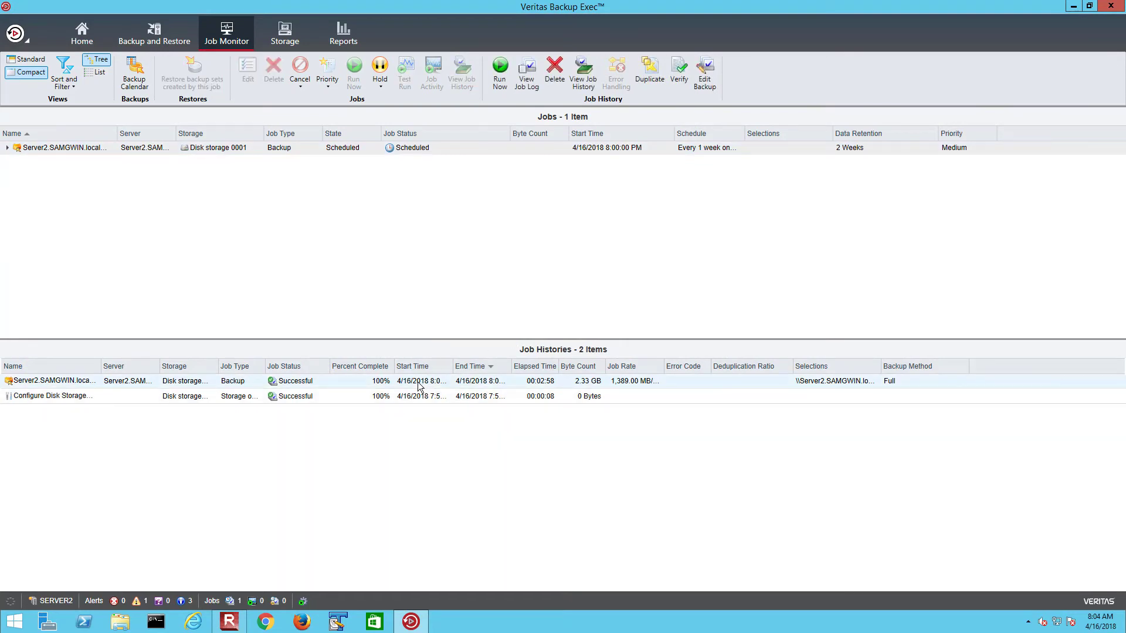
pyautogui.doubleClick(51, 380)
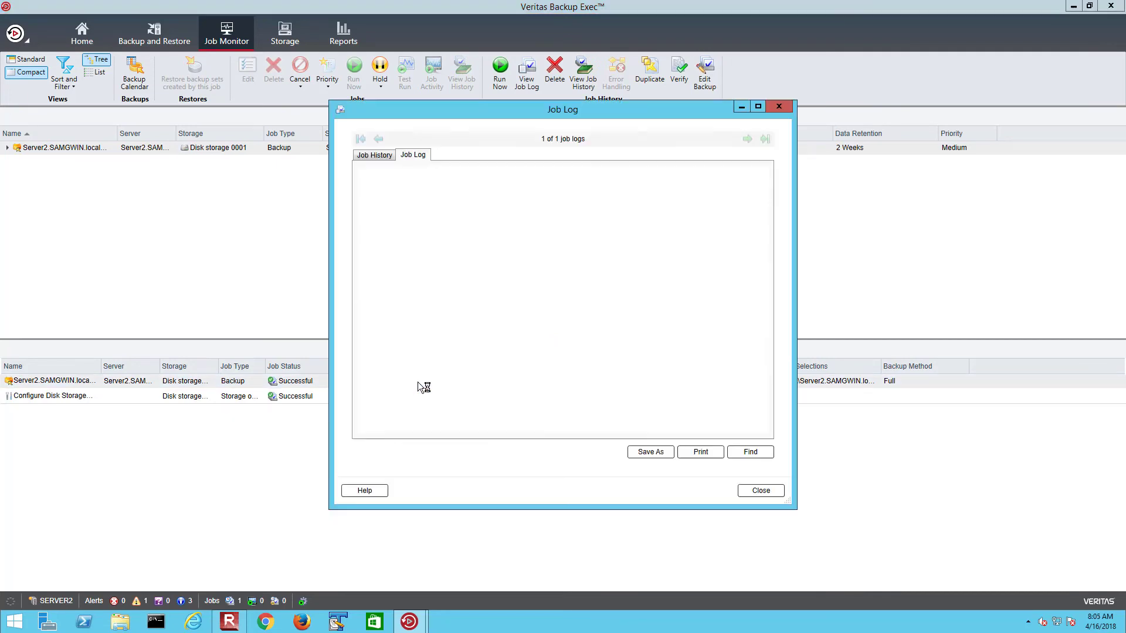
pyautogui.click(658, 222)
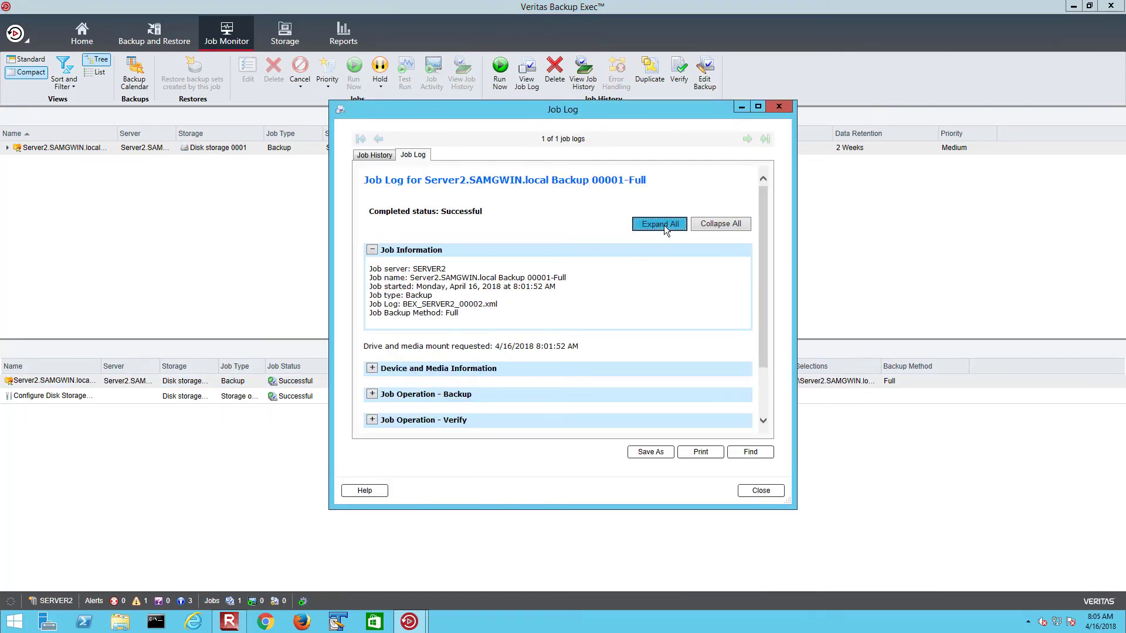
pyautogui.click(658, 223)
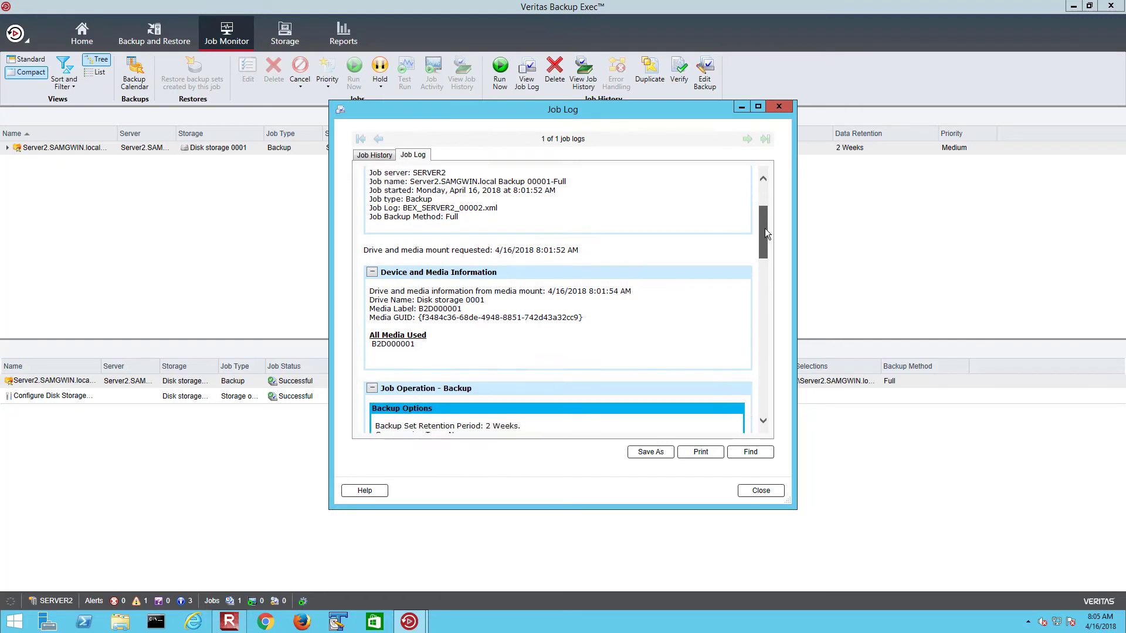
pyautogui.scroll(-3)
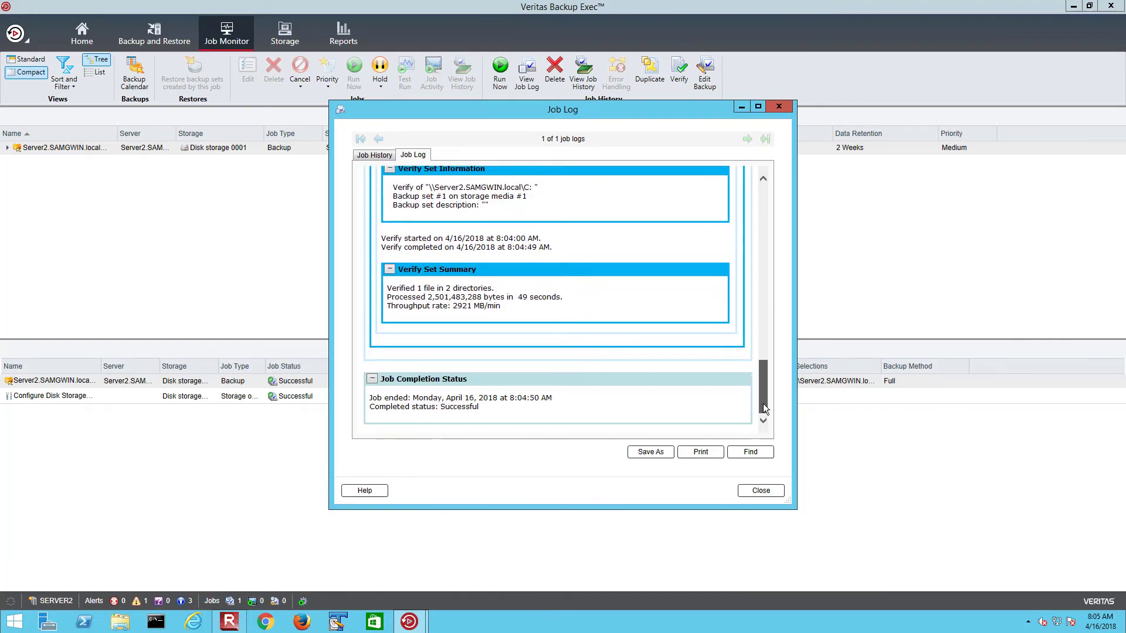
pyautogui.click(373, 155)
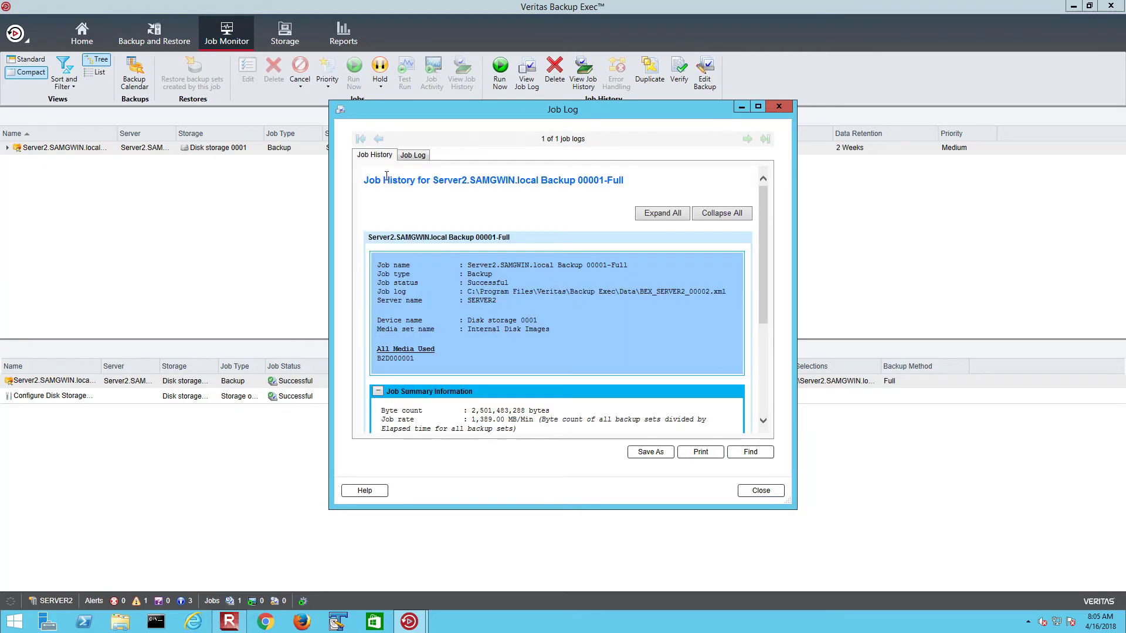
pyautogui.scroll(-3)
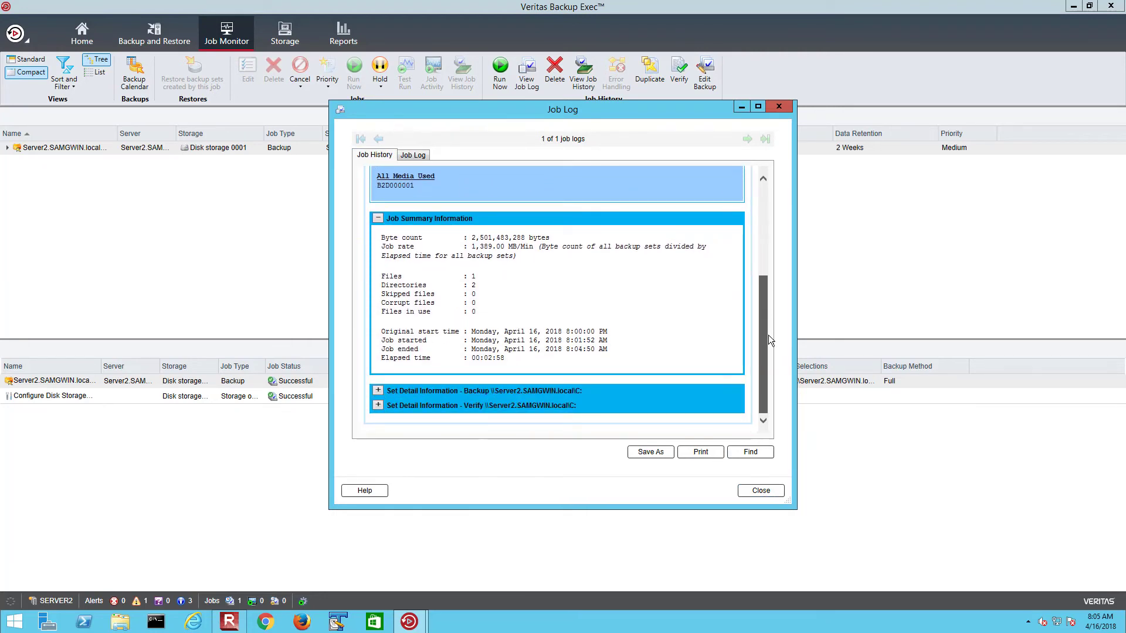
pyautogui.click(759, 490)
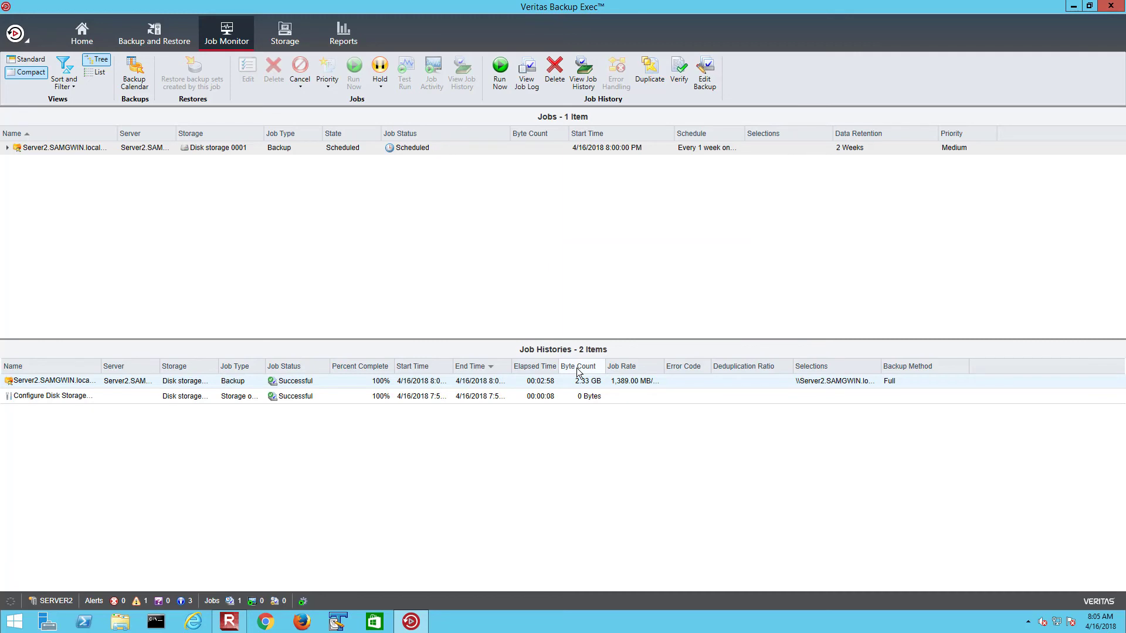
# Permanently delete the temp folder from Local Disk (C:) and confirm the deletion
pyautogui.click(120, 622)
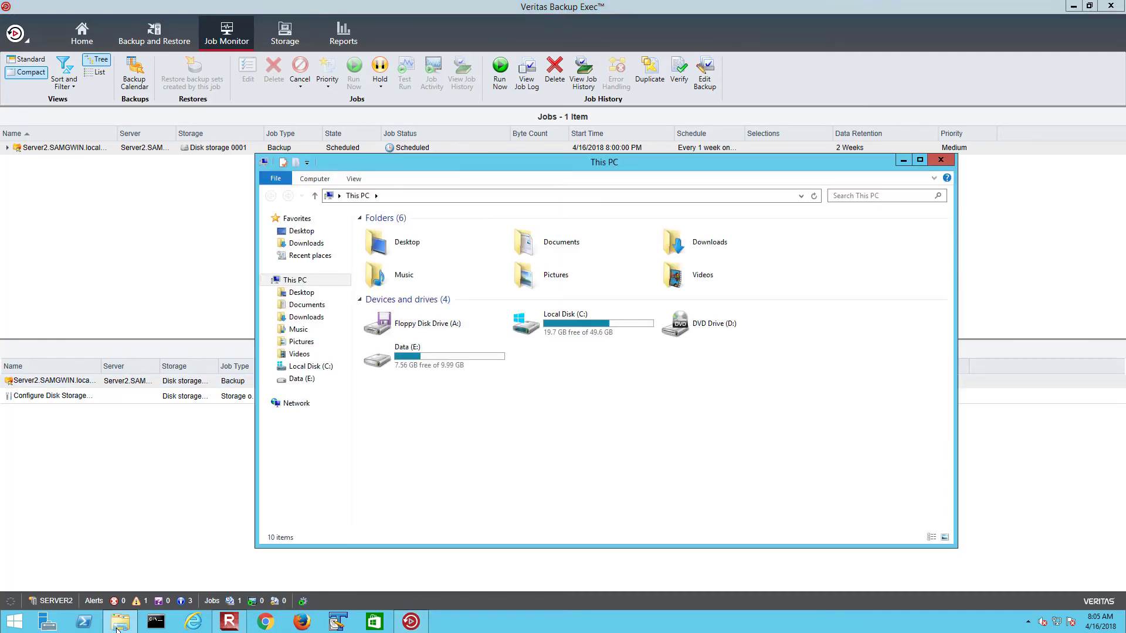
pyautogui.doubleClick(564, 323)
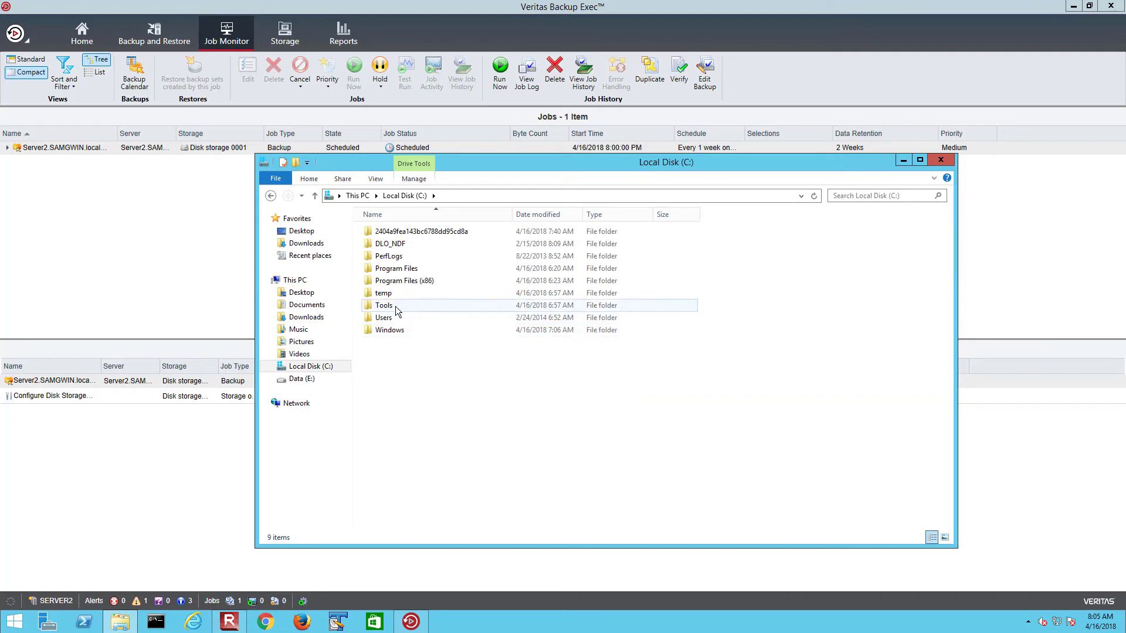
pyautogui.rightClick(383, 293)
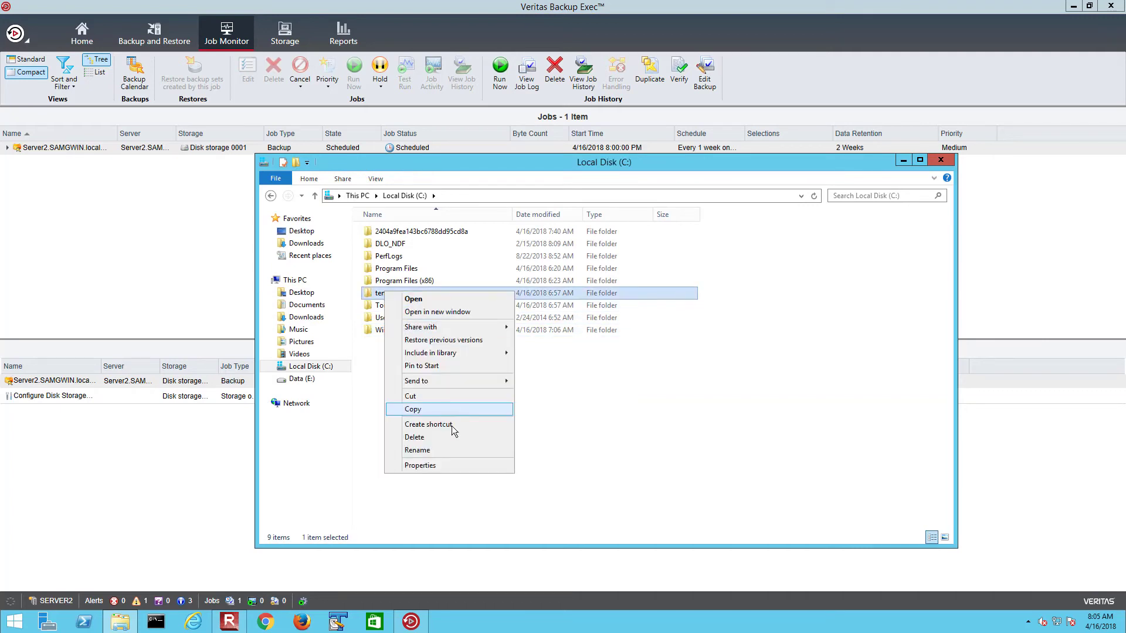
pyautogui.click(414, 437)
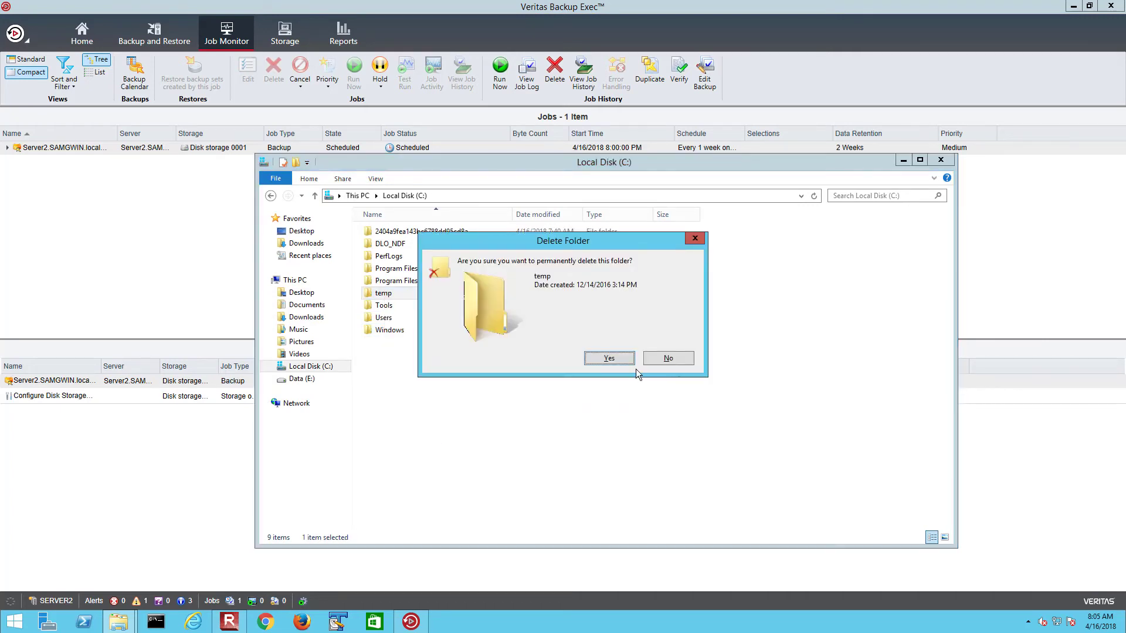
pyautogui.click(609, 358)
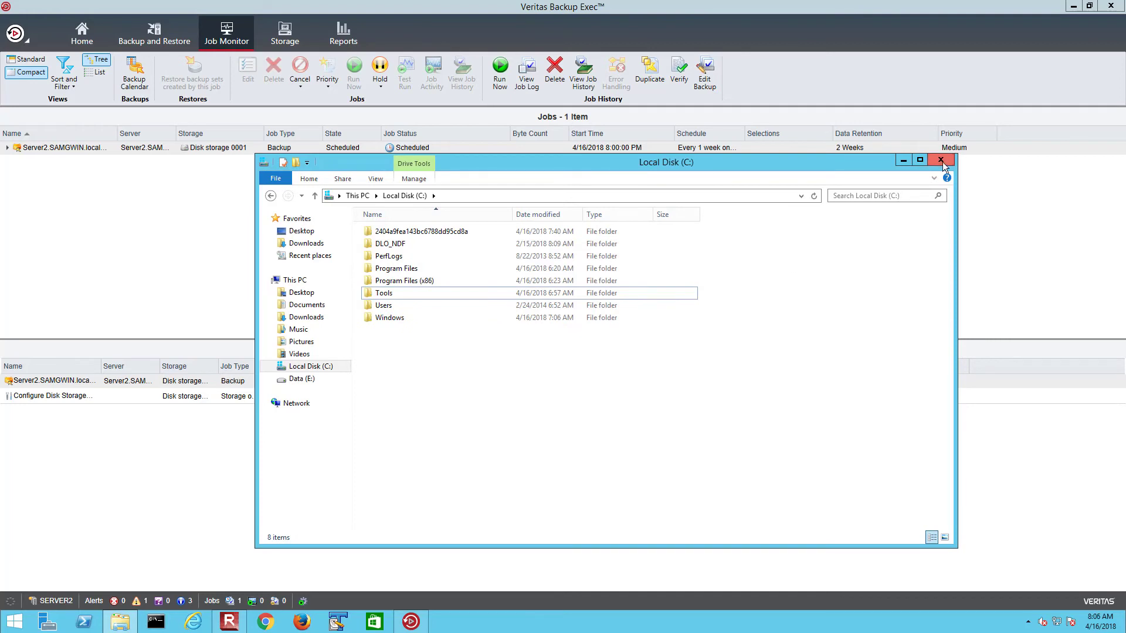
# Close Explorer and start a Restore for Server2 from the Backup and Restore servers list
pyautogui.click(942, 160)
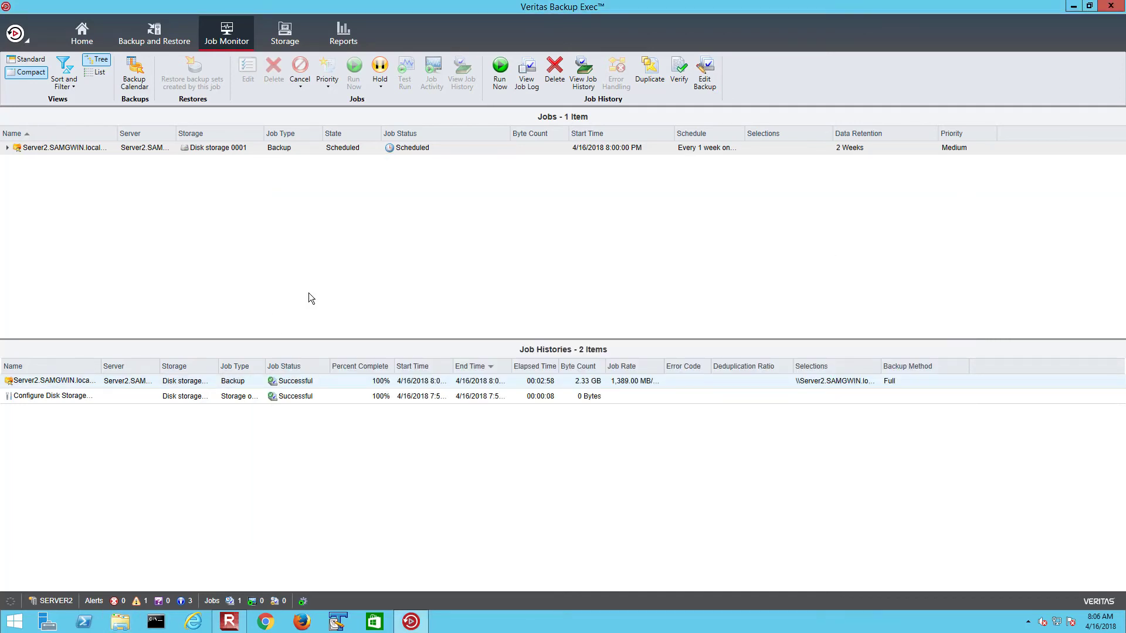
pyautogui.moveTo(300, 216)
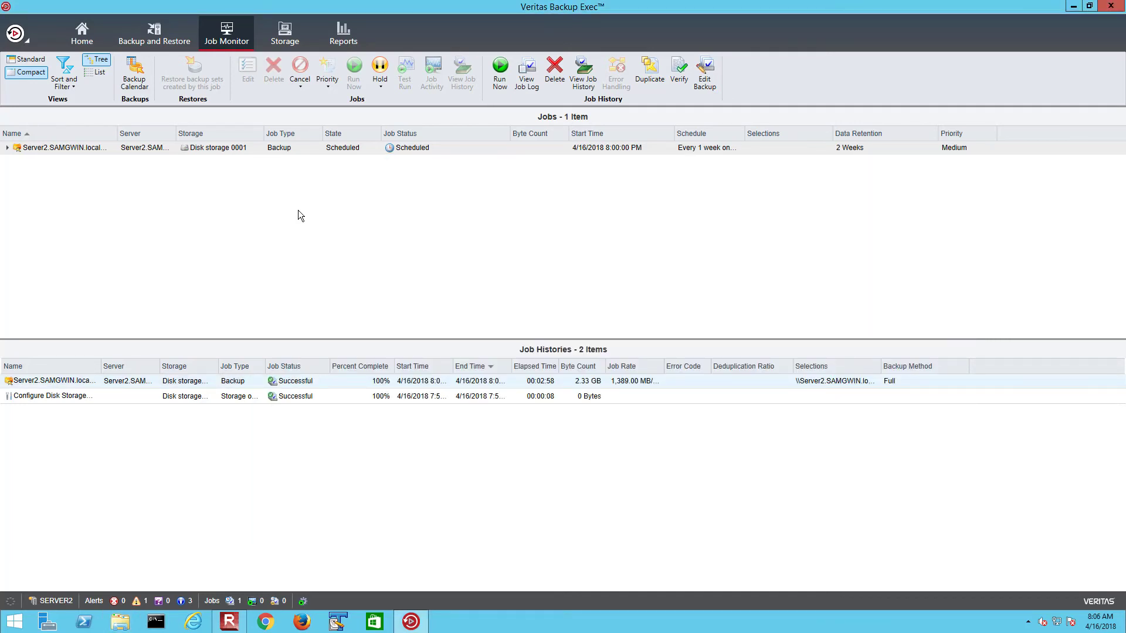
pyautogui.moveTo(154, 36)
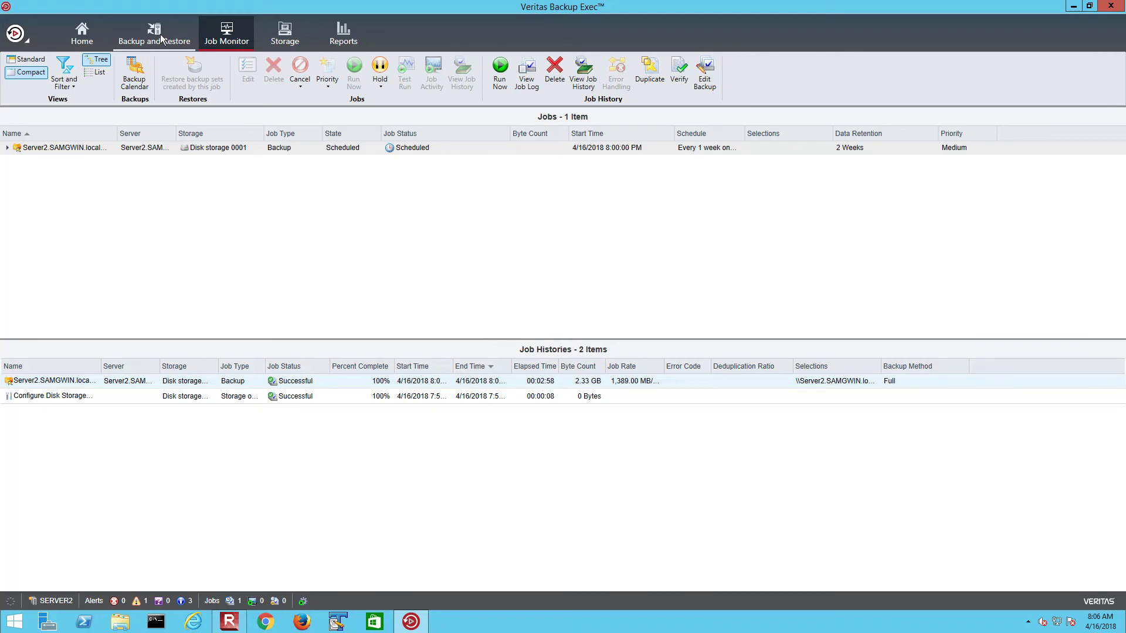
pyautogui.click(153, 37)
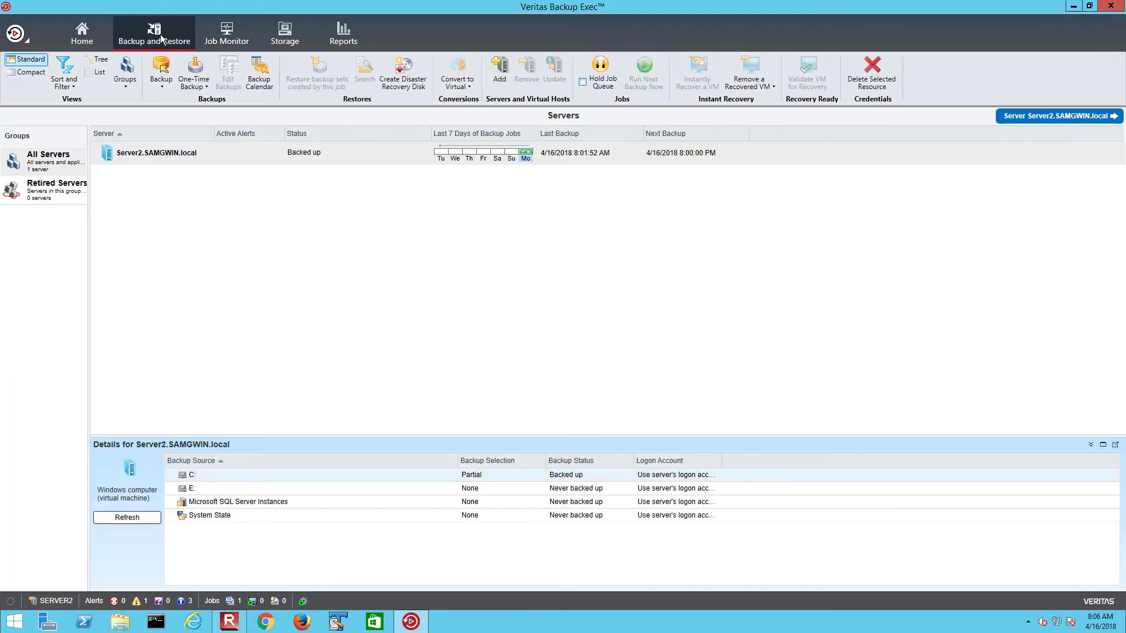
pyautogui.moveTo(203, 165)
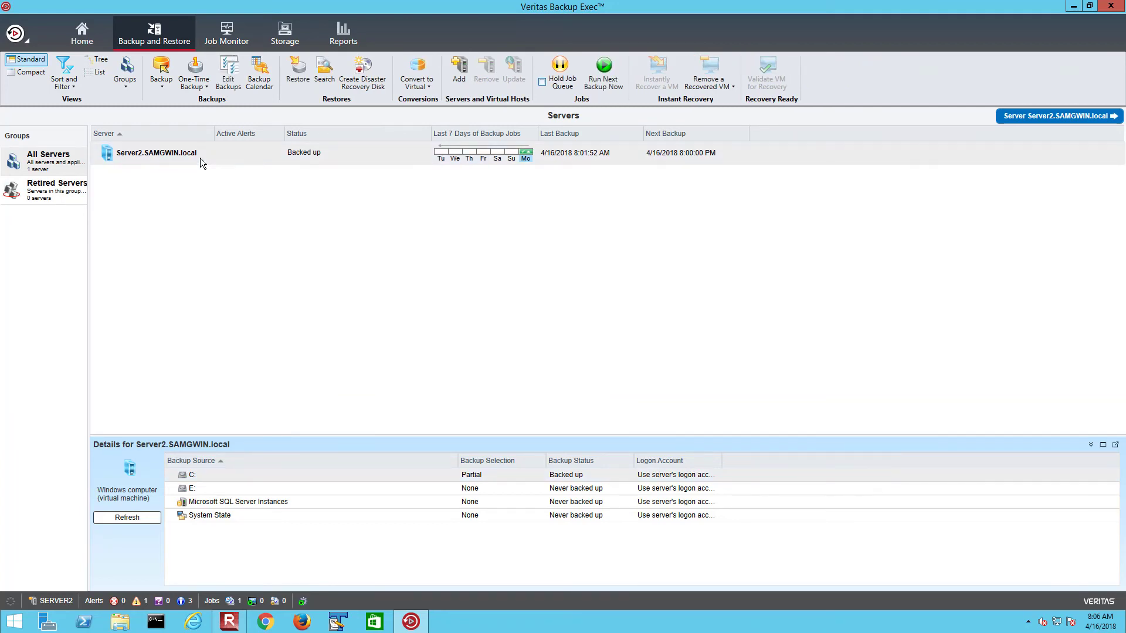
pyautogui.rightClick(156, 152)
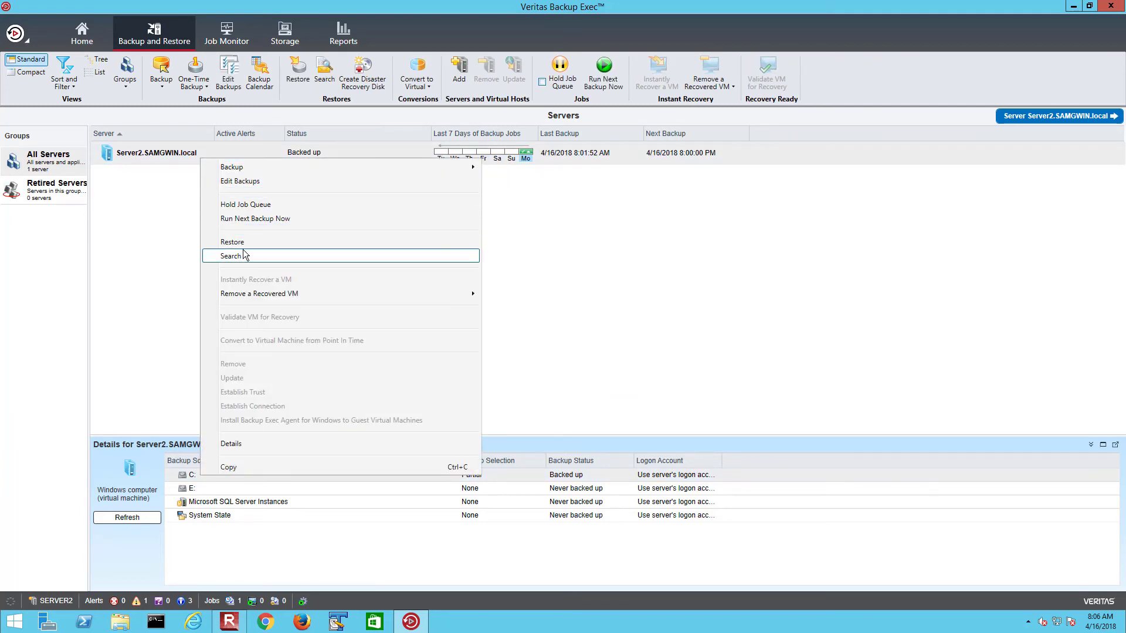
pyautogui.click(233, 242)
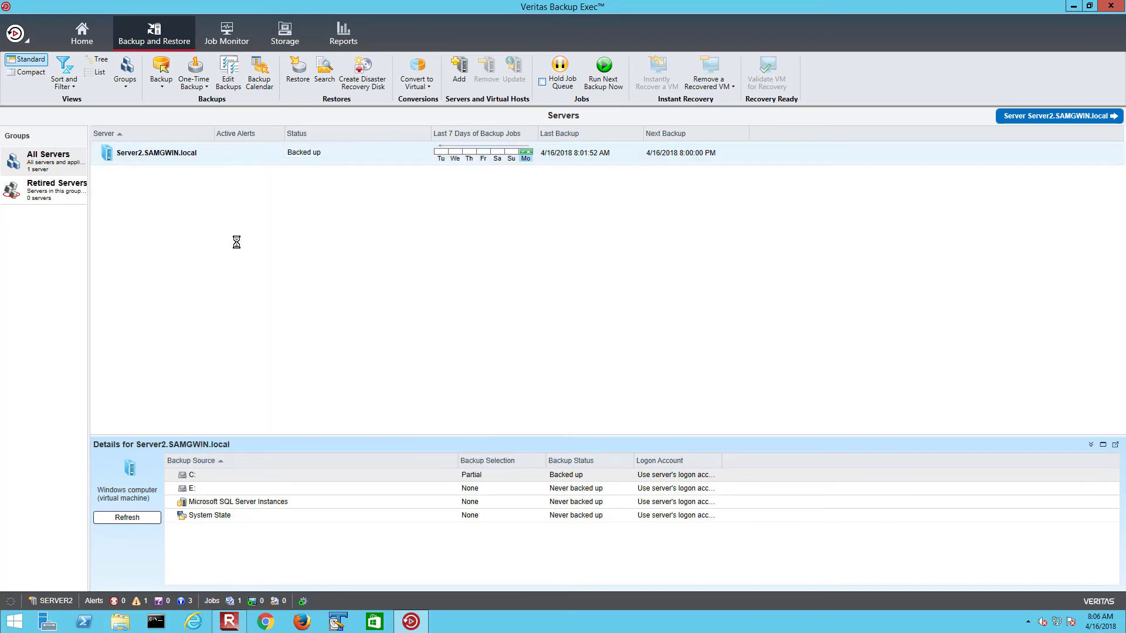
# Choose a point-in-time files and folders restore and select the temp folder under the C: backup
pyautogui.click(297, 74)
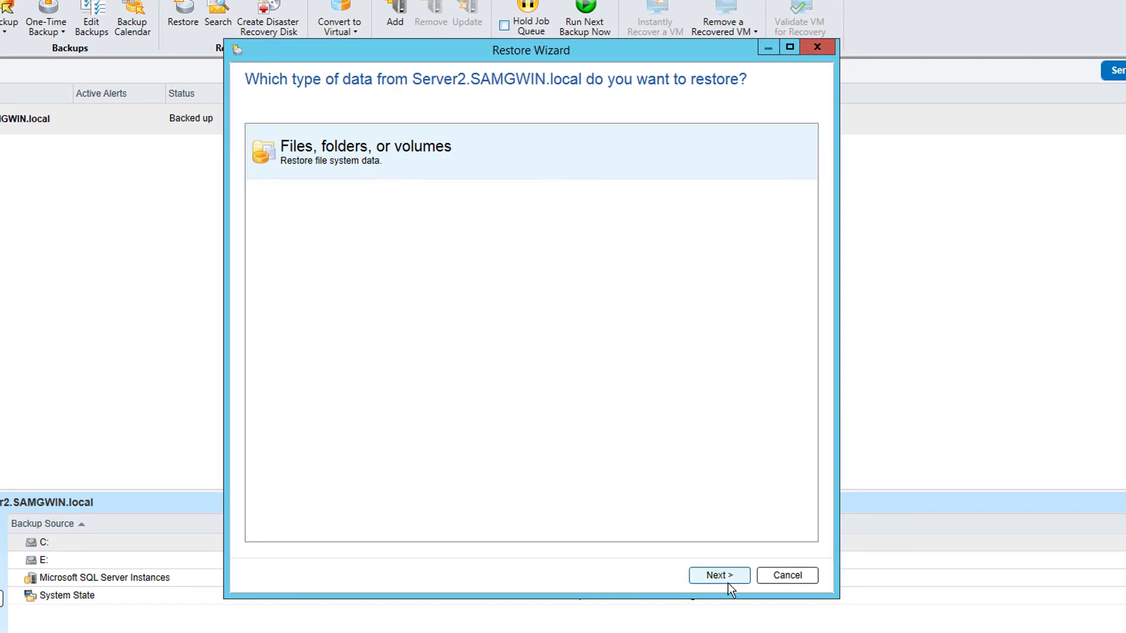
pyautogui.click(720, 575)
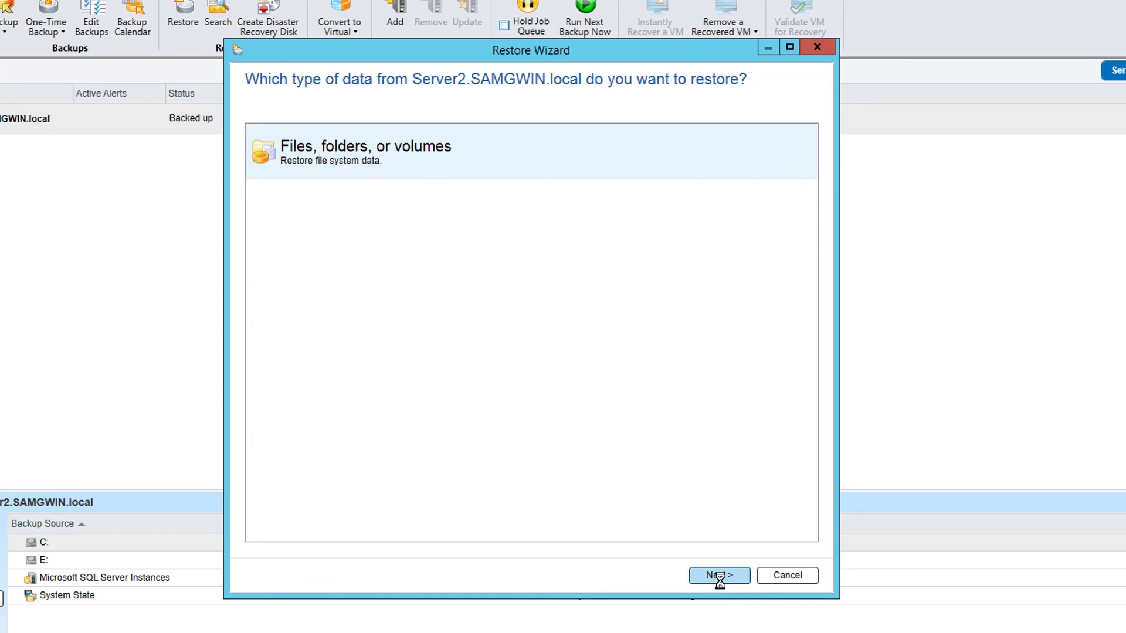
pyautogui.click(719, 575)
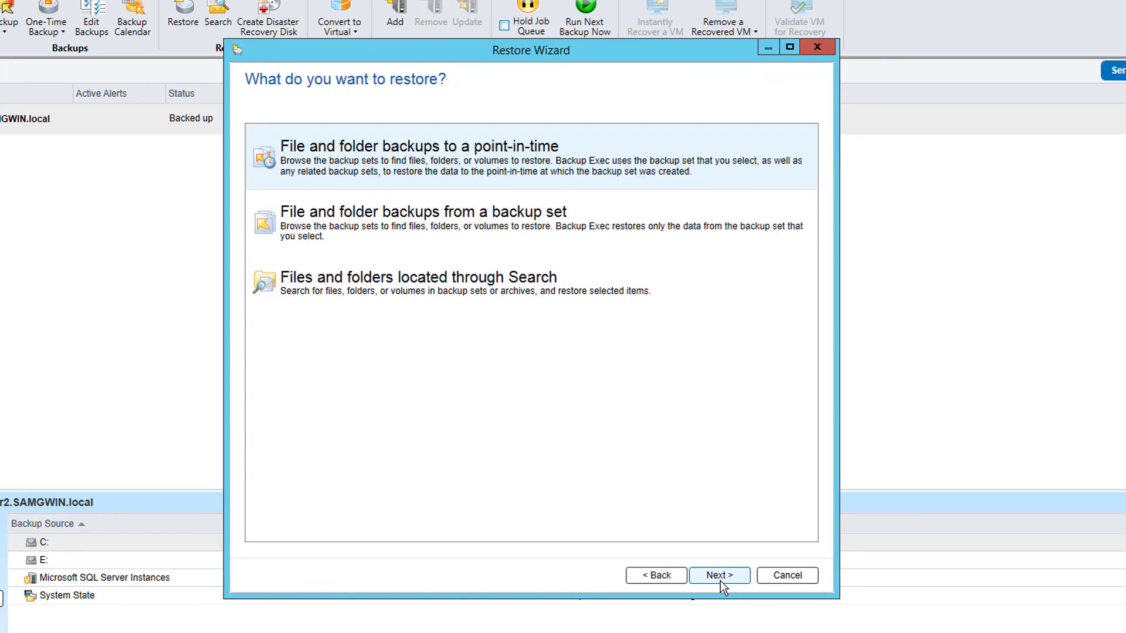
pyautogui.click(718, 575)
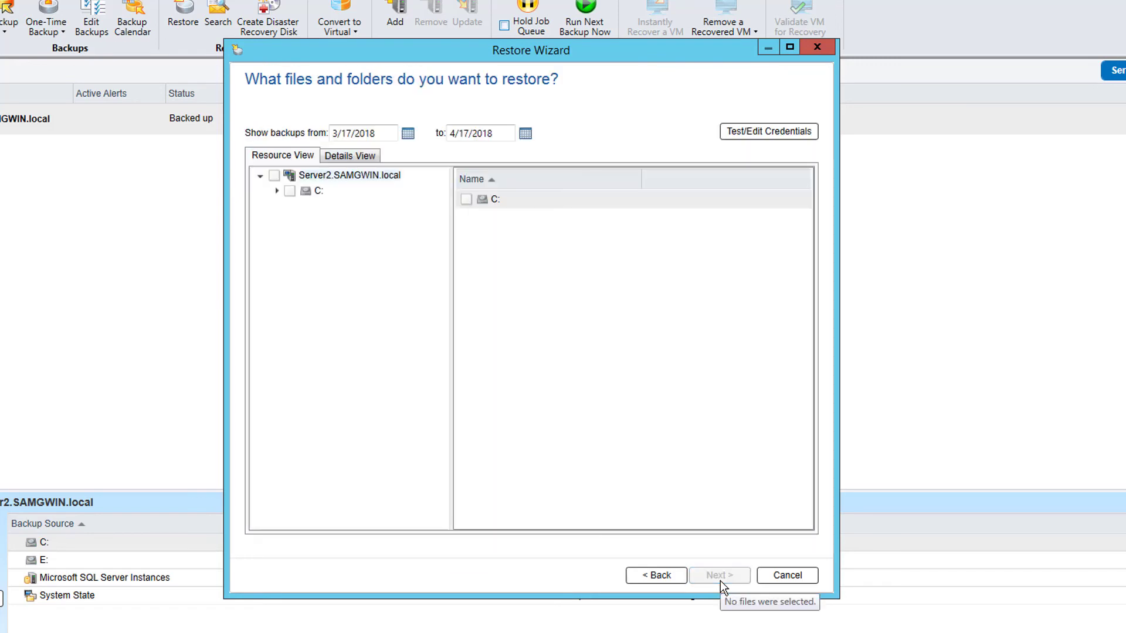
pyautogui.click(277, 191)
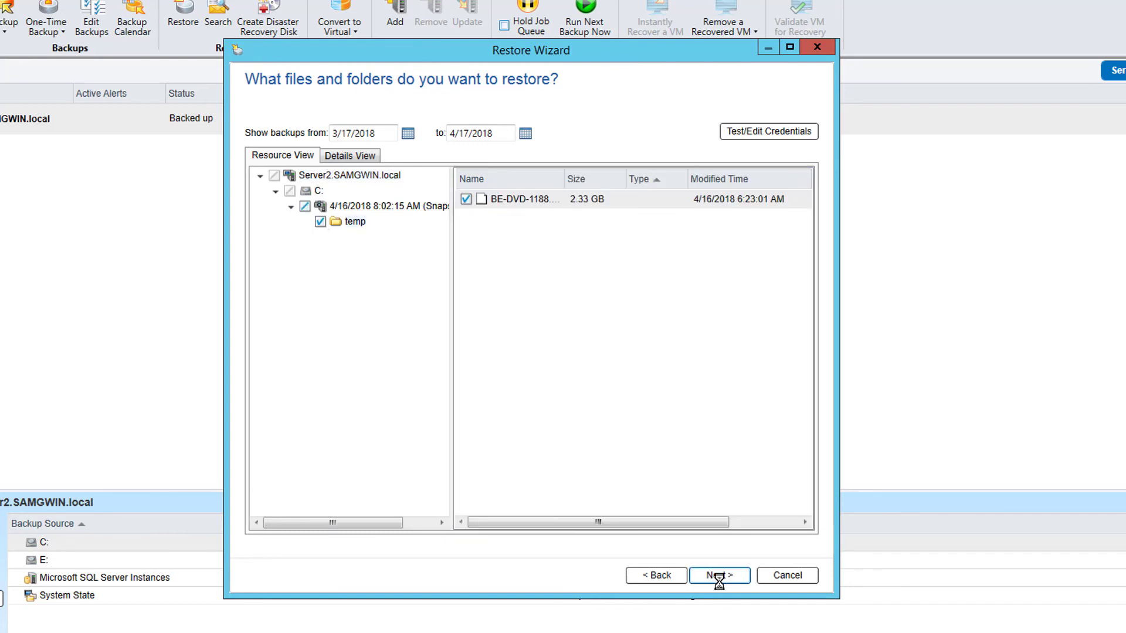
pyautogui.click(719, 575)
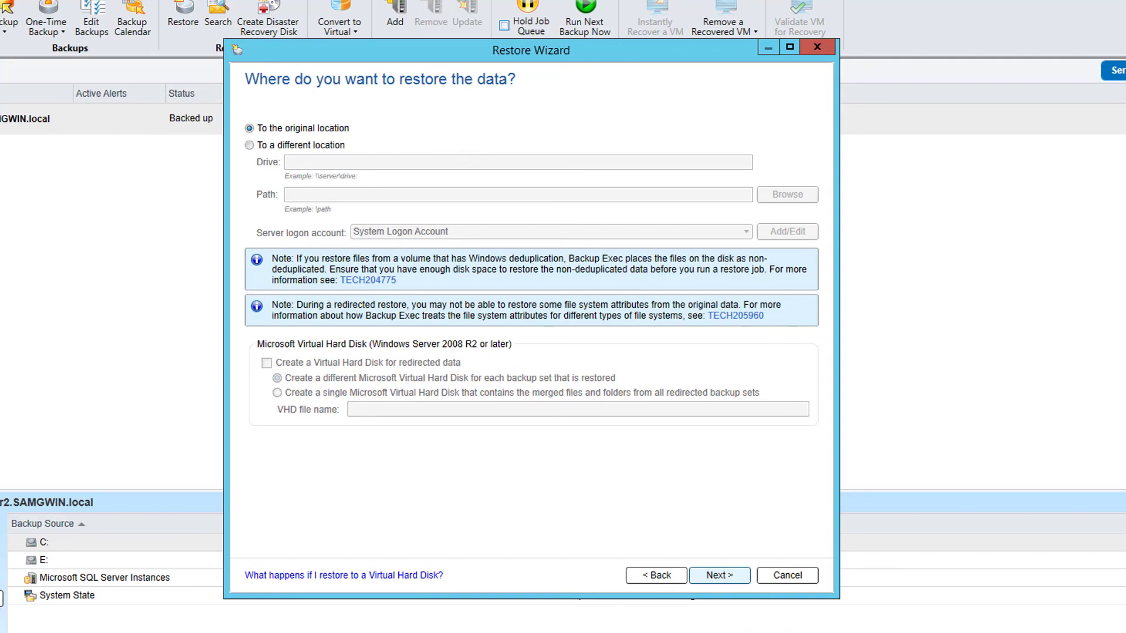
# Keep the original location and default options, set Run now and reach the restore summary
pyautogui.click(719, 575)
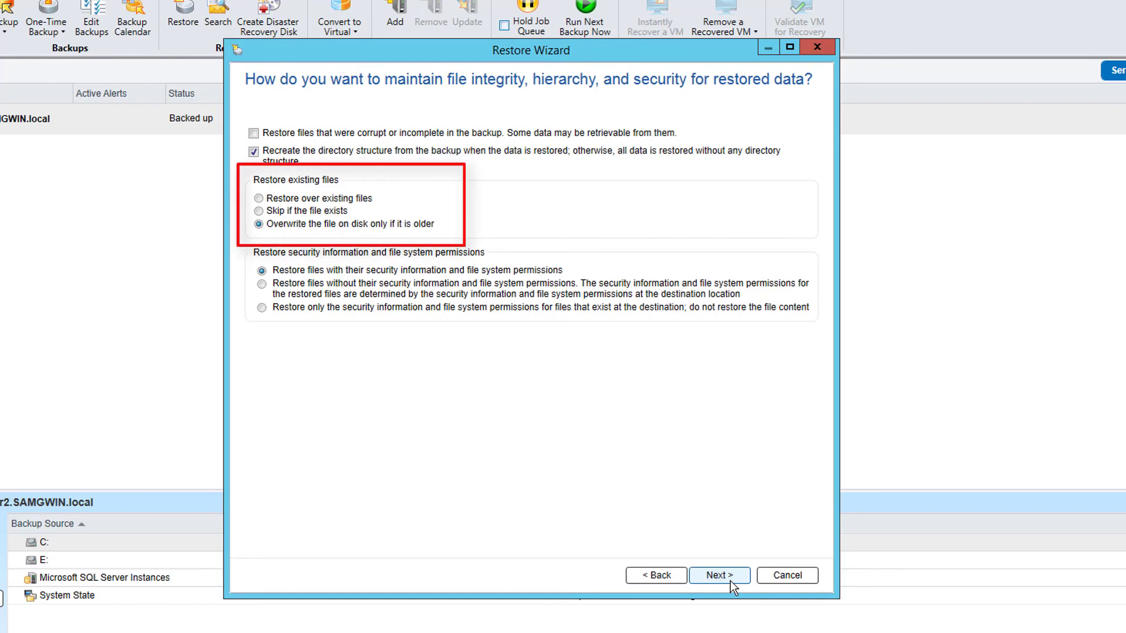
pyautogui.moveTo(472, 218)
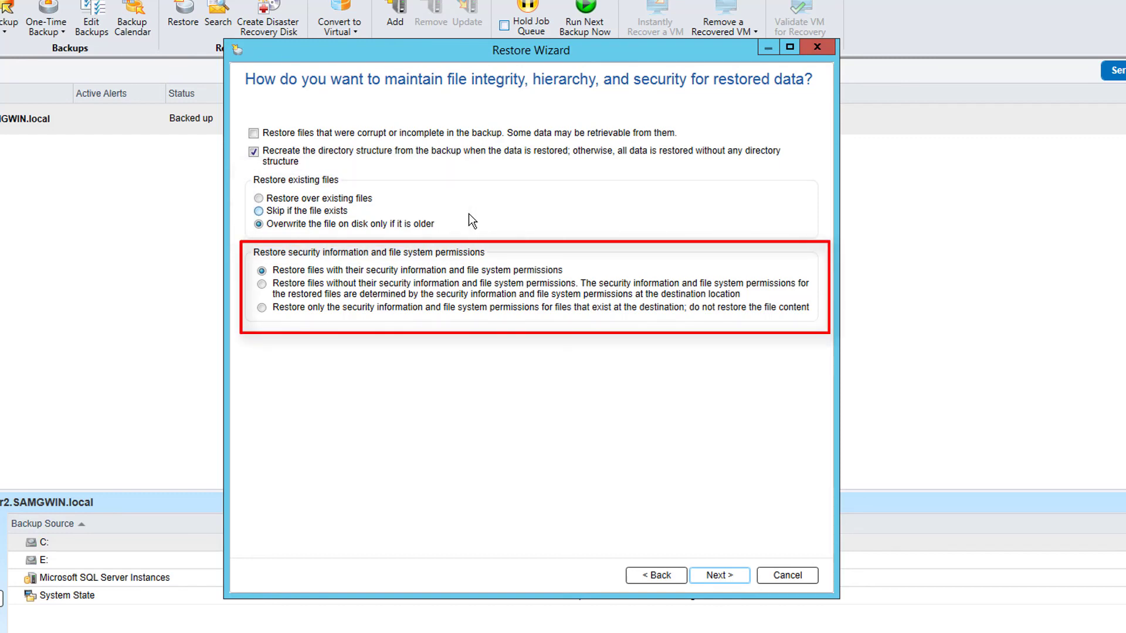
pyautogui.click(719, 575)
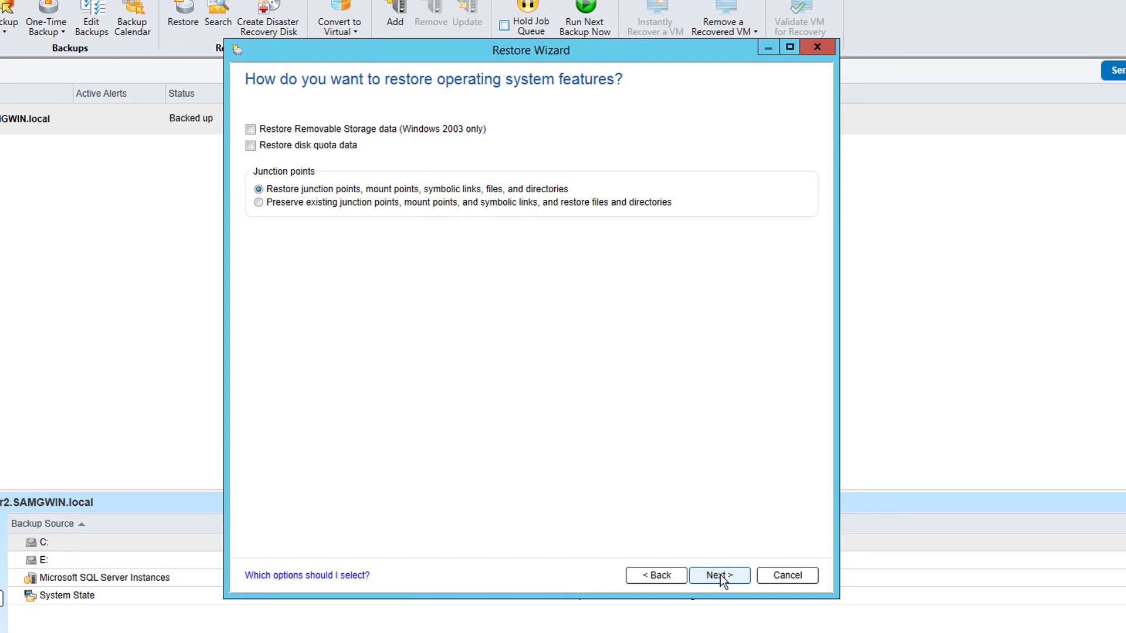
pyautogui.click(718, 575)
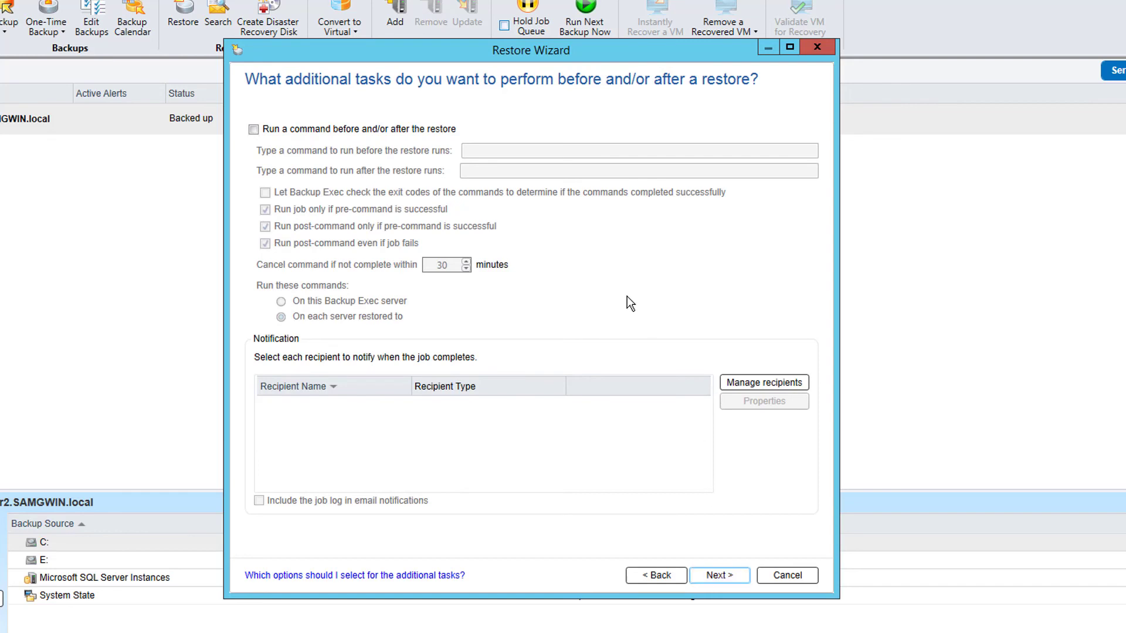
pyautogui.click(719, 575)
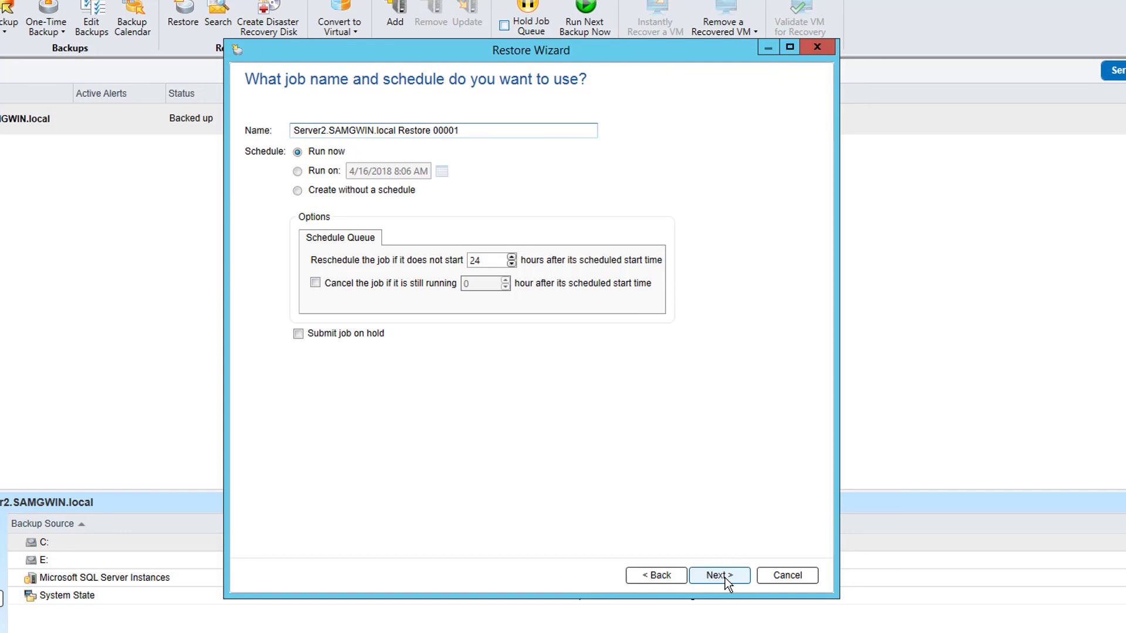
pyautogui.click(718, 575)
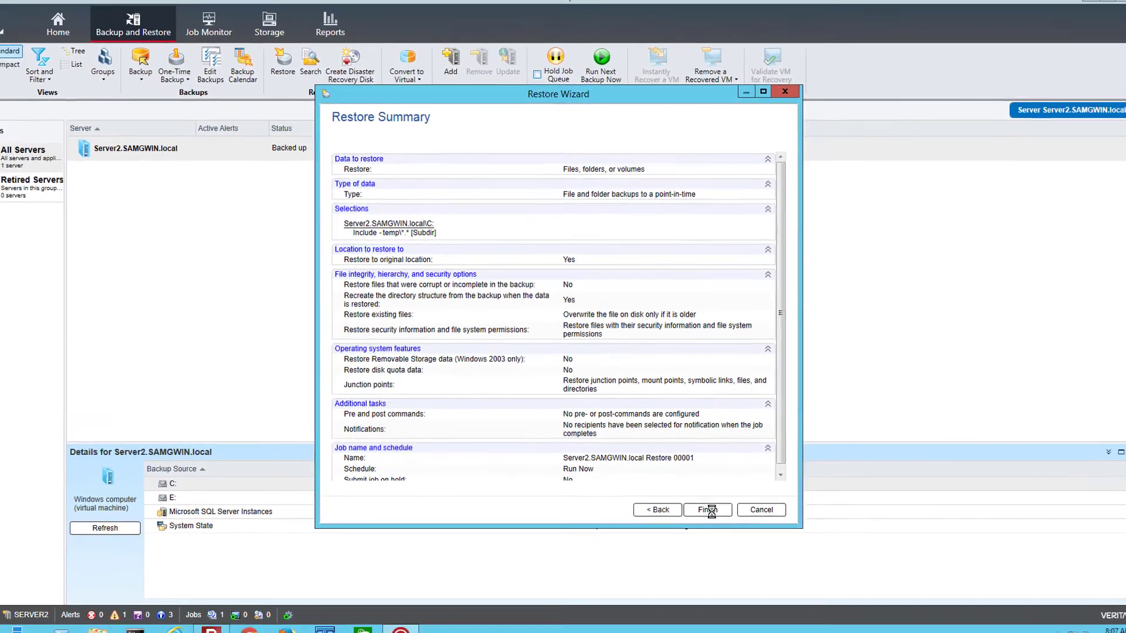
# Submit the restore job and watch its activity in Job Monitor
pyautogui.click(707, 510)
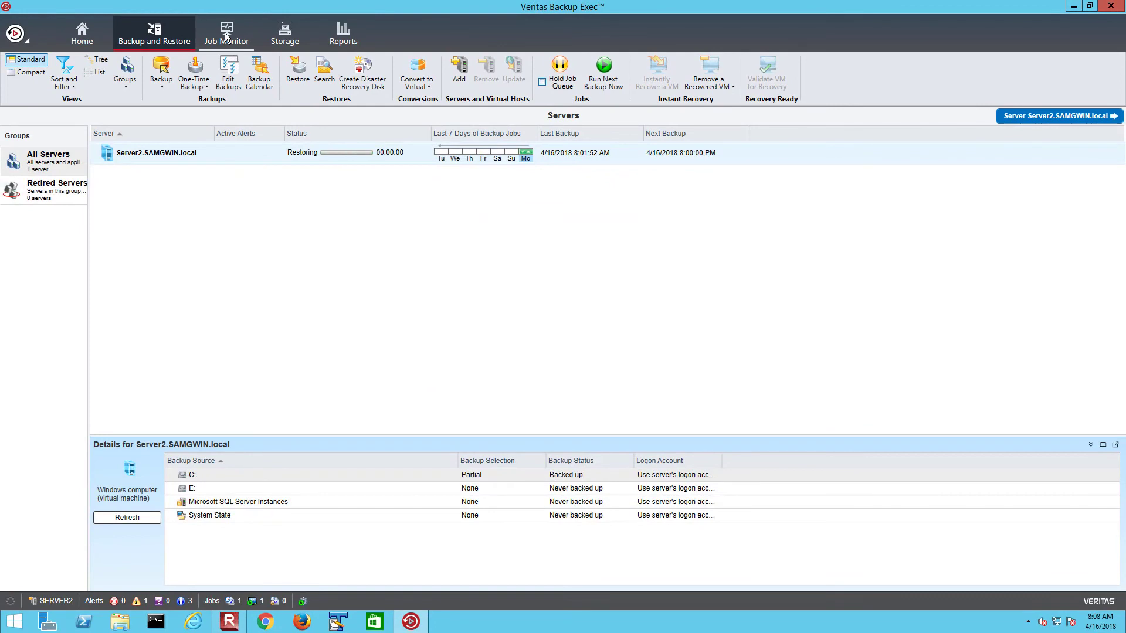
pyautogui.click(227, 33)
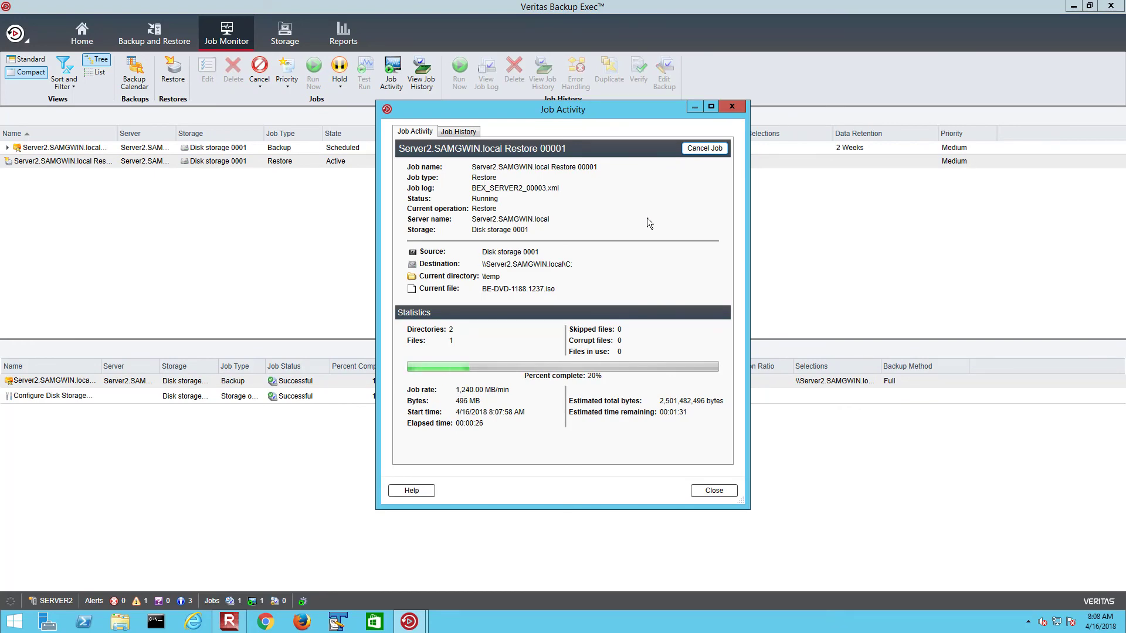
pyautogui.click(712, 490)
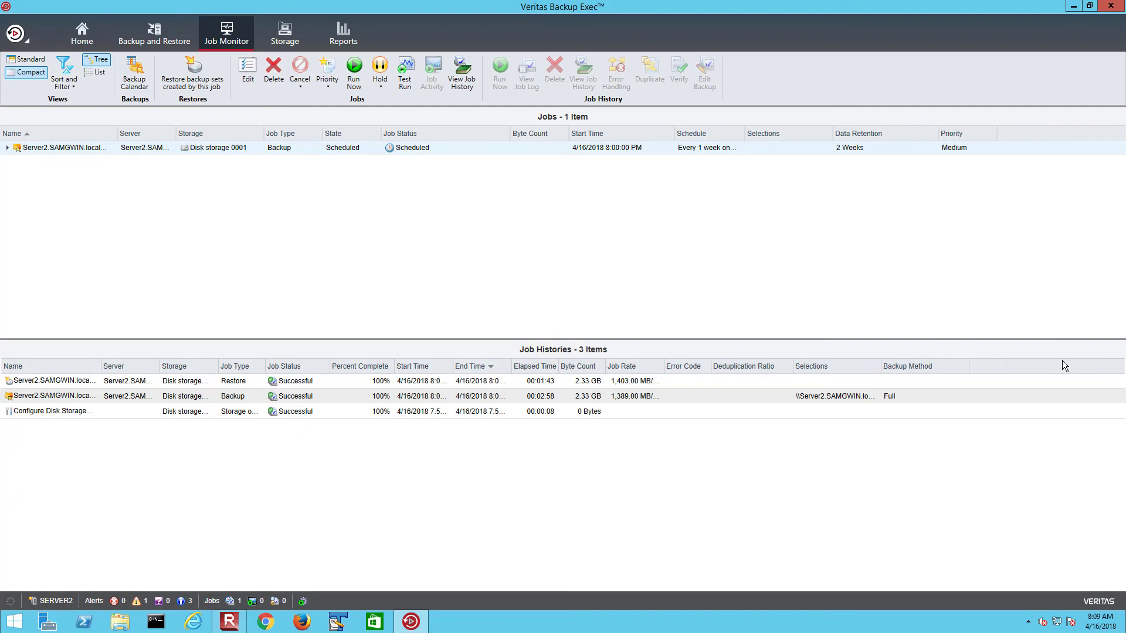
# Review the completed restore's expanded job log confirming 1 file restored successfully
pyautogui.click(54, 380)
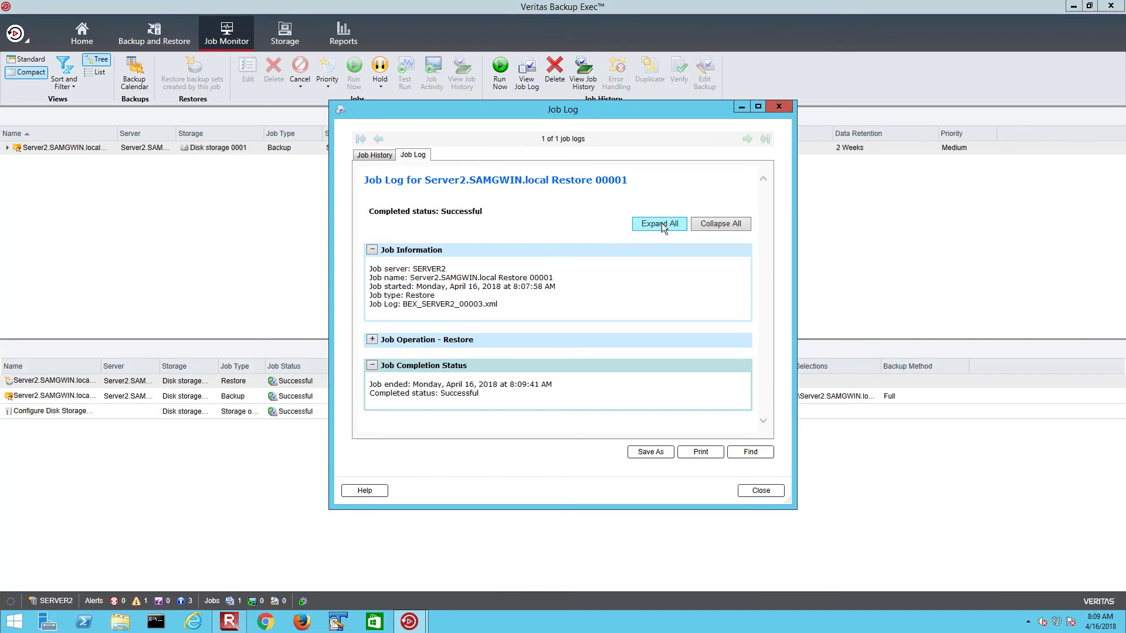
pyautogui.click(659, 223)
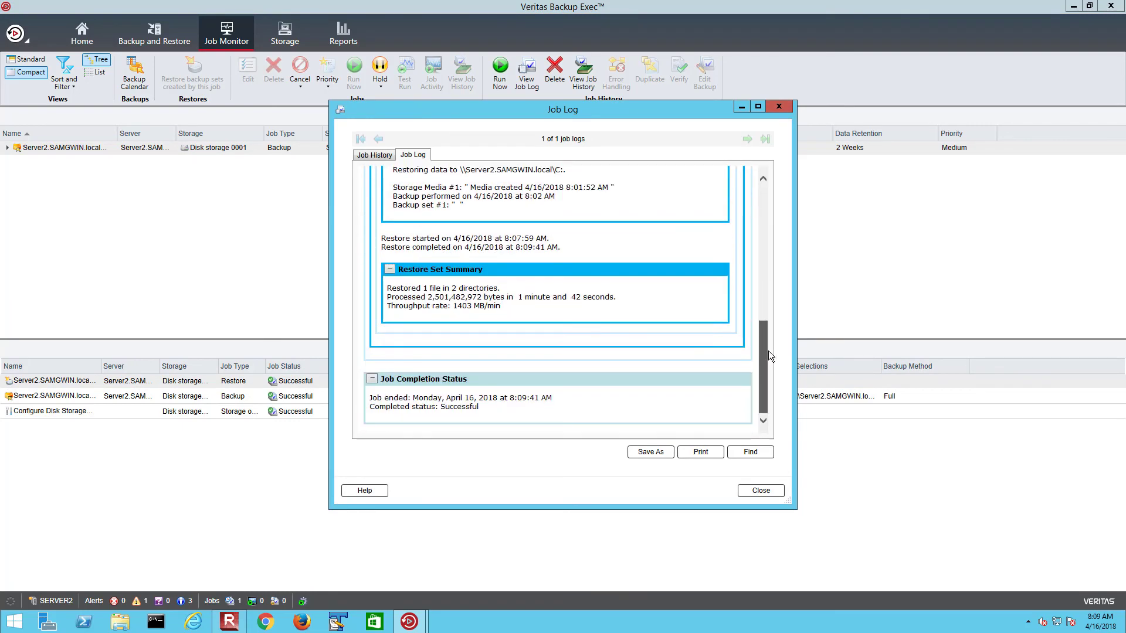
pyautogui.click(759, 491)
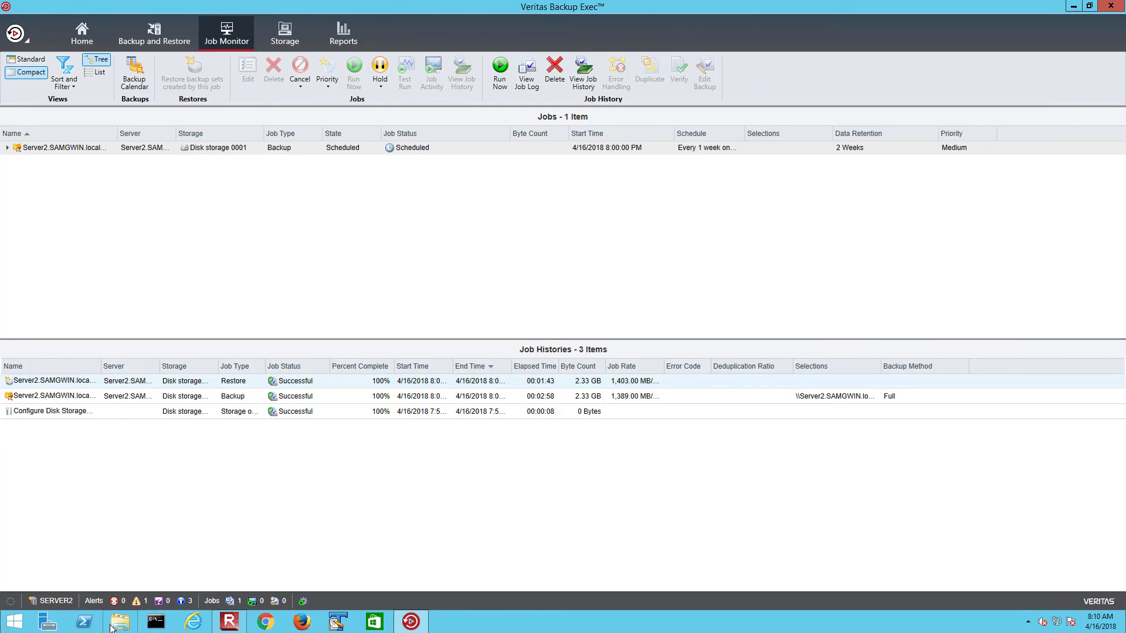
# Browse to C:\temp in Explorer and confirm the BE-DVD-1188.1237 disc image is restored
pyautogui.click(119, 620)
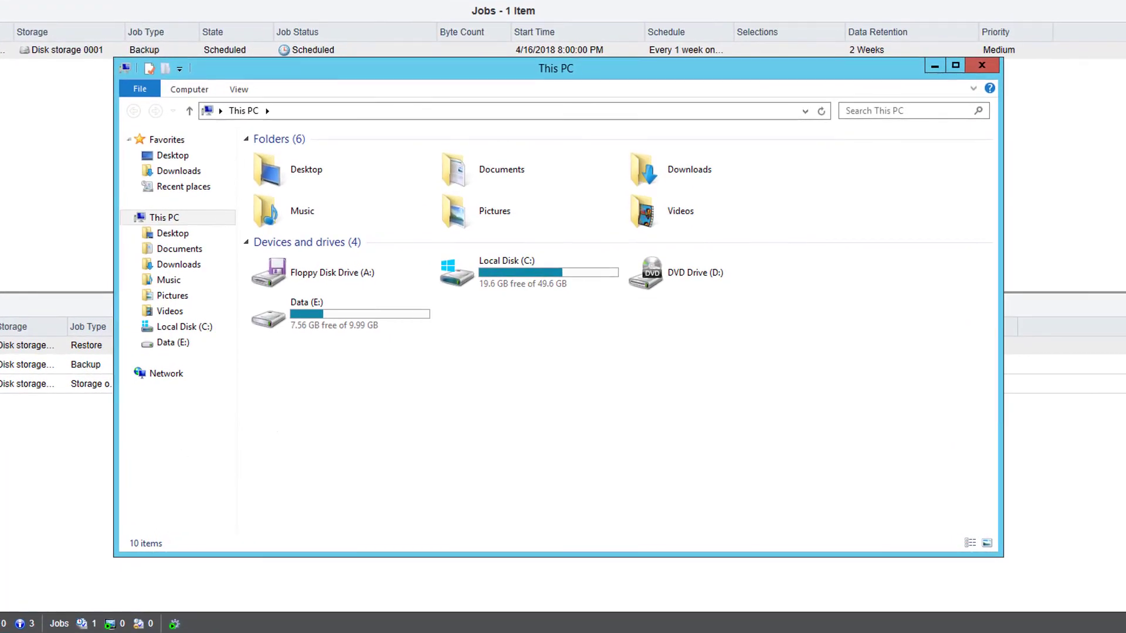
pyautogui.doubleClick(506, 261)
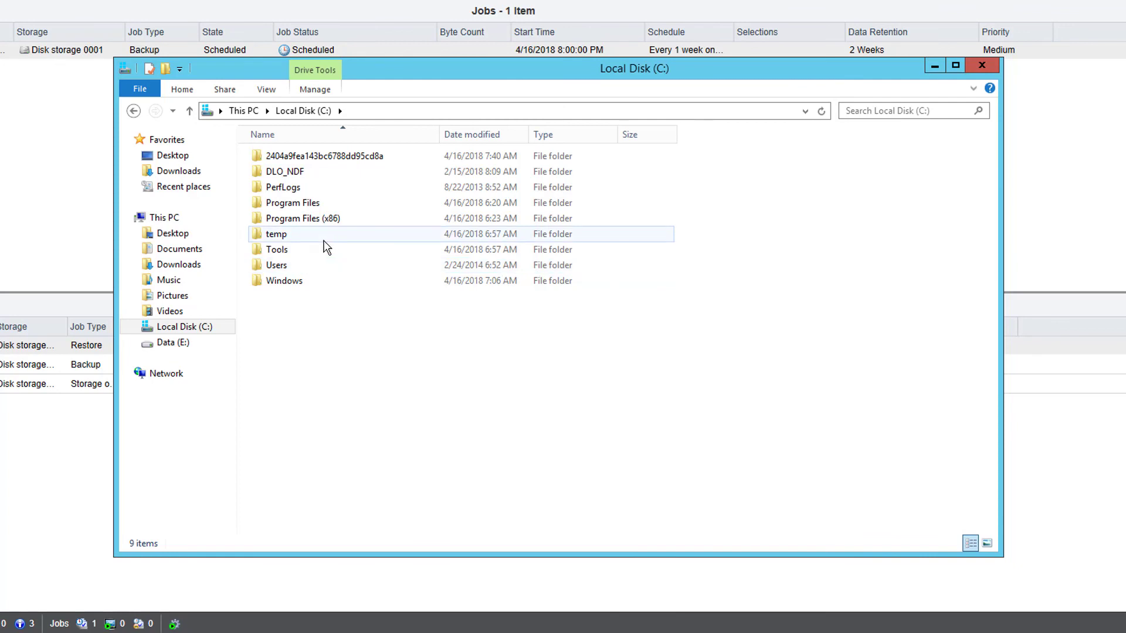
pyautogui.doubleClick(276, 233)
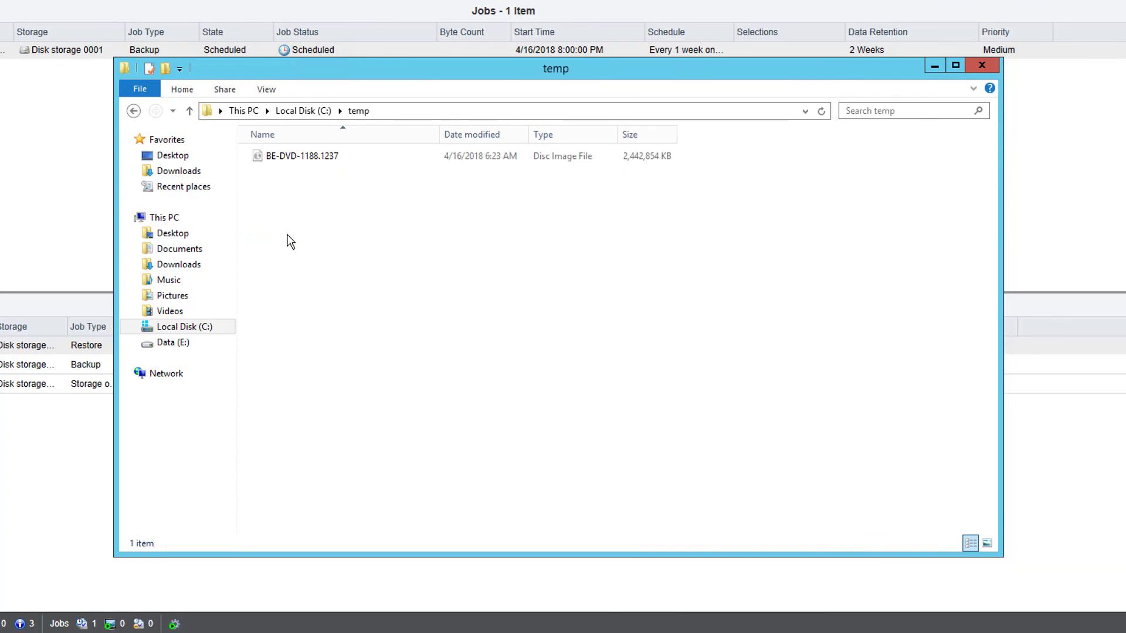